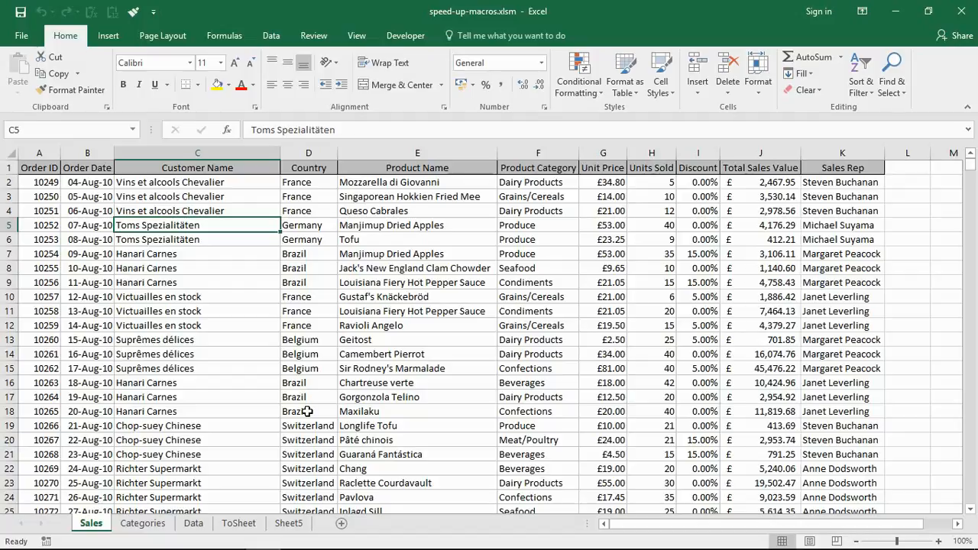
mouse_move(266, 428)
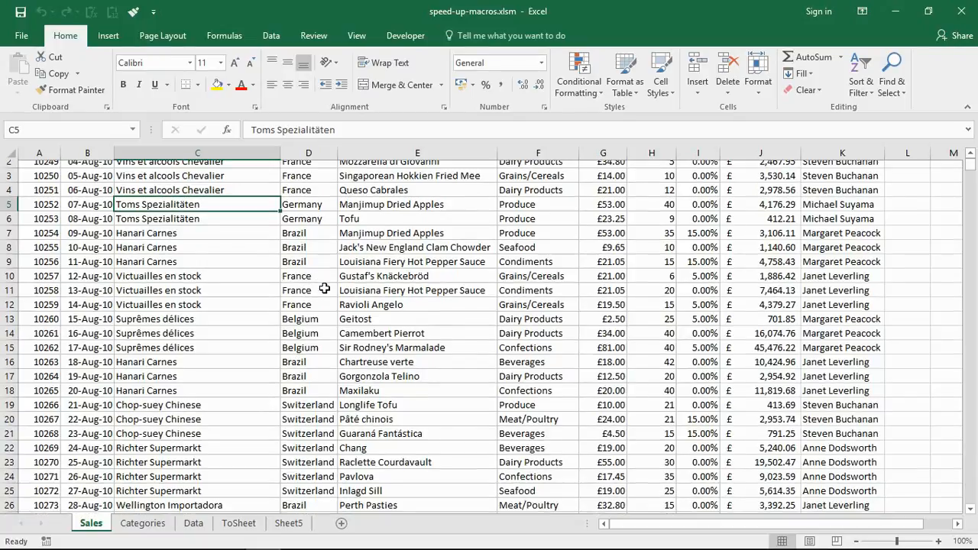
Step: From the sales table, bring up the macro code editor via the Developer commands
scroll(down, 3)
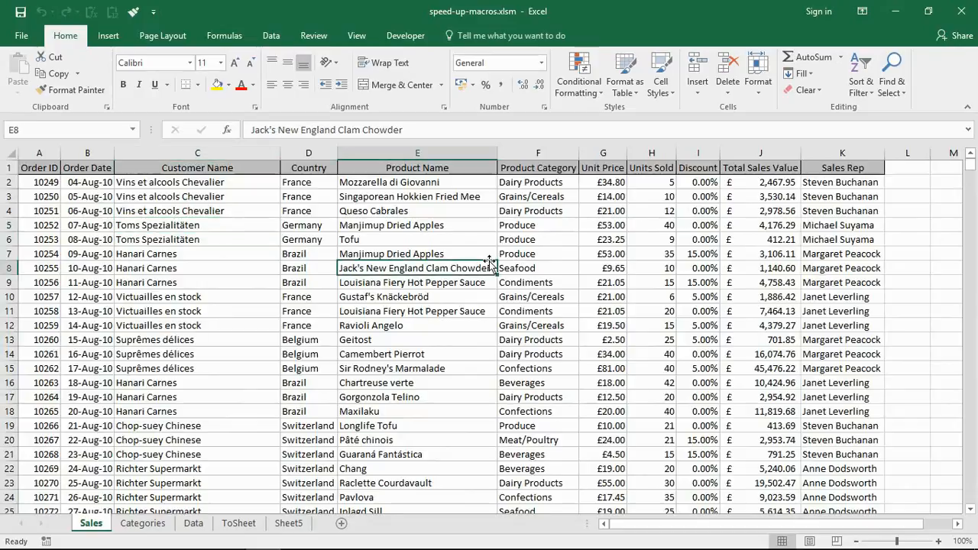
click(391, 254)
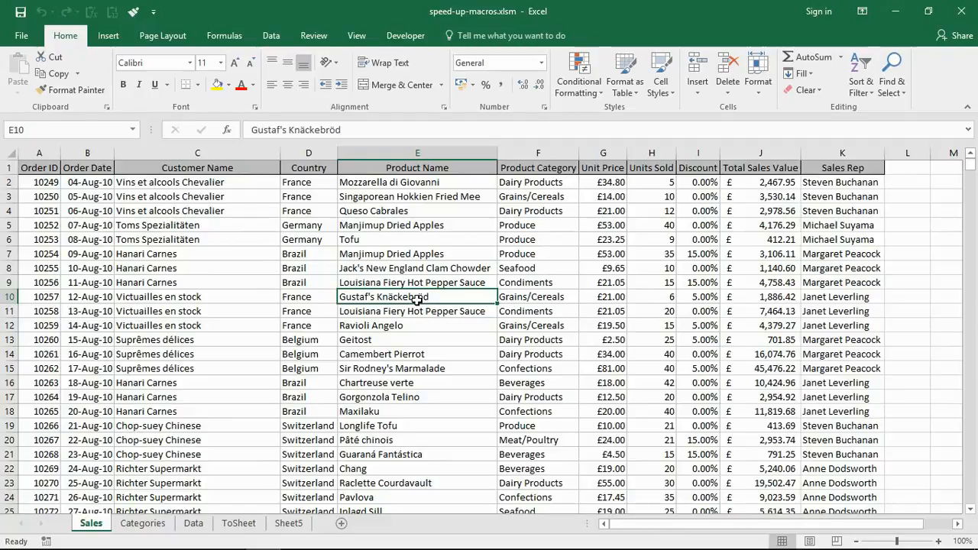
mouse_move(401, 182)
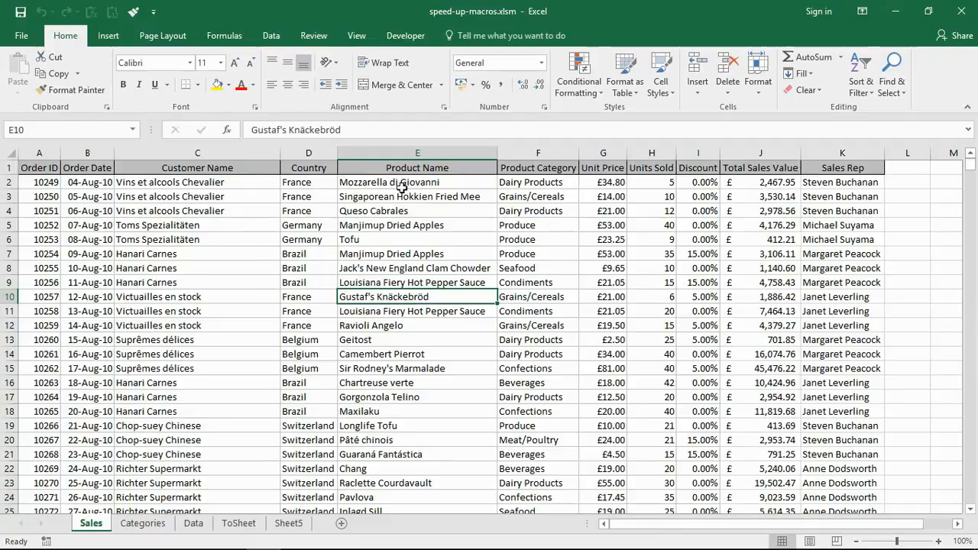
click(405, 35)
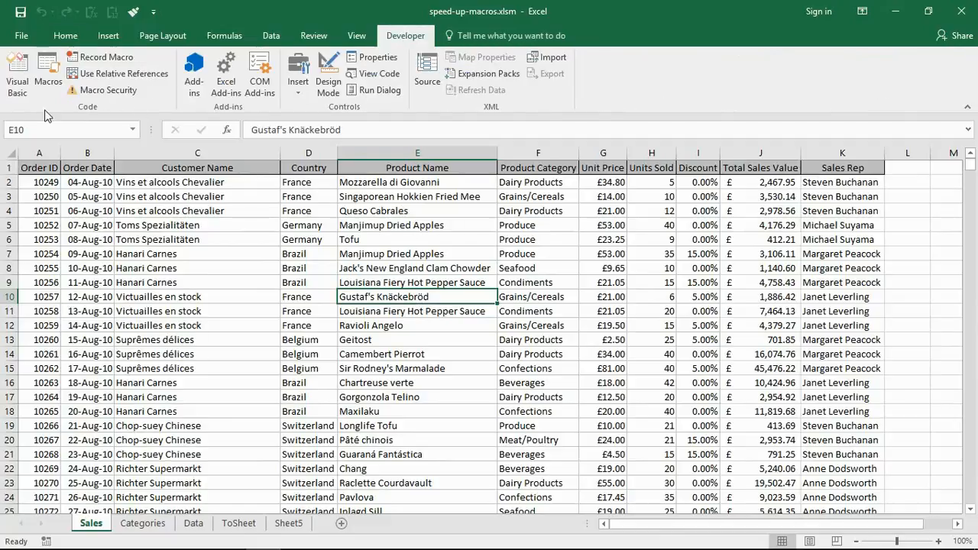
click(17, 73)
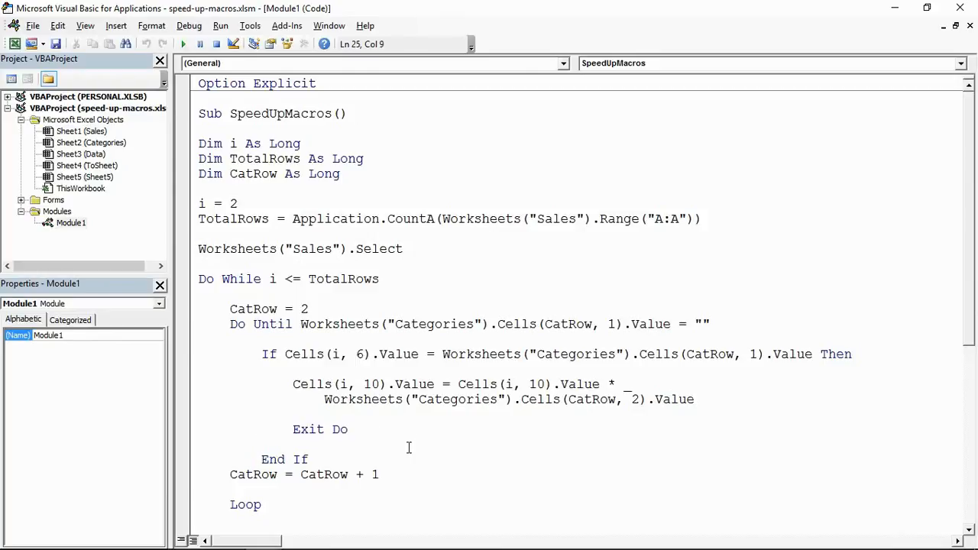
mouse_move(373, 461)
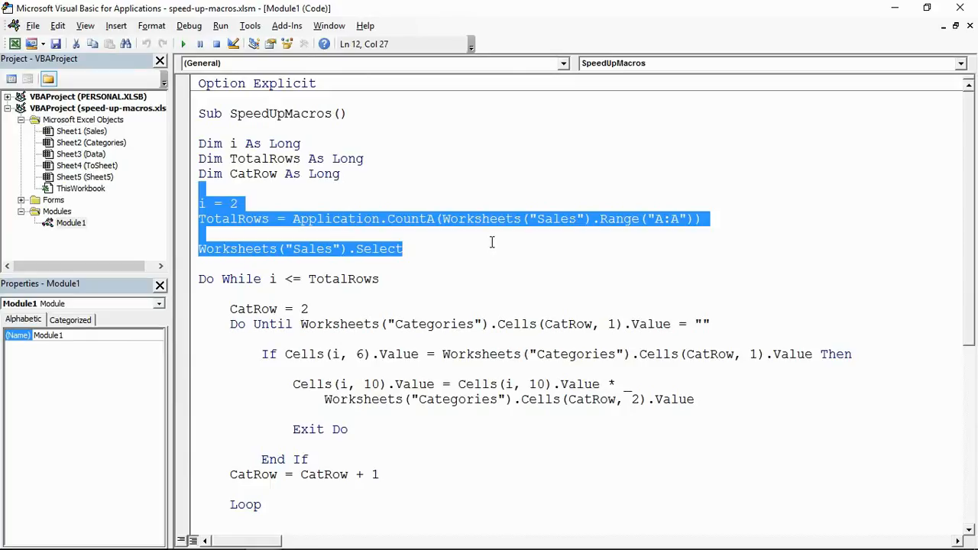
Step: Insert blank lines before the i = 2 assignment in SpeedUpMacros
click(489, 244)
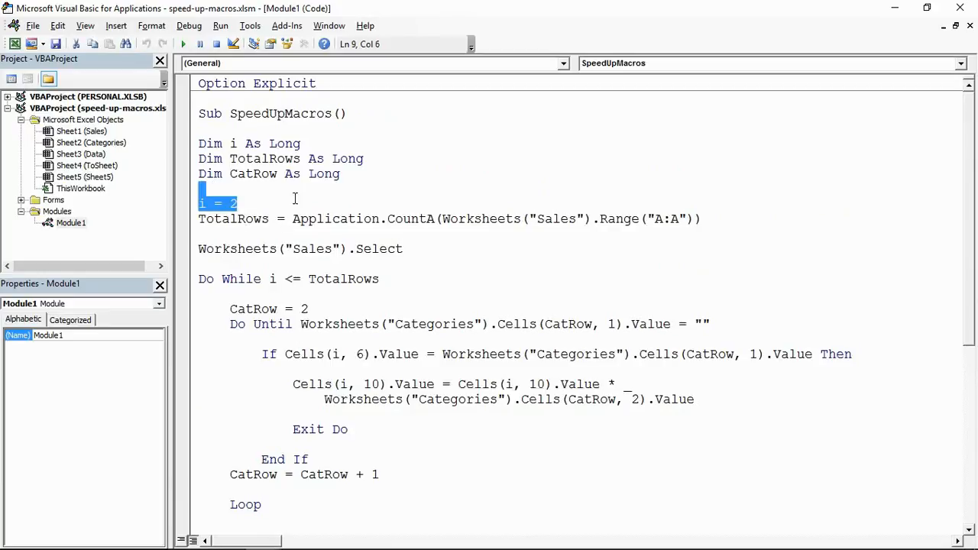
click(248, 202)
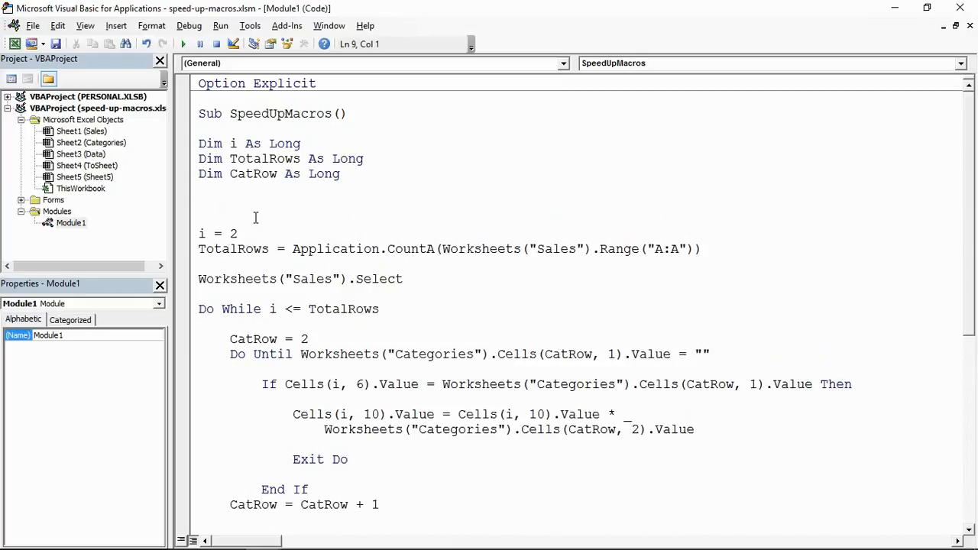
Step: Add the line Application.Calculation = xlCalculationManual after the Dim statements
click(200, 205)
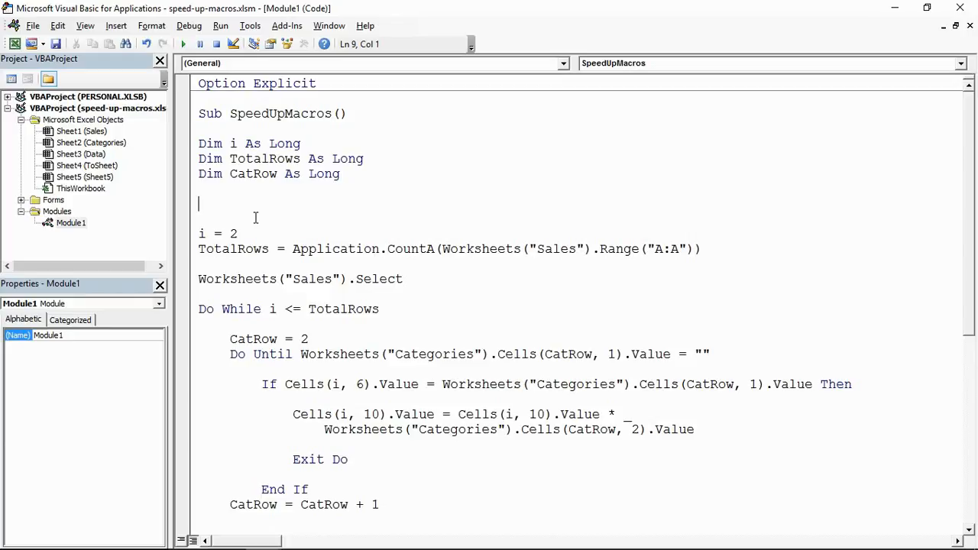
text(a)
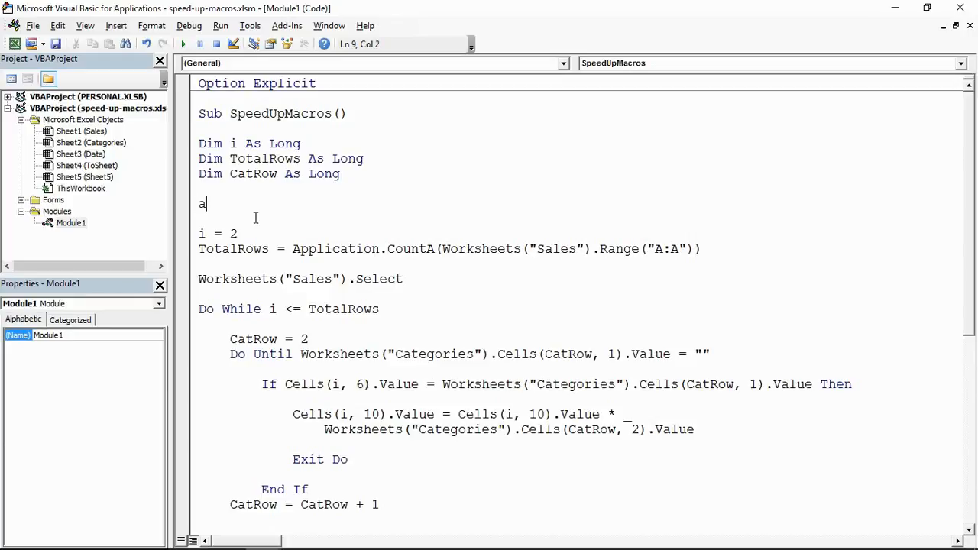
text(ppl)
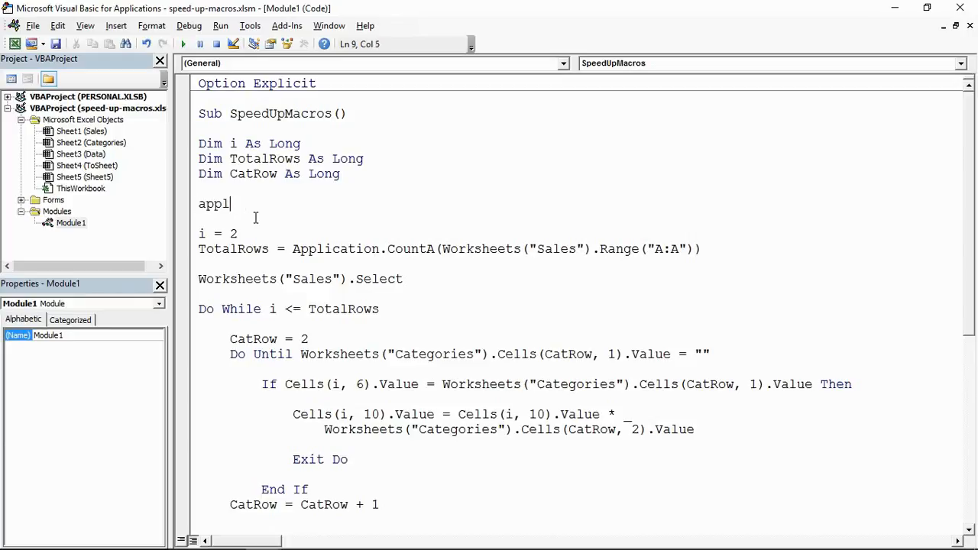
text(icat)
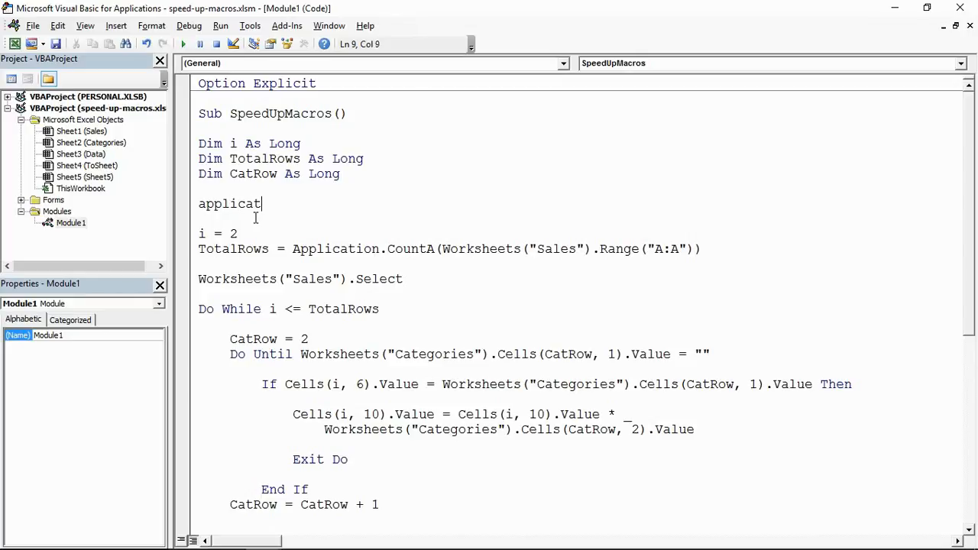
text(i)
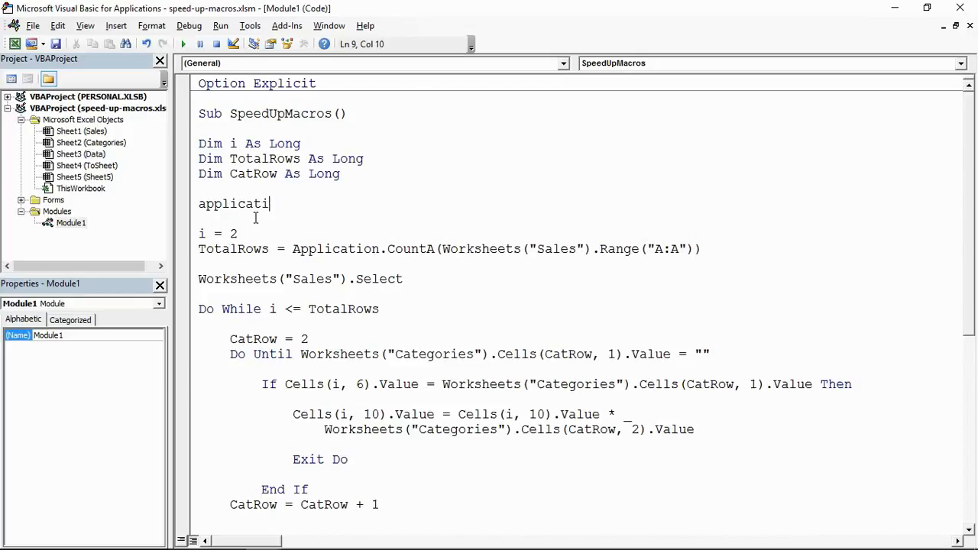
text(on)
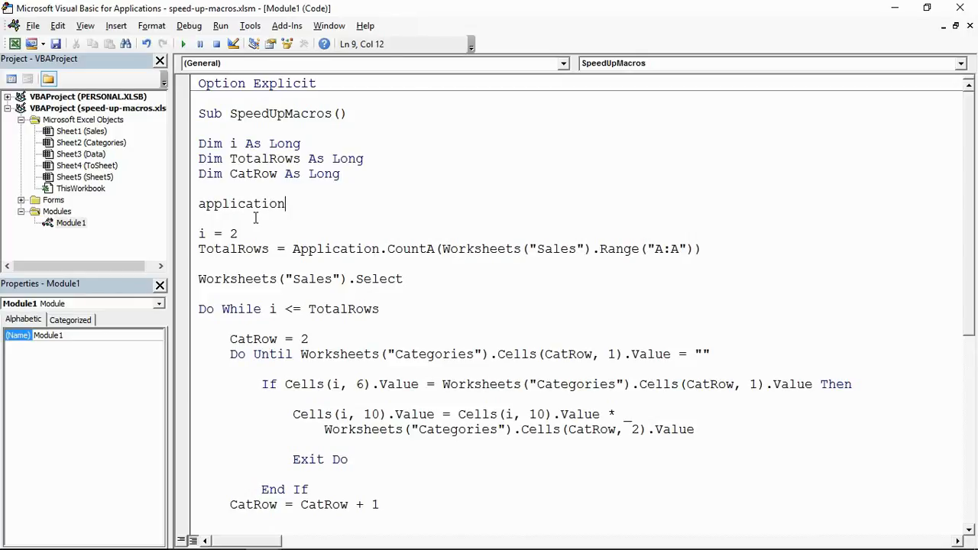
text(.ca)
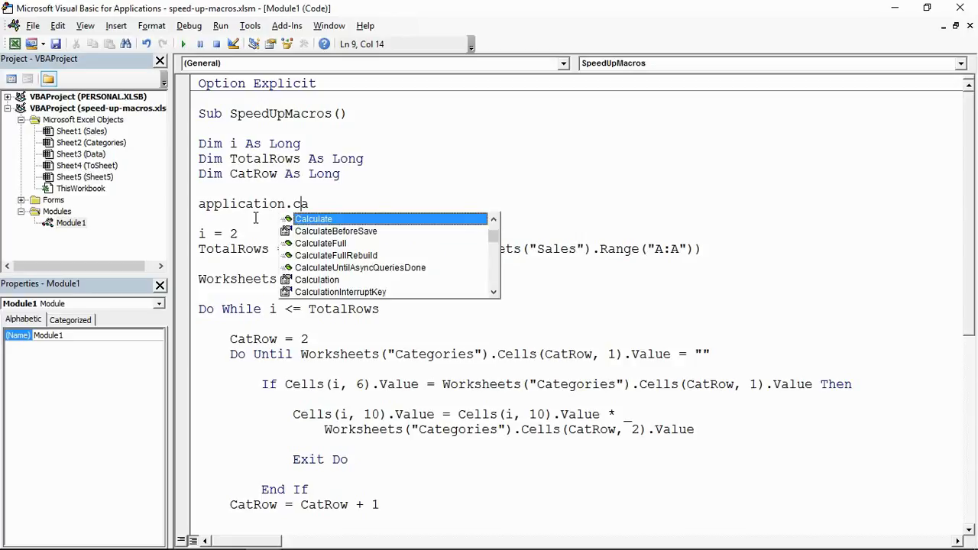
text(lcu)
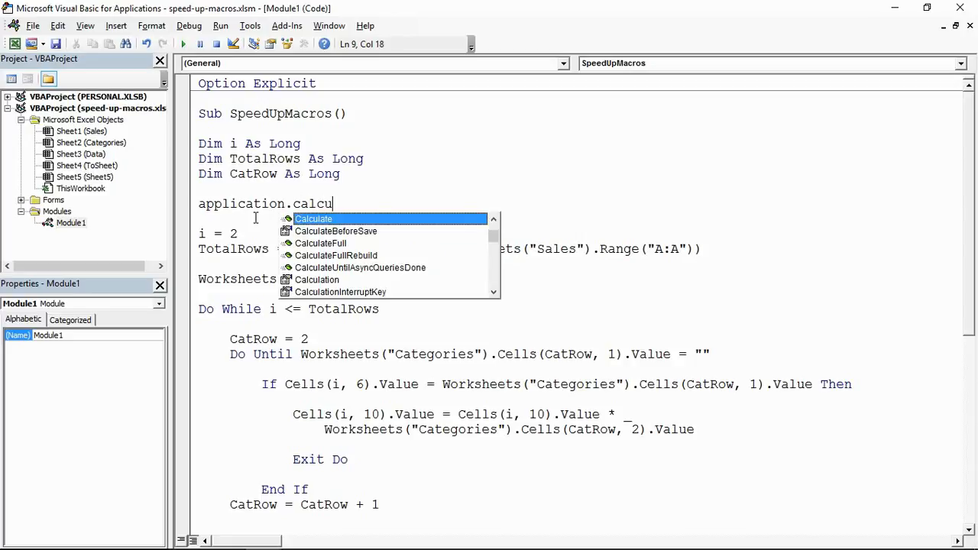
text(laton)
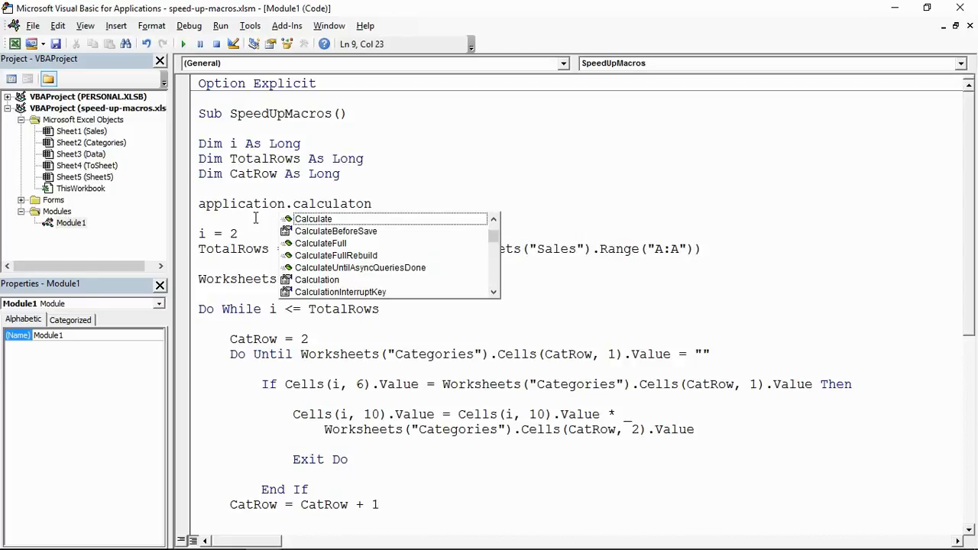
text(ion = xlCalculationManual)
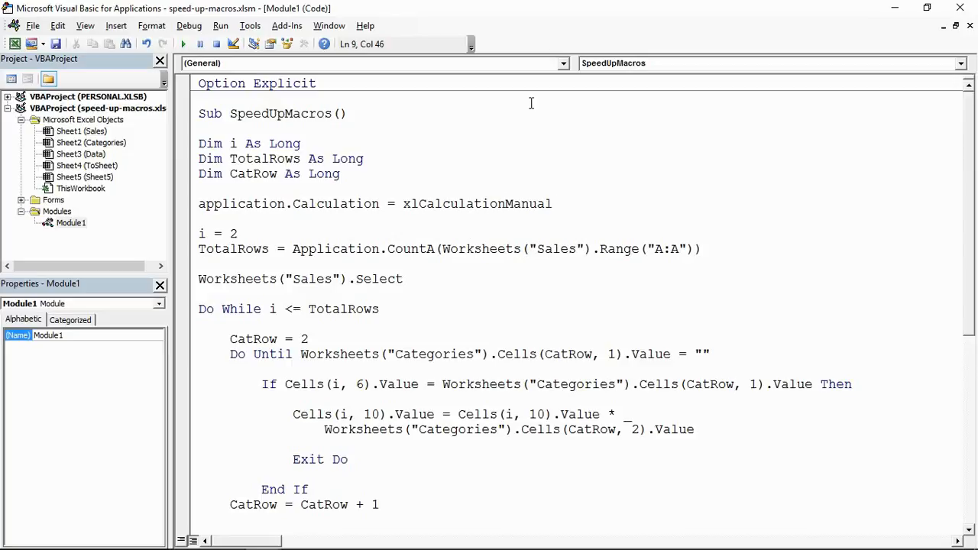
mouse_move(550, 74)
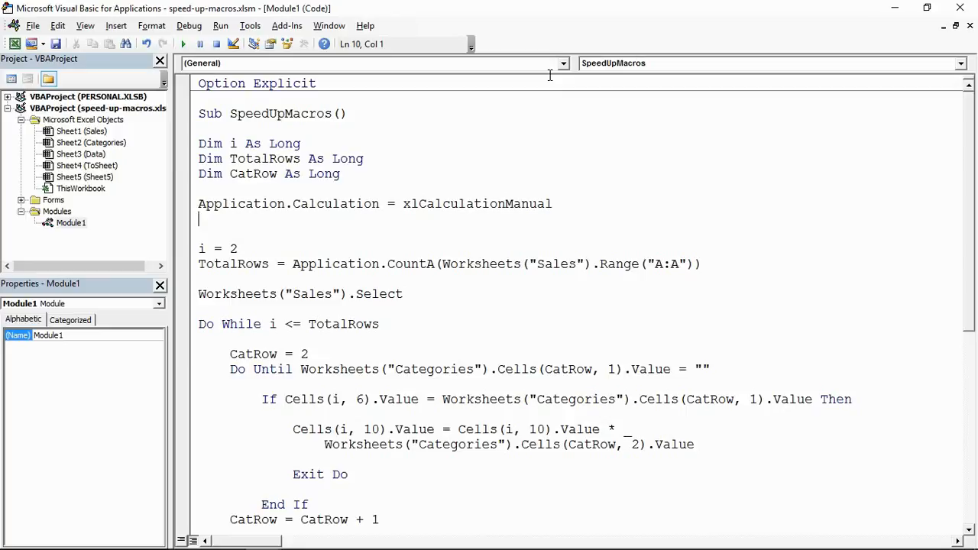
Step: Add Application.ScreenUpdating = False after the manual-calculation line, dismissing the compile error
text(appl)
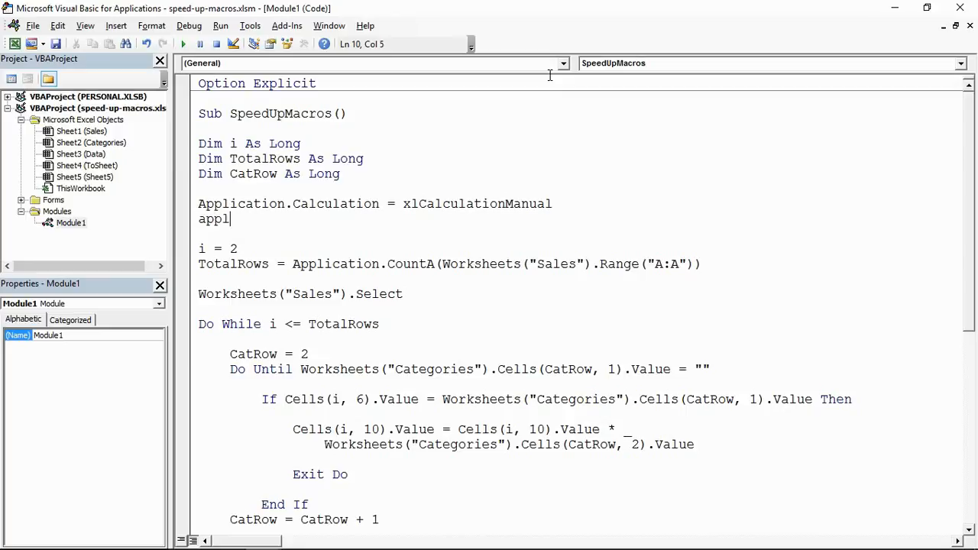
text(icat)
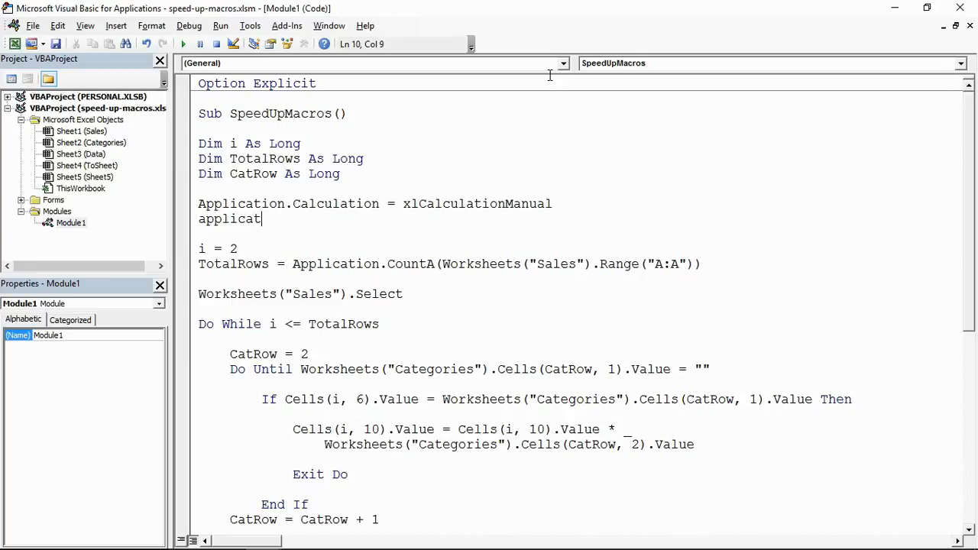
text(o)
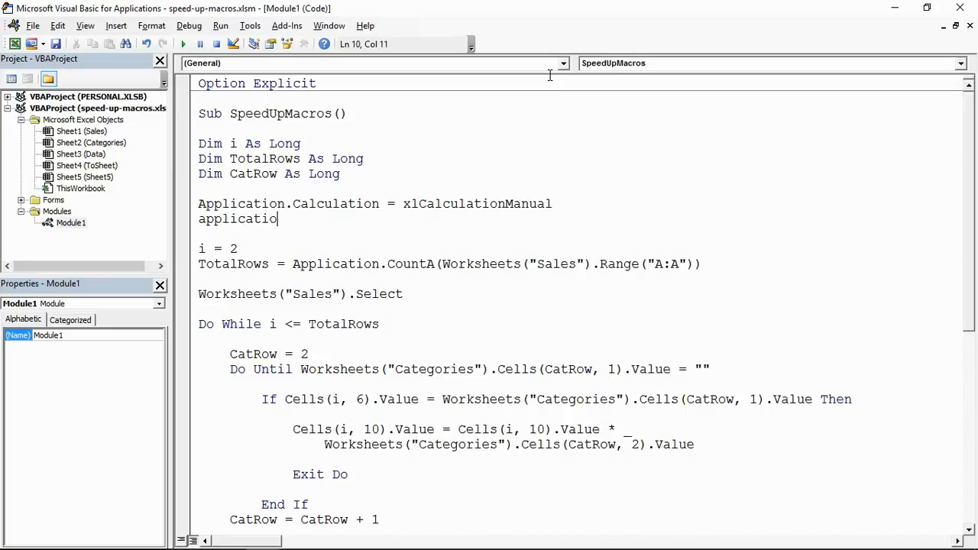
text(n.)
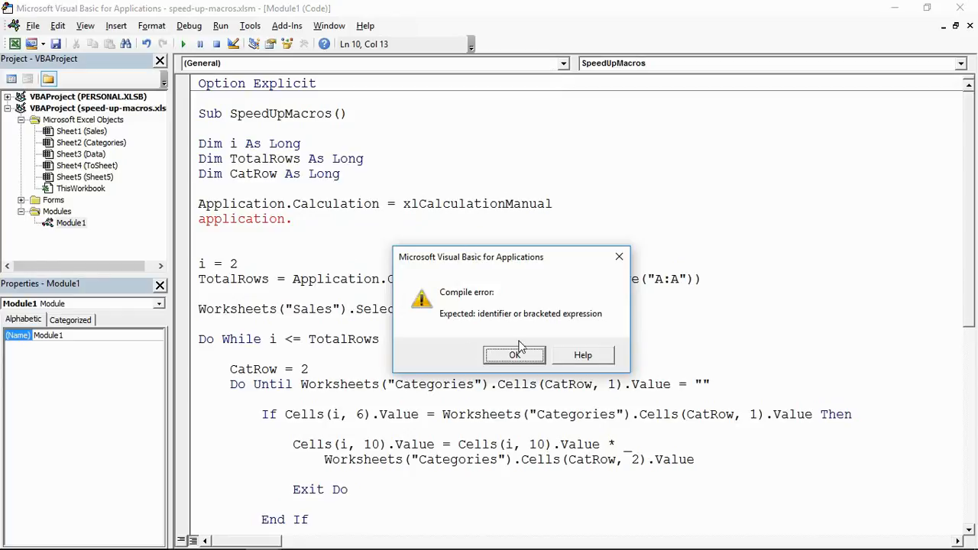
click(513, 354)
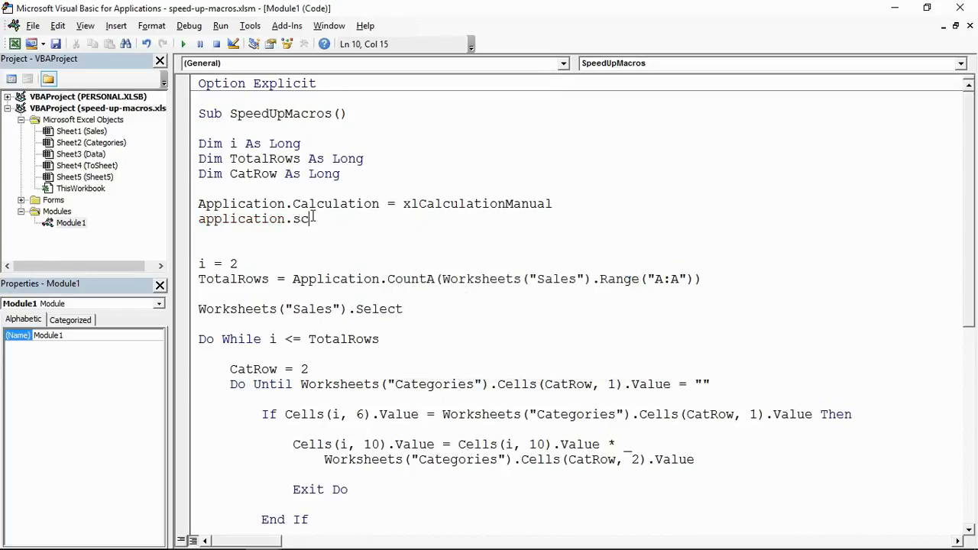
text(reen)
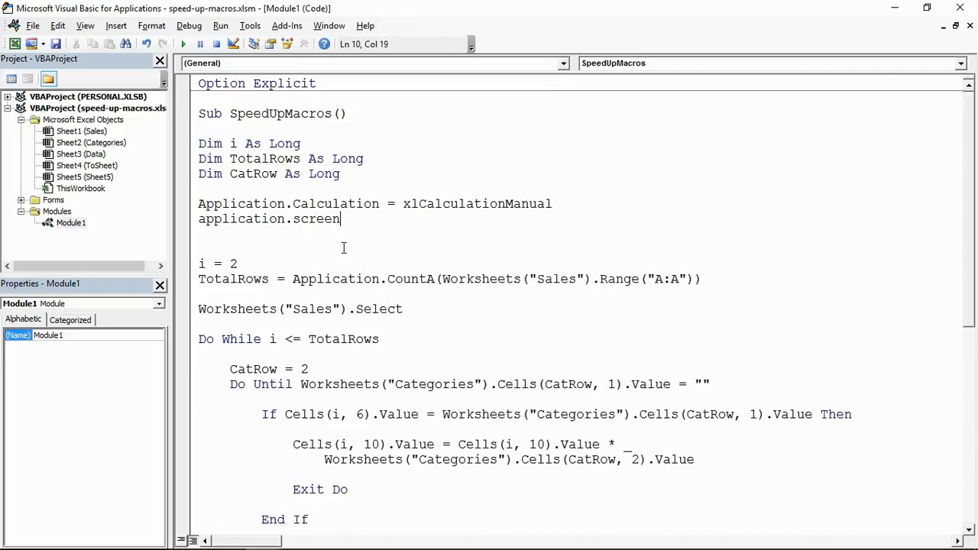
text(u)
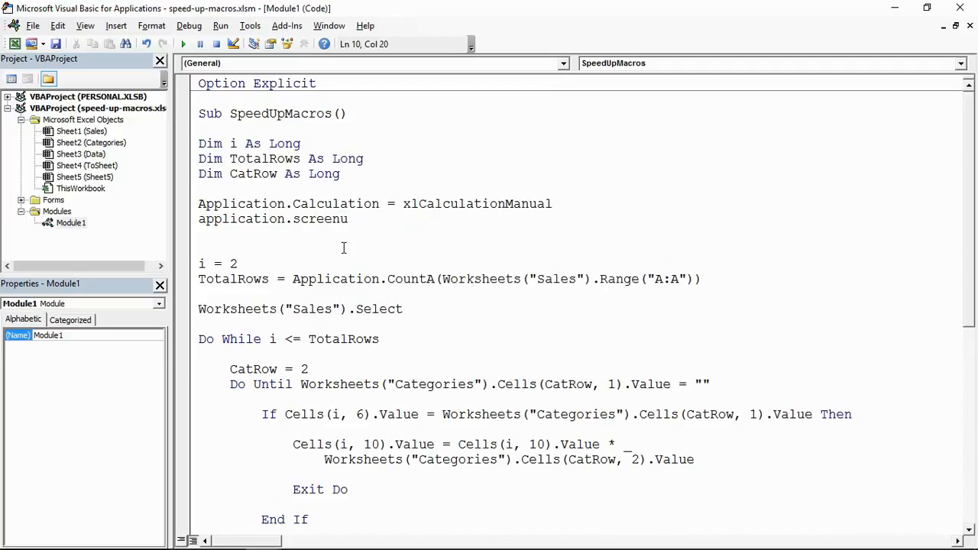
text(pdating = False)
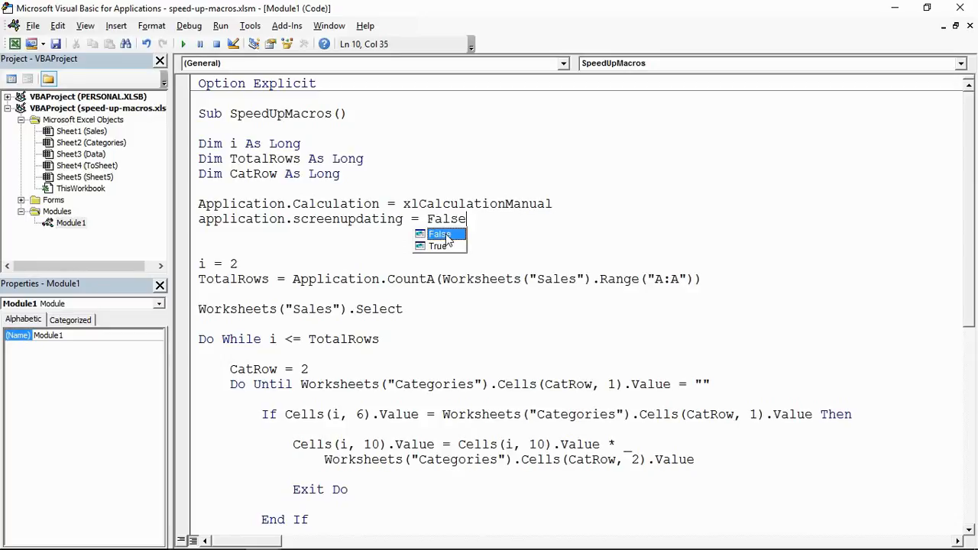
click(441, 234)
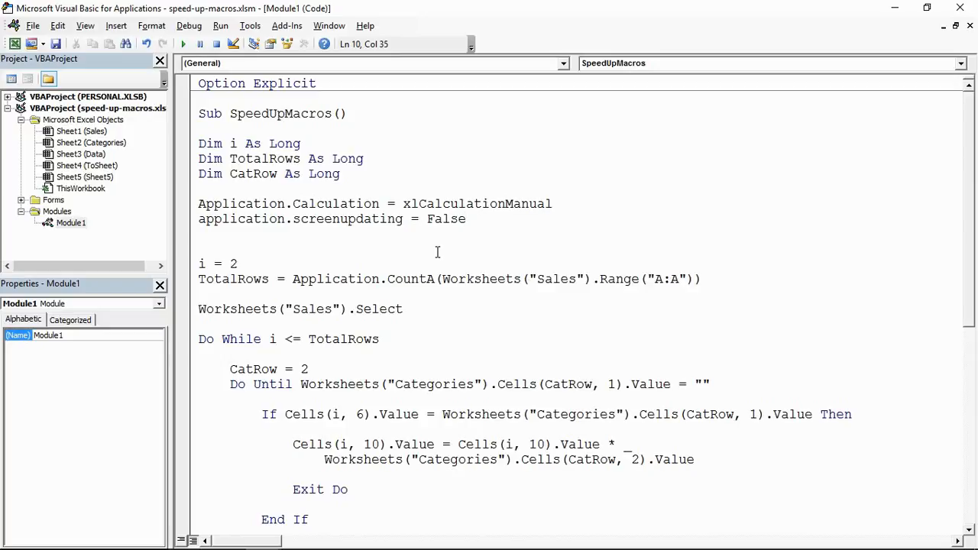
mouse_move(329, 228)
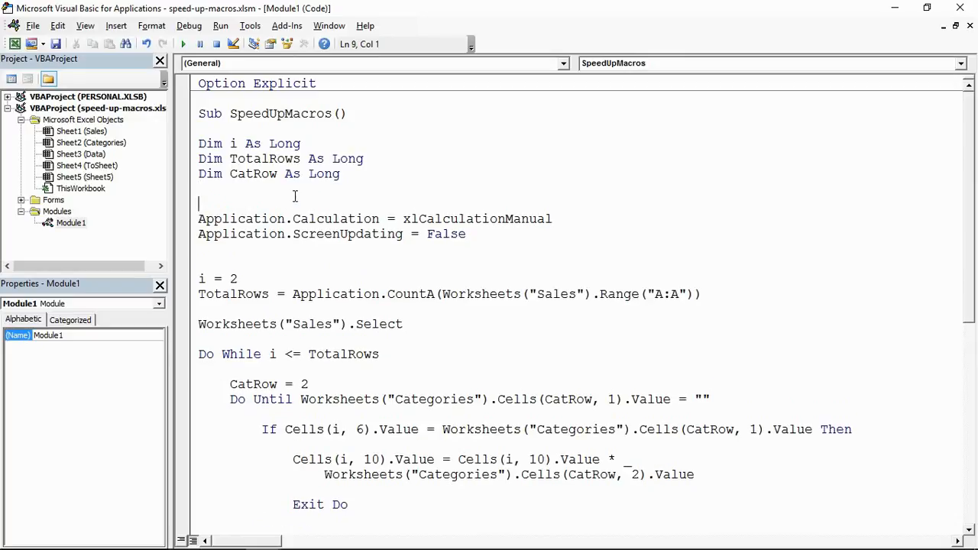
Step: Surround the settings with With Application / End With and drop the Application prefixes
text(w)
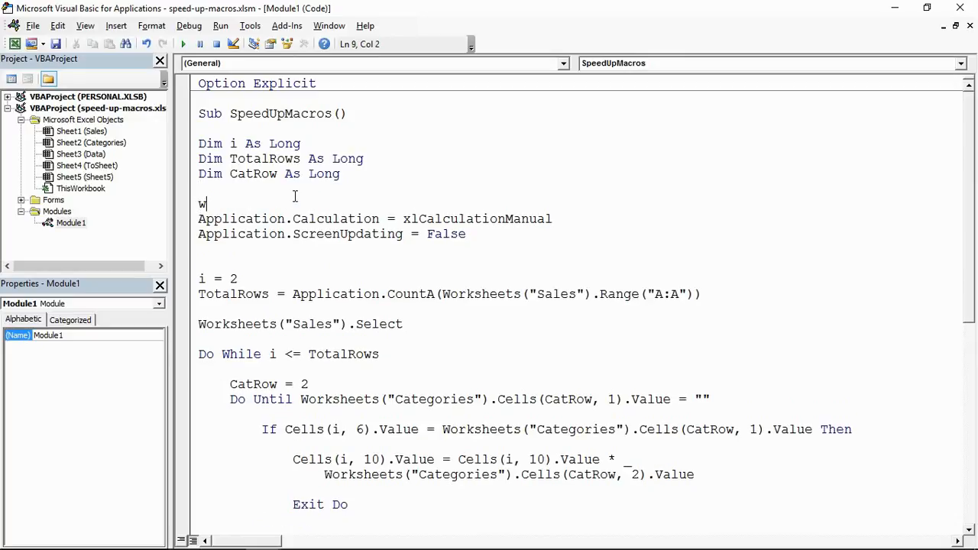
text(ith)
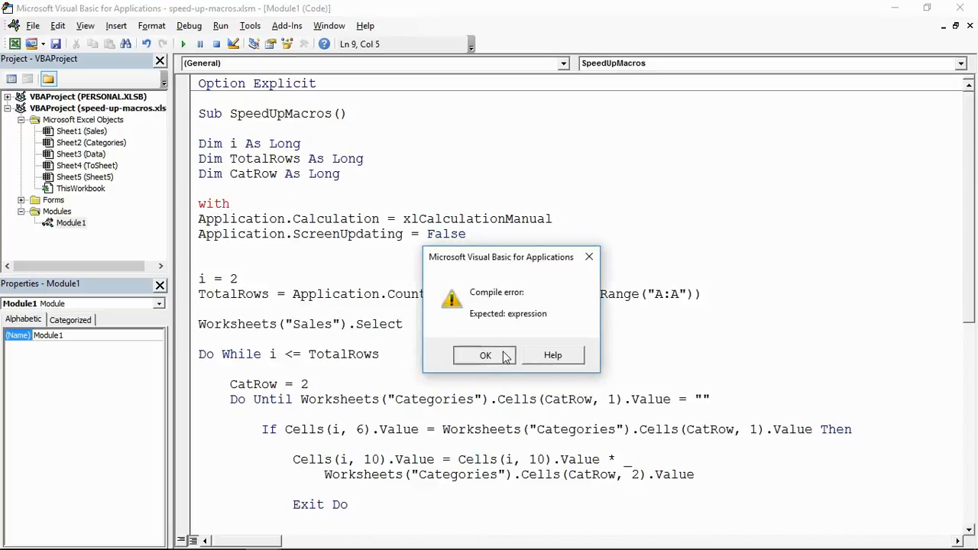
click(486, 354)
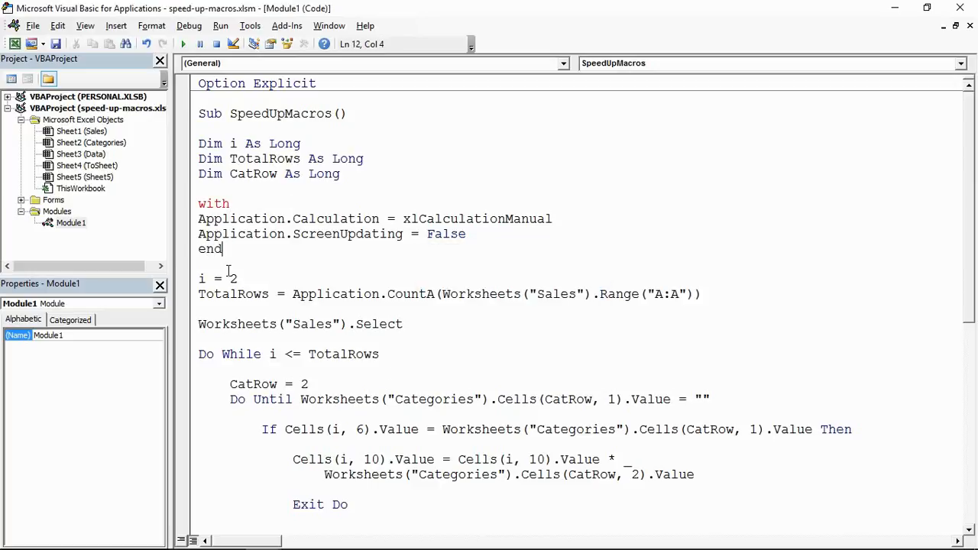
text(wi)
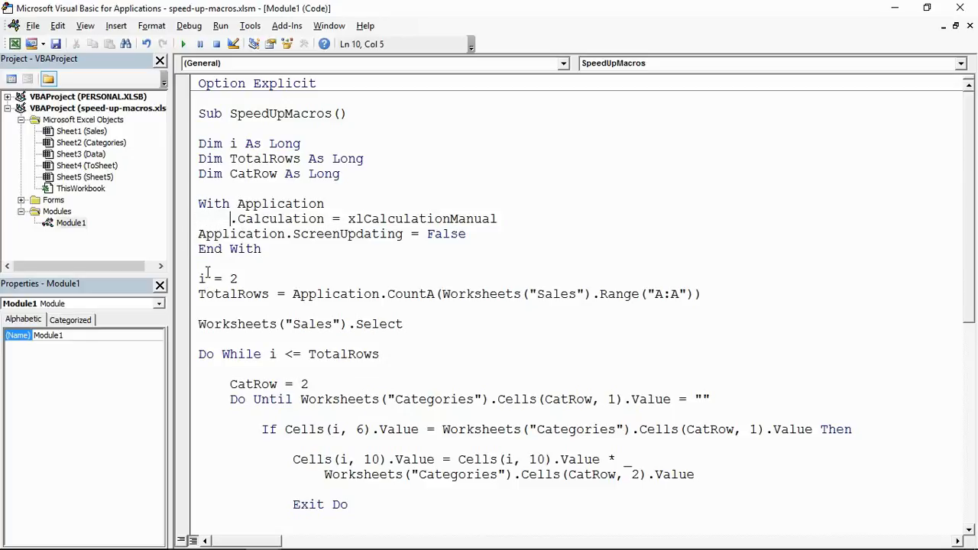
double_click(241, 234)
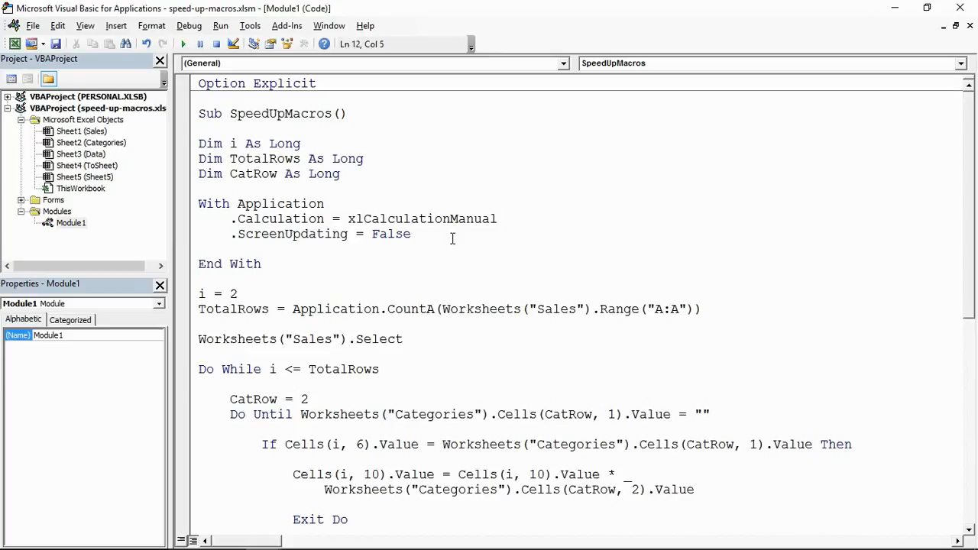
Step: Add .DisplayStatusBar = False inside the With Application block via IntelliSense
text(.dis)
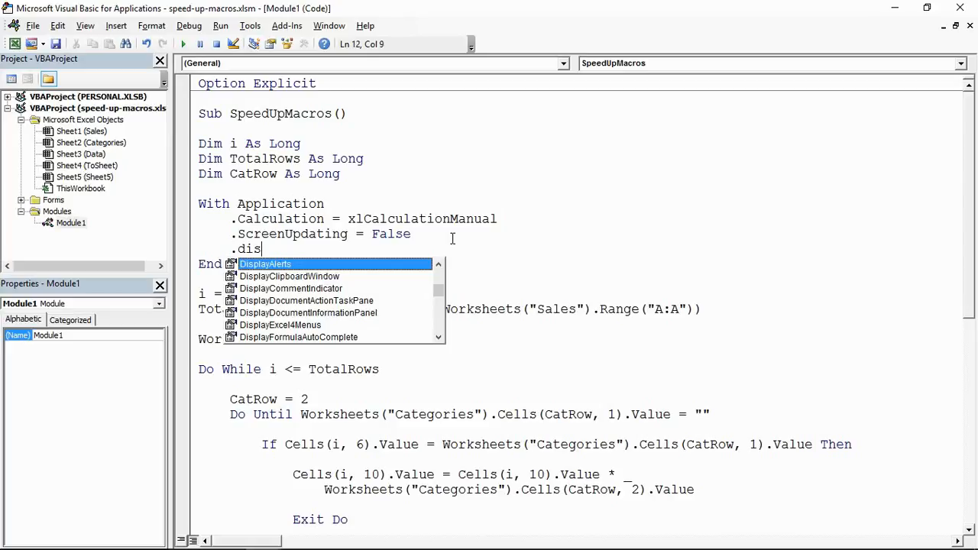
text(play)
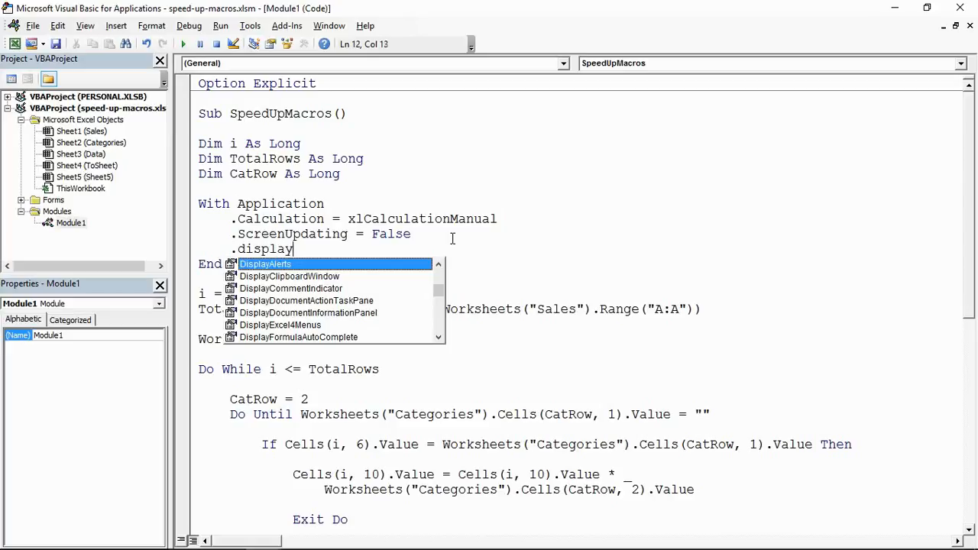
text(sBar =)
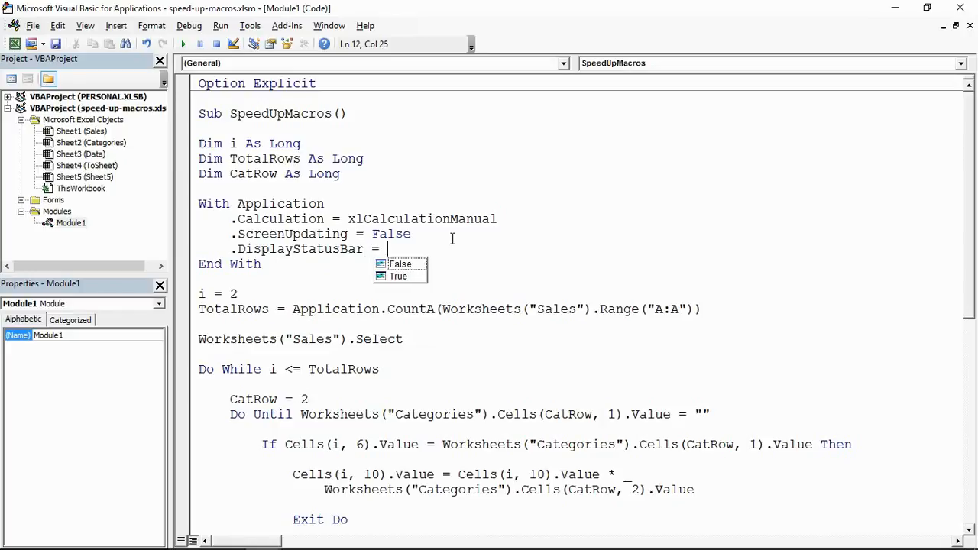
text(false)
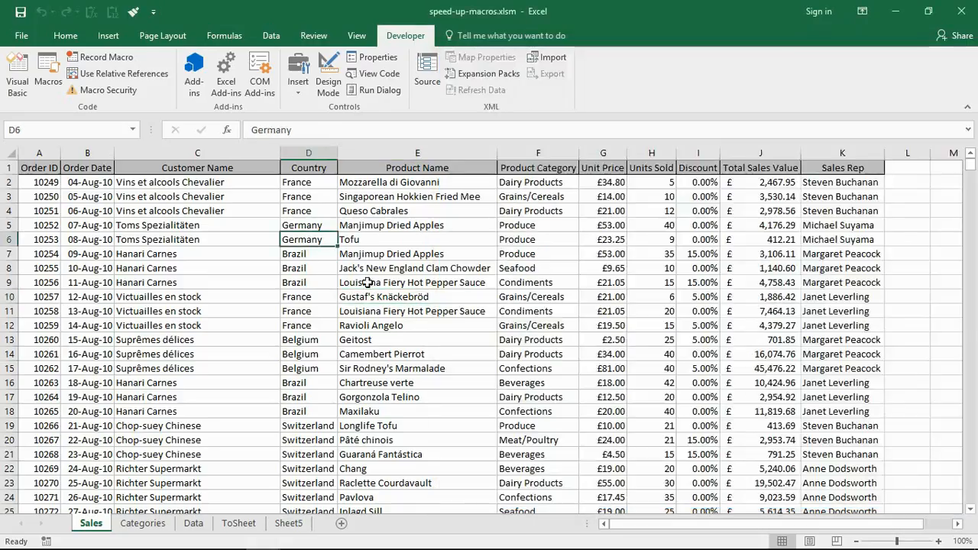
Step: Select Unit Price cells, the Longlife Tofu entry and the 15.00% discount, then return to the code
drag(602, 238, 602, 354)
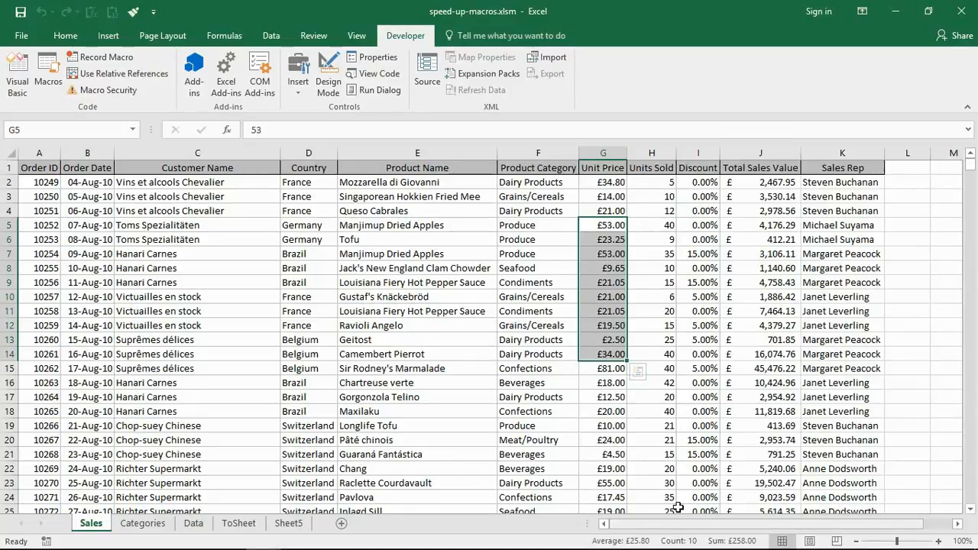
click(416, 424)
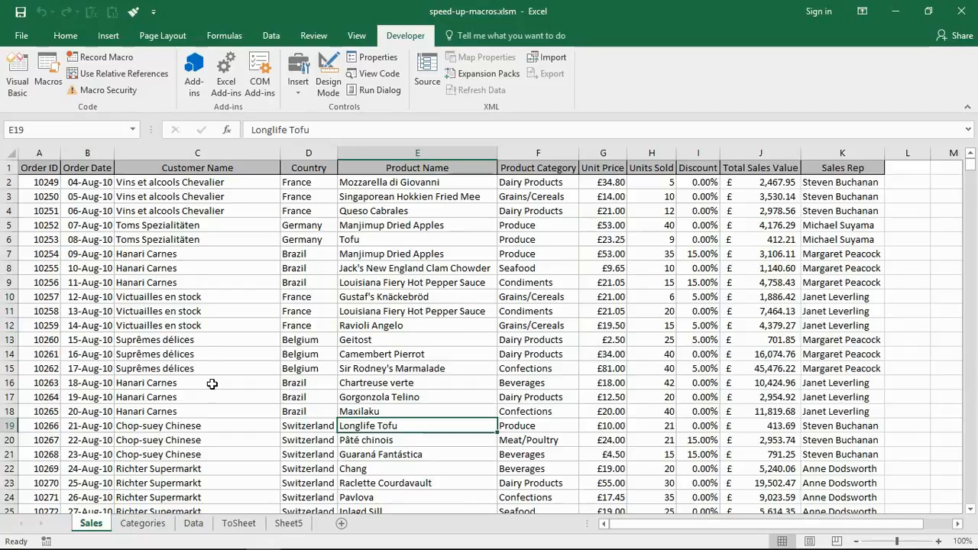
mouse_move(250, 263)
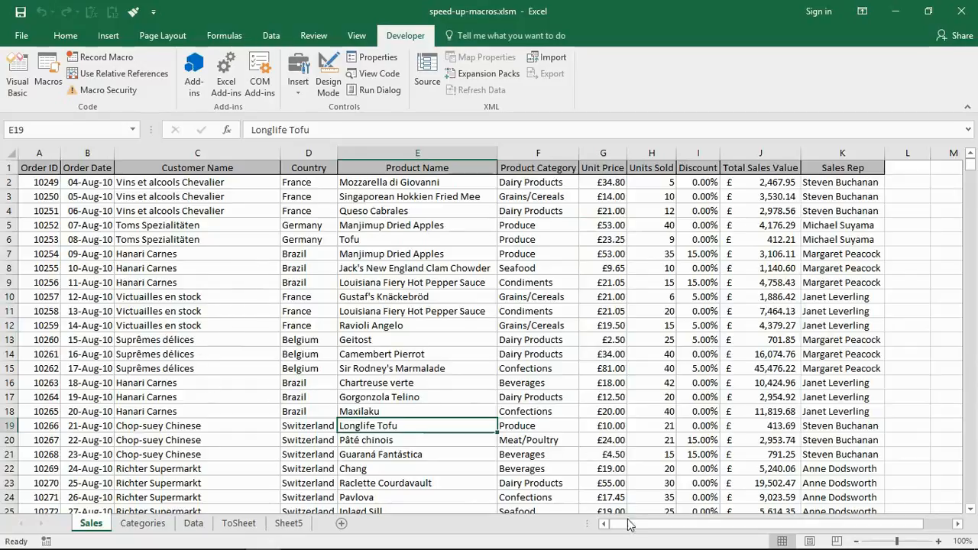
mouse_move(419, 283)
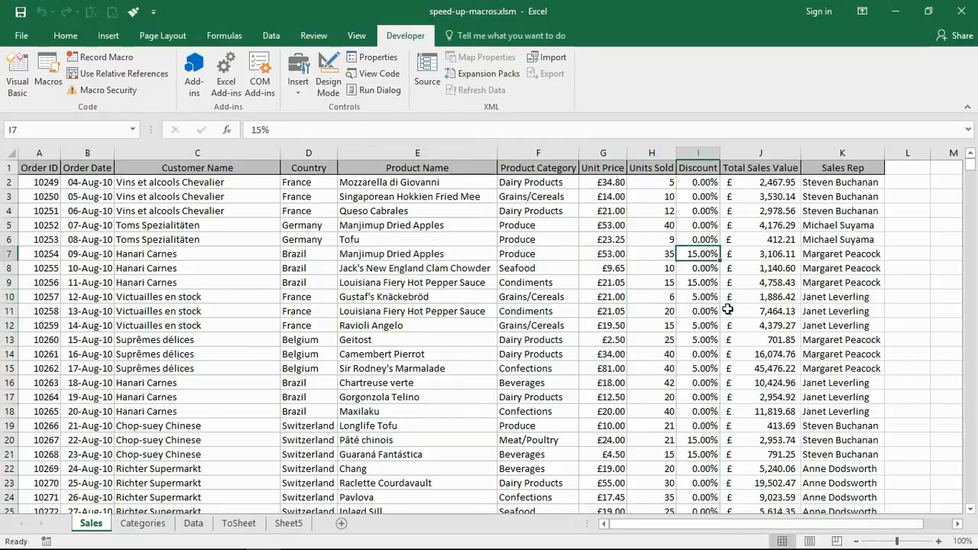
click(697, 355)
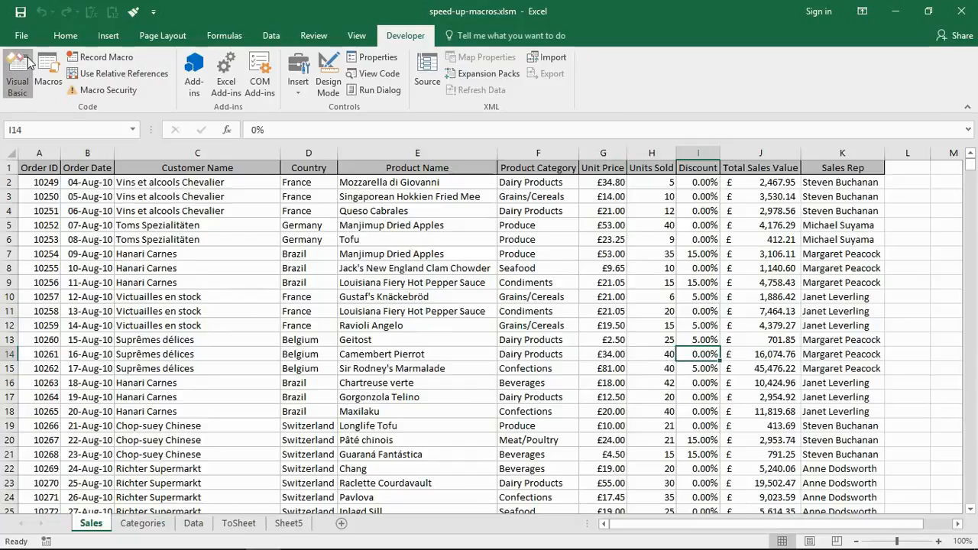
click(16, 73)
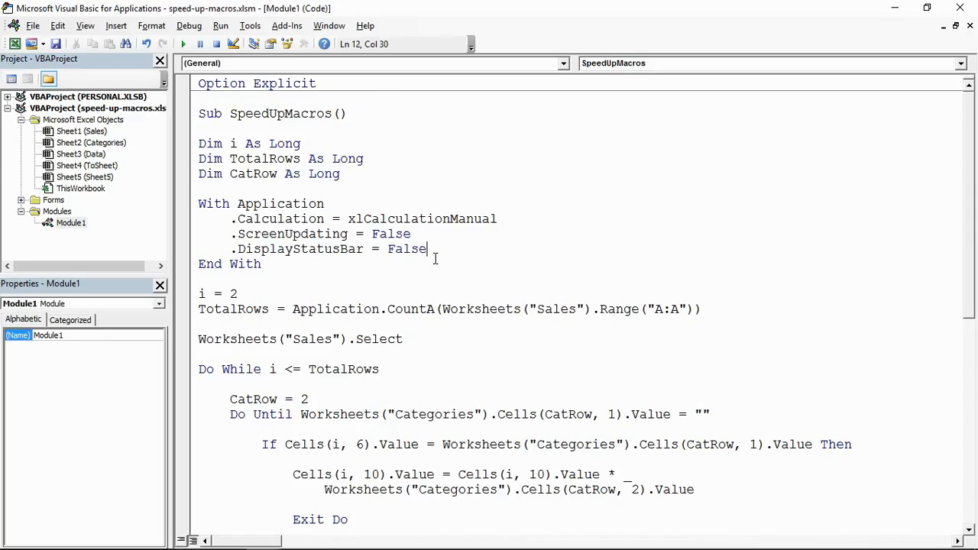
Step: Add .EnableEvents = False inside the With Application block
text(.)
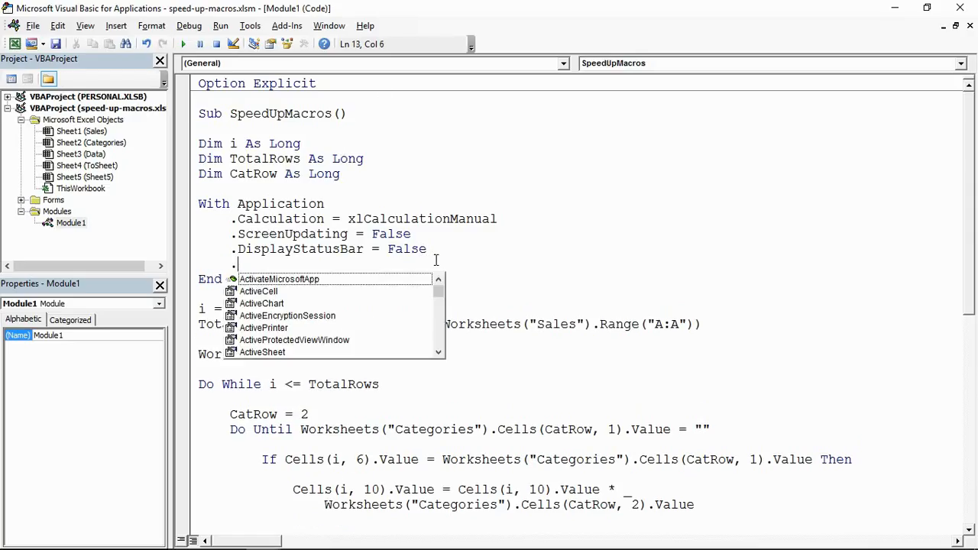
text(enabl)
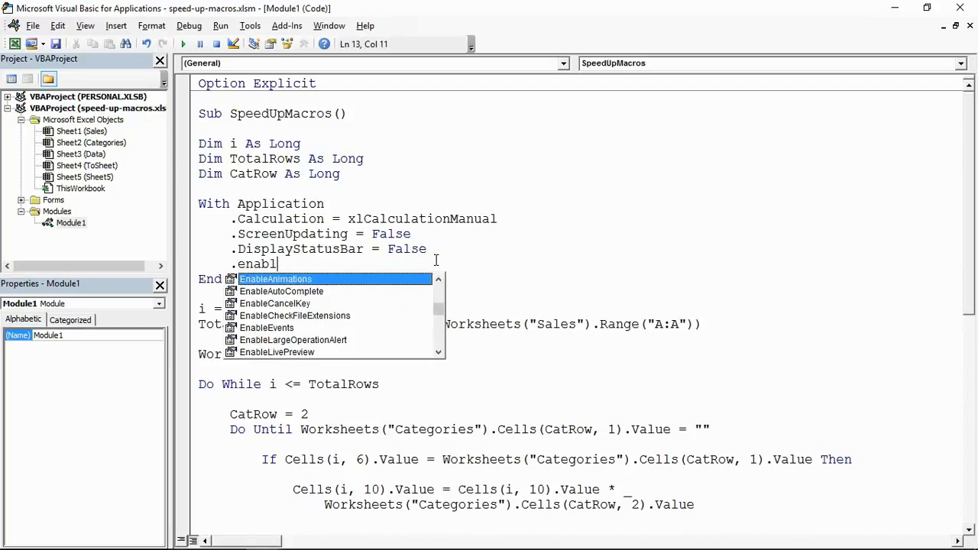
text(eeven)
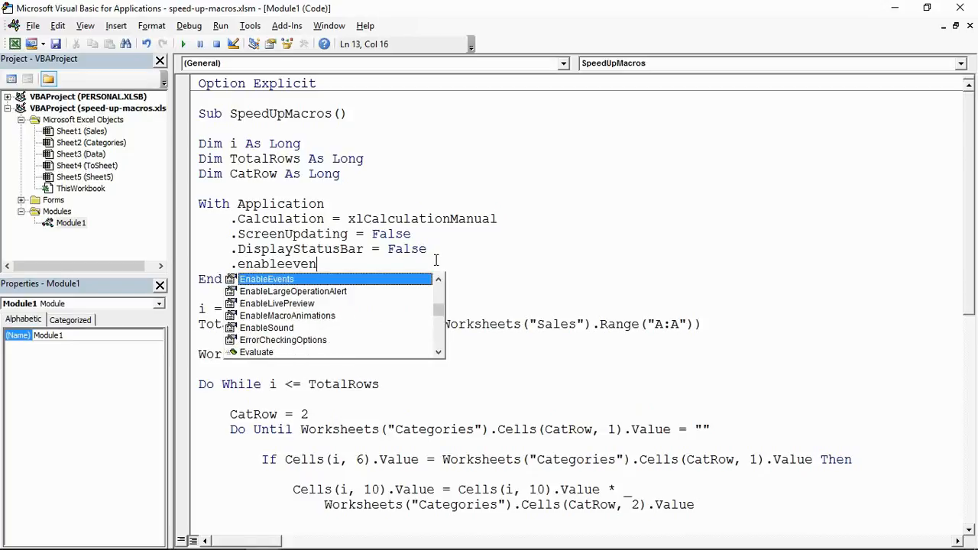
text(ts =)
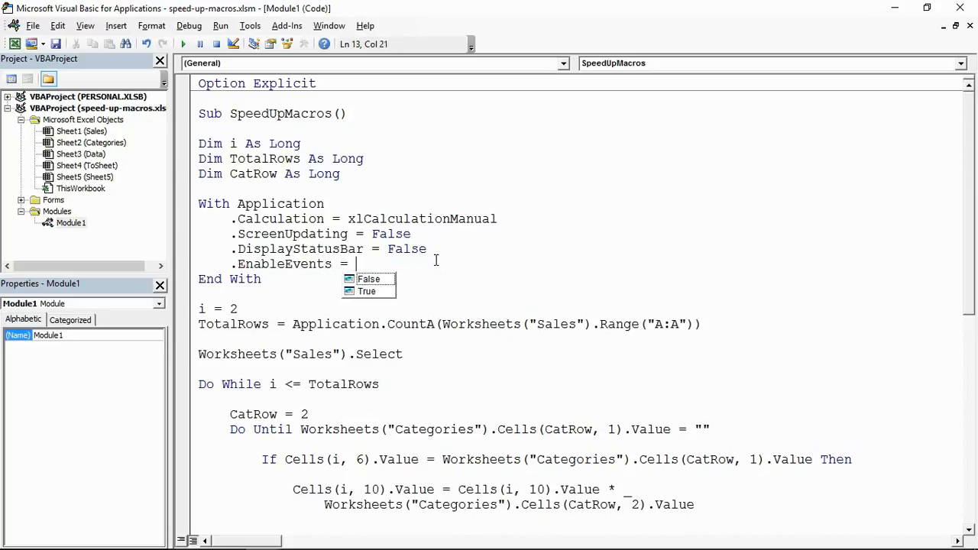
text(false)
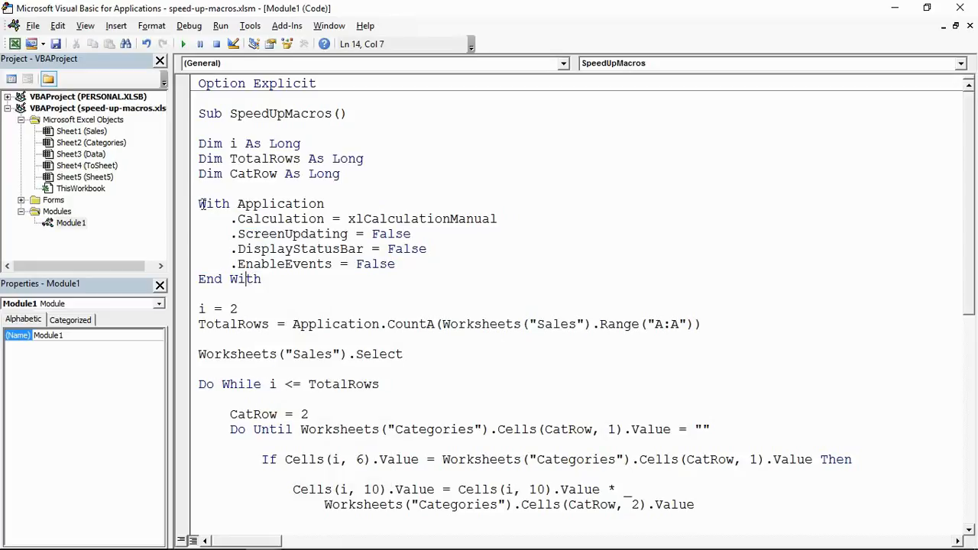
Step: Copy the With block and set its calculation to xlCalculationAutomatic and ScreenUpdating to True
right_click(291, 263)
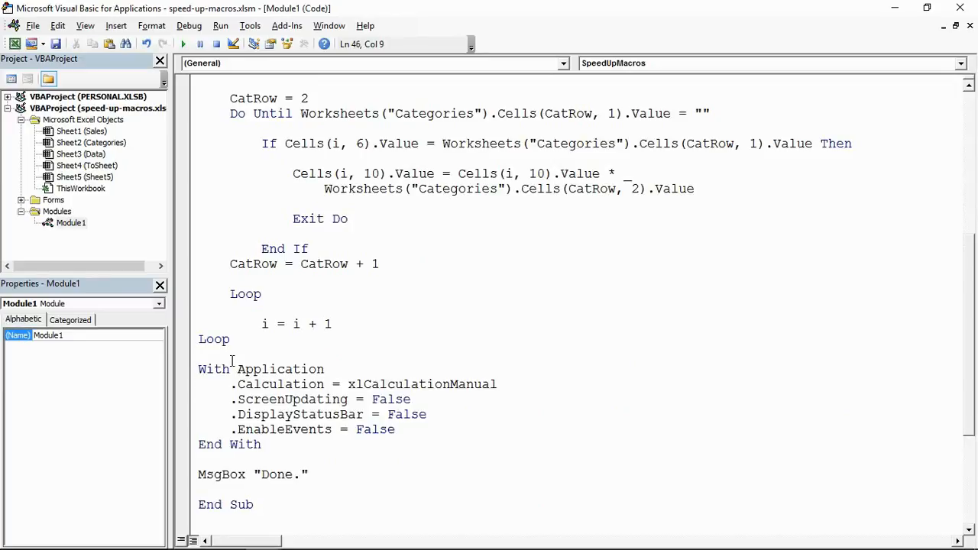
double_click(471, 385)
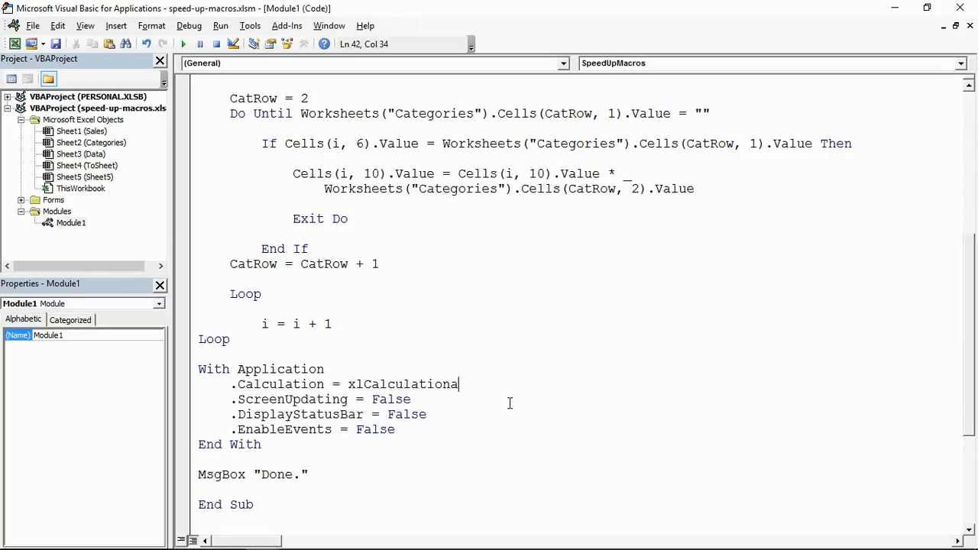
text(uto)
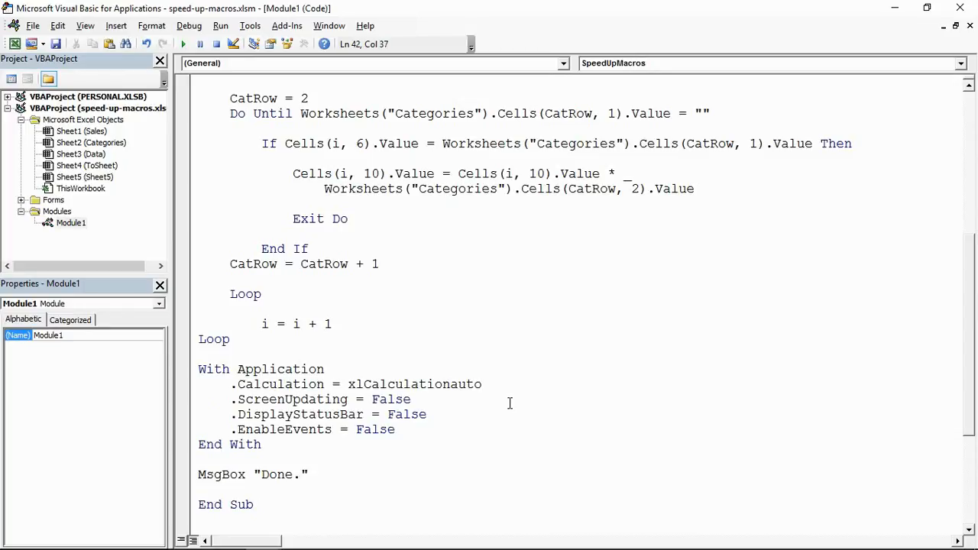
text(matic)
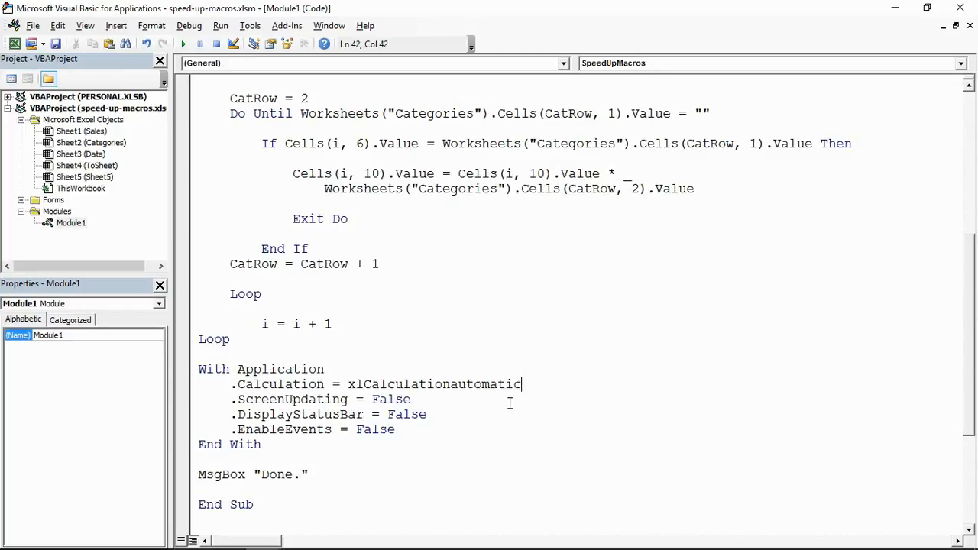
double_click(391, 399)
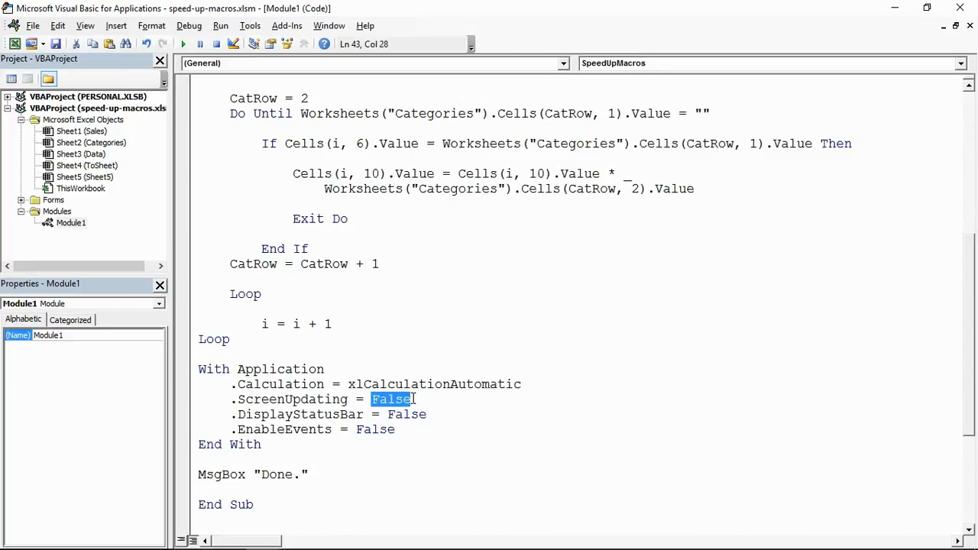
text(true)
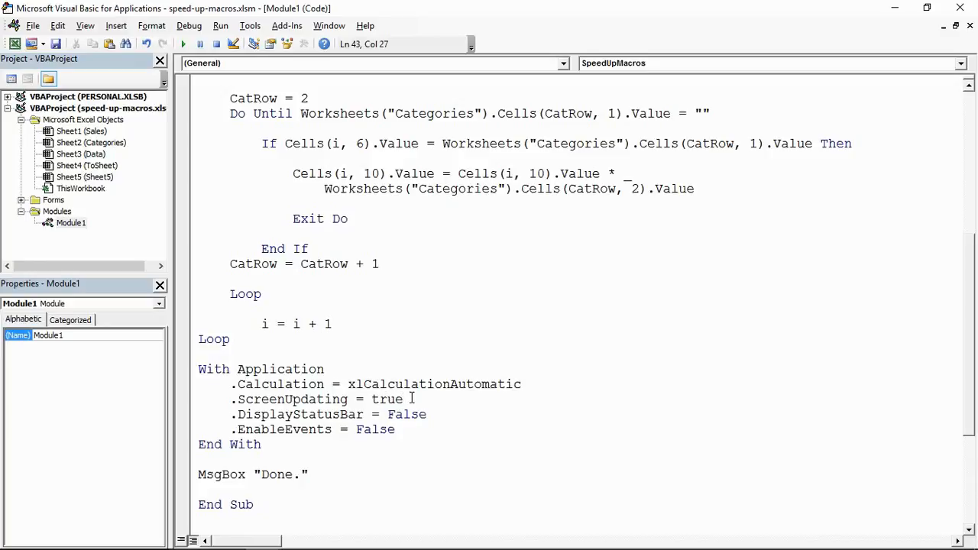
Step: Set DisplayStatusBar and EnableEvents to True in the closing With Application block
double_click(387, 399)
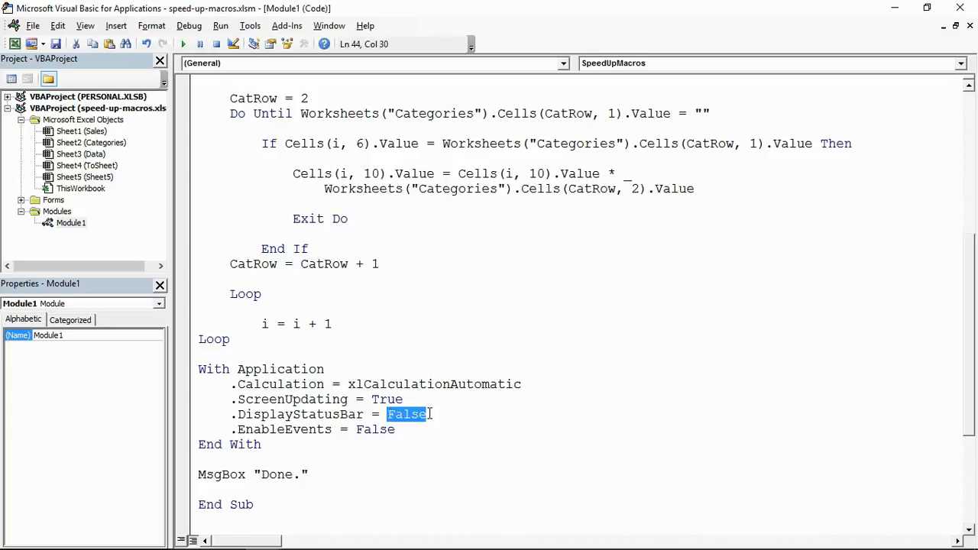
text(true)
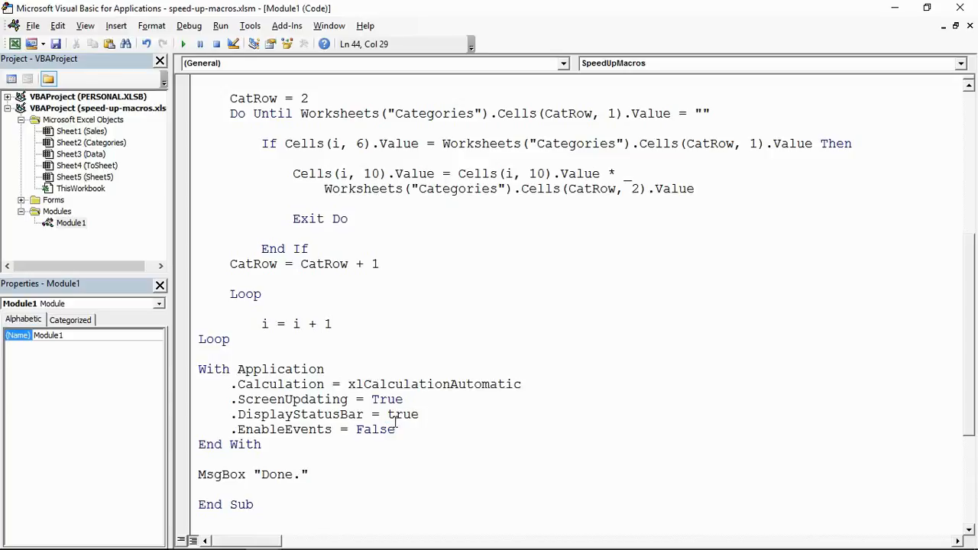
double_click(375, 428)
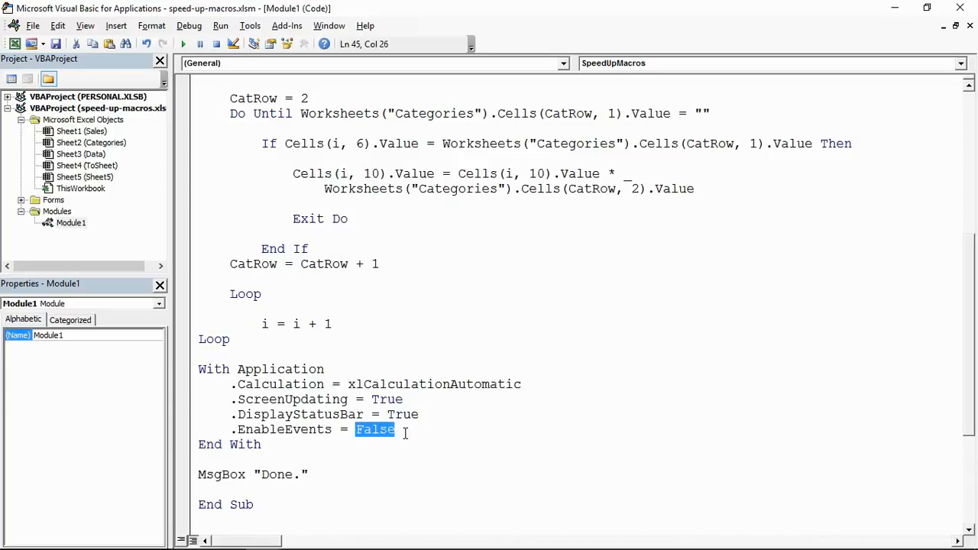
text(True)
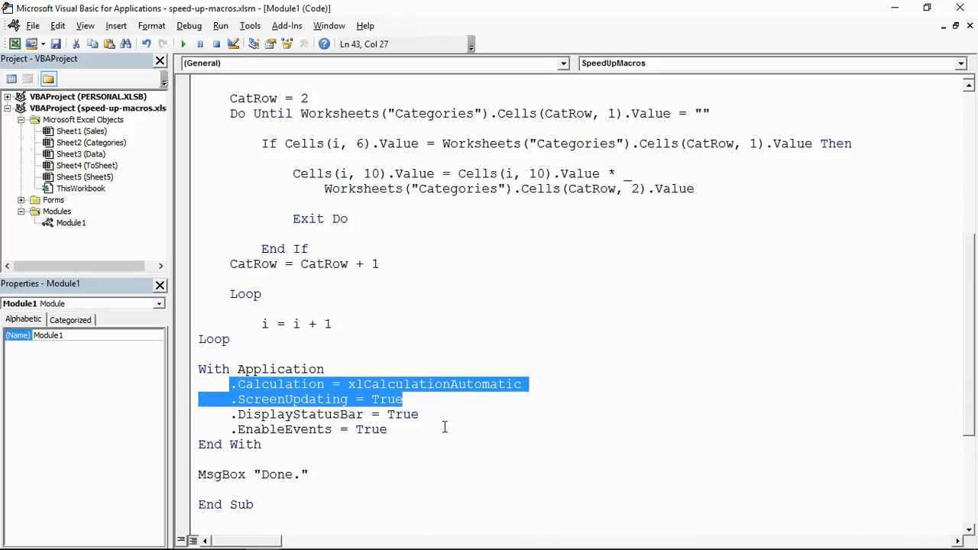
click(418, 414)
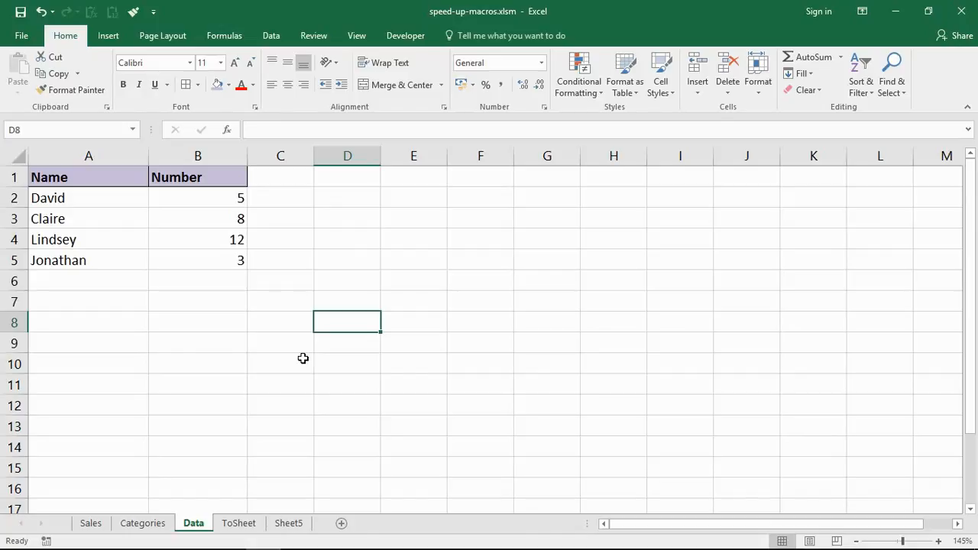
mouse_move(320, 345)
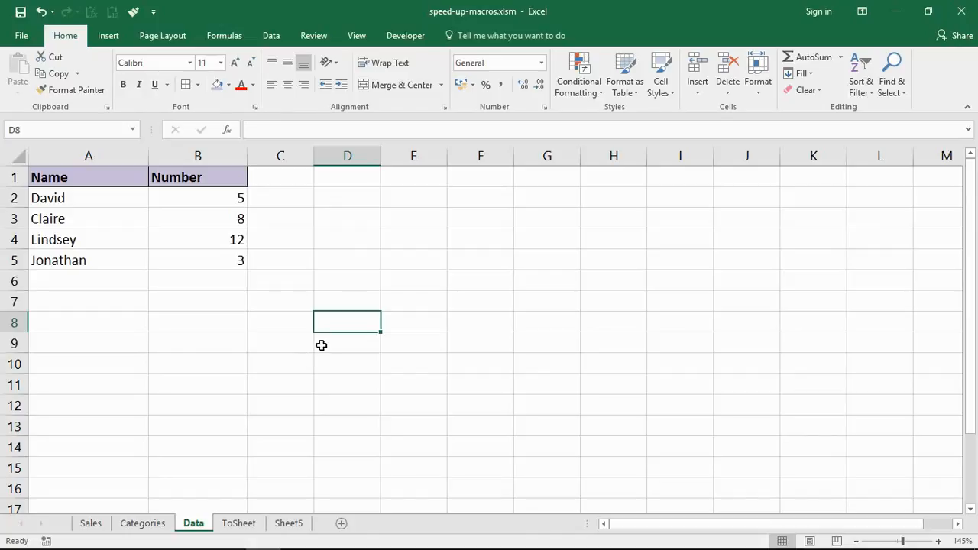
Step: Start recording a macro with the default name Macro1 from View > Macros
click(356, 35)
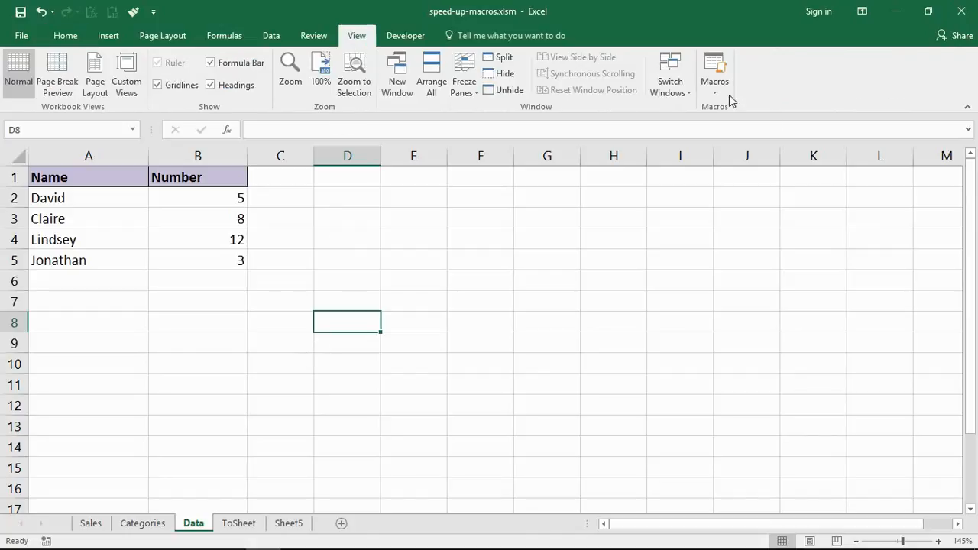
click(715, 92)
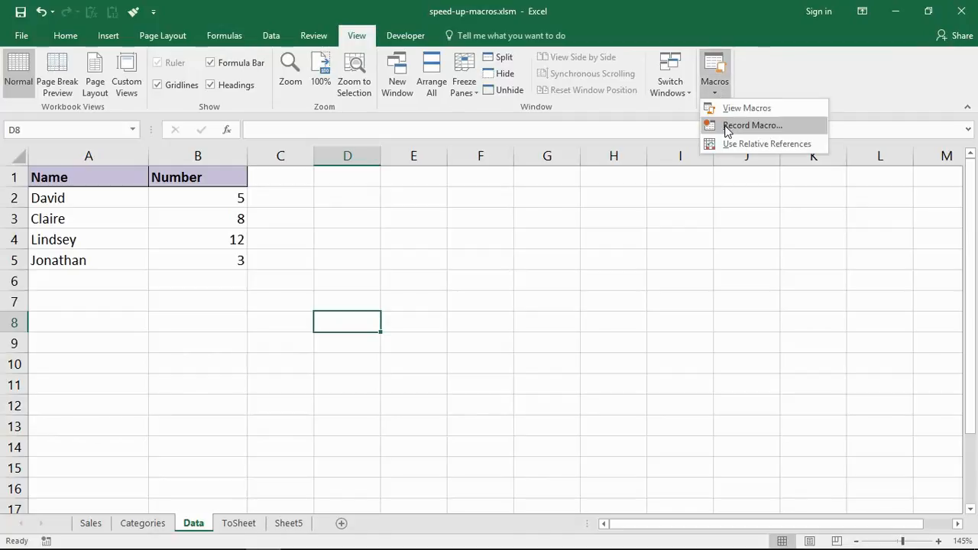
click(752, 125)
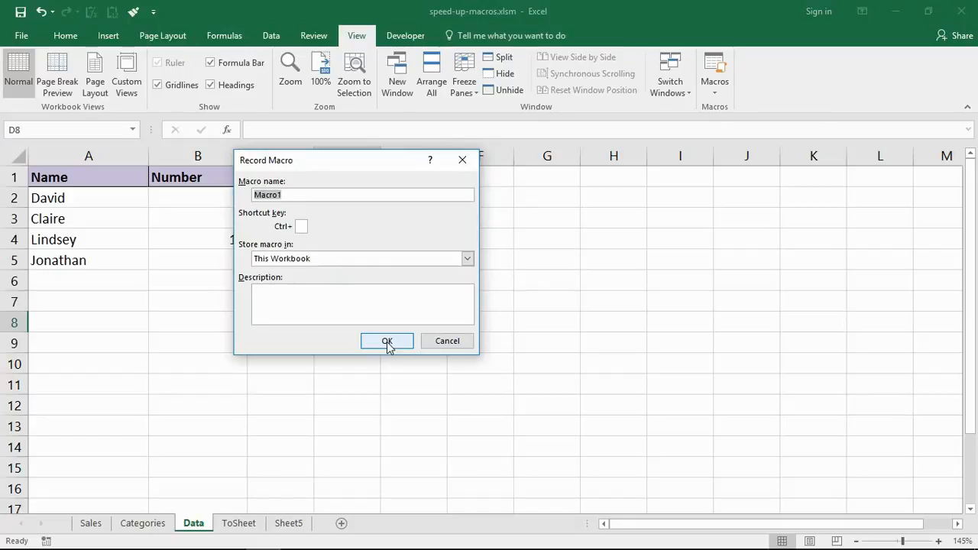
click(386, 340)
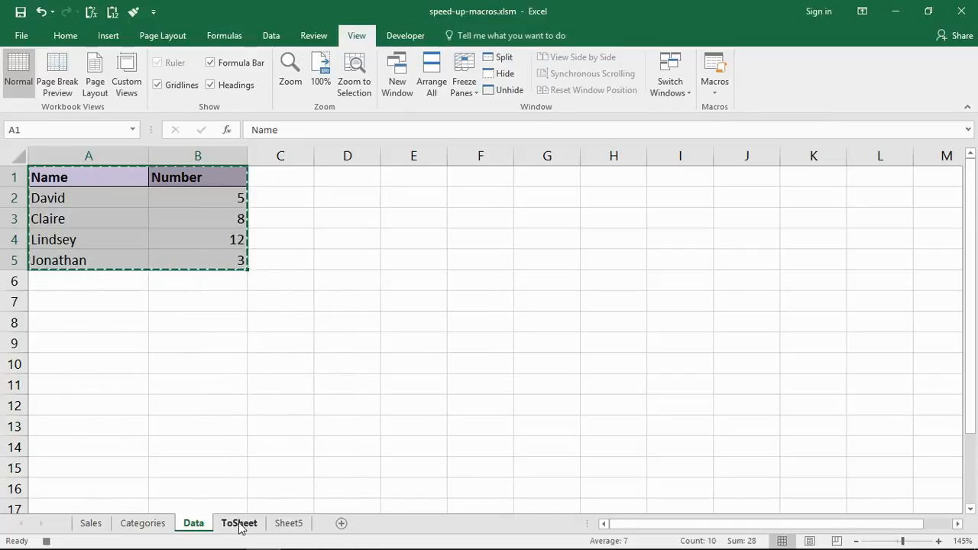
Step: Paste the copied A1:B5 table onto ToSheet at B2 and head to the Developer commands
click(238, 523)
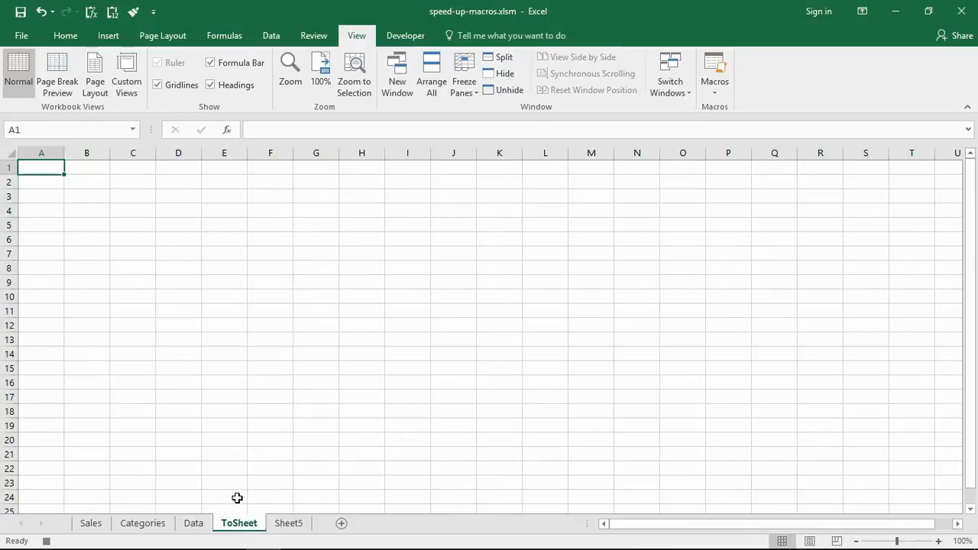
mouse_move(96, 183)
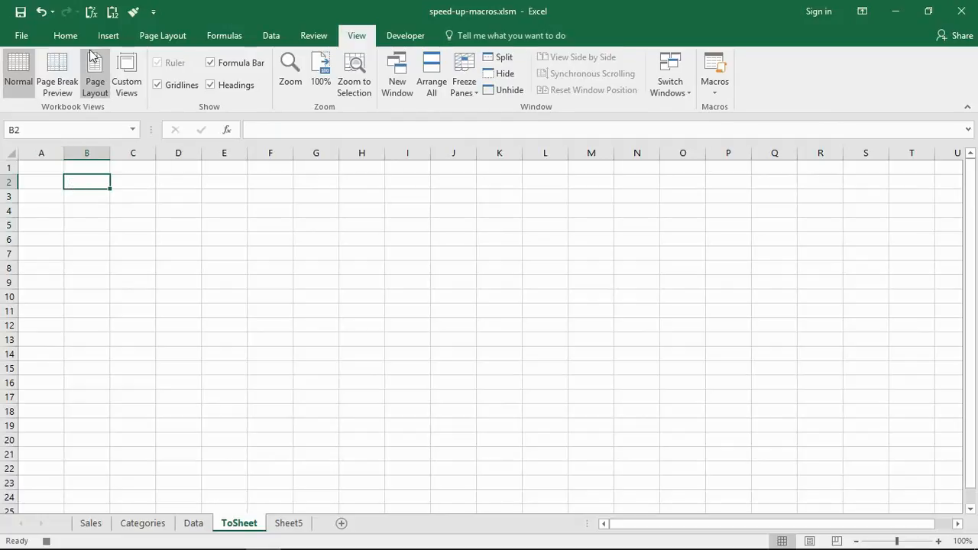
click(64, 35)
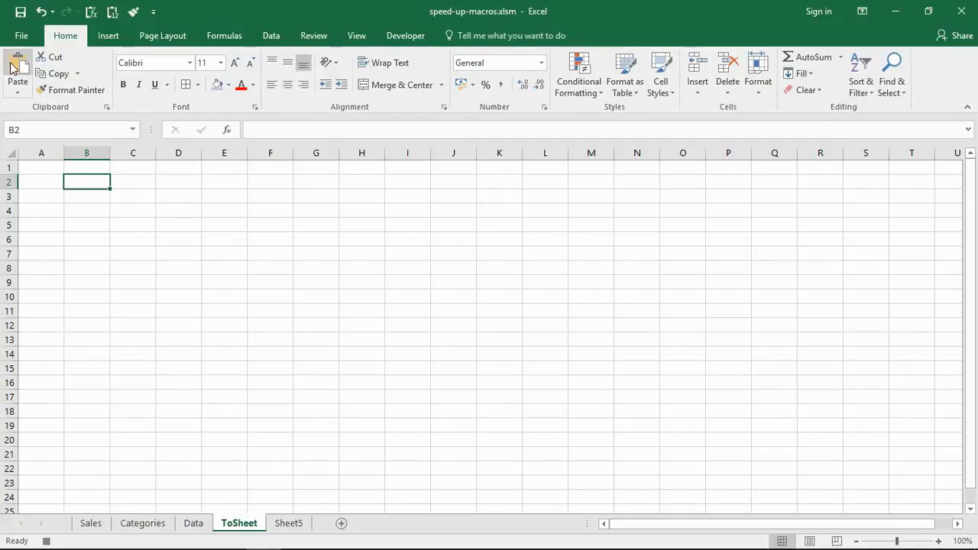
click(19, 73)
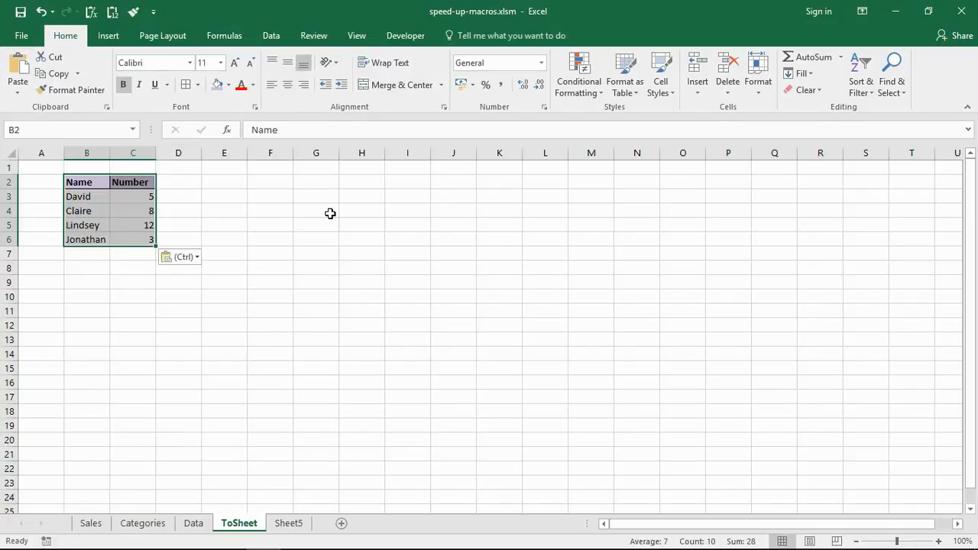
click(405, 35)
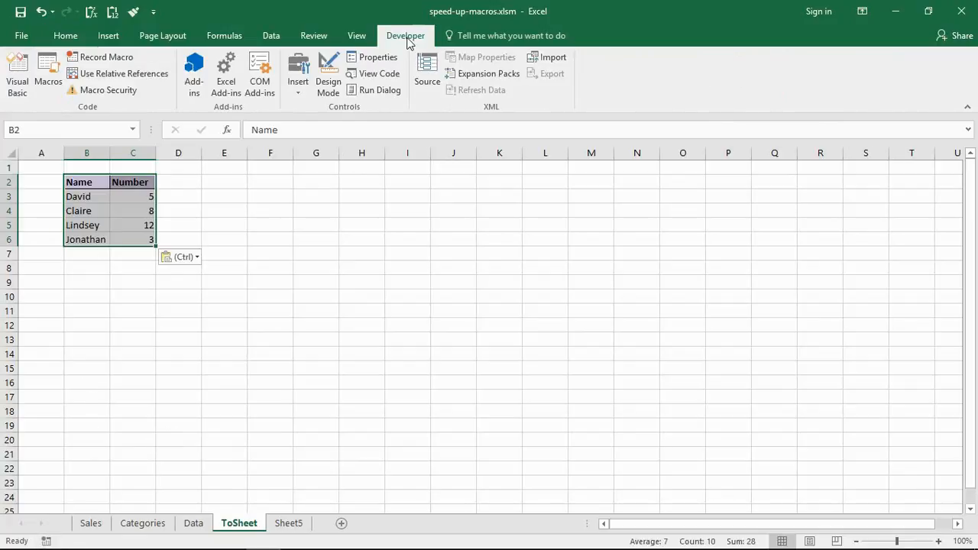
Step: Stop recording and review Macro1's recorded copy-and-paste statements in Module2
click(17, 73)
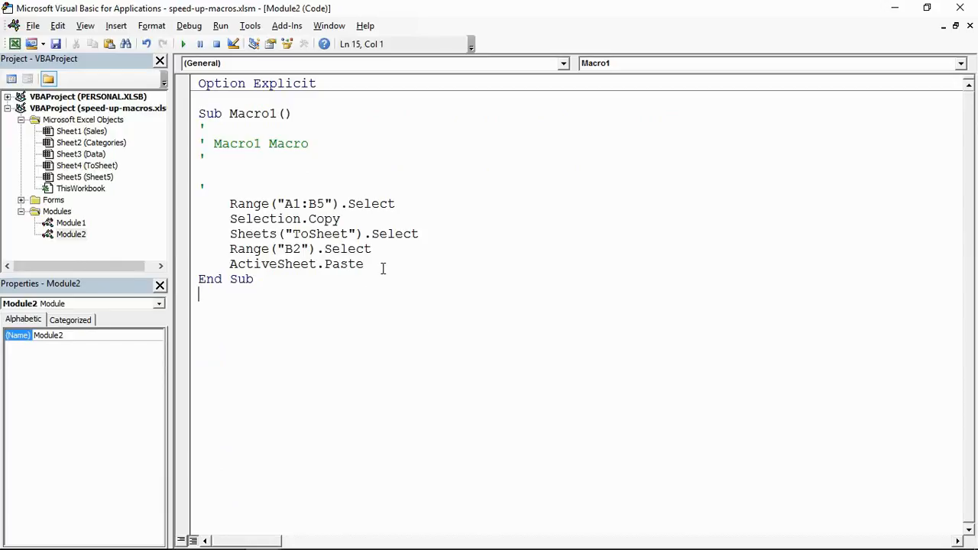
drag(229, 203, 364, 263)
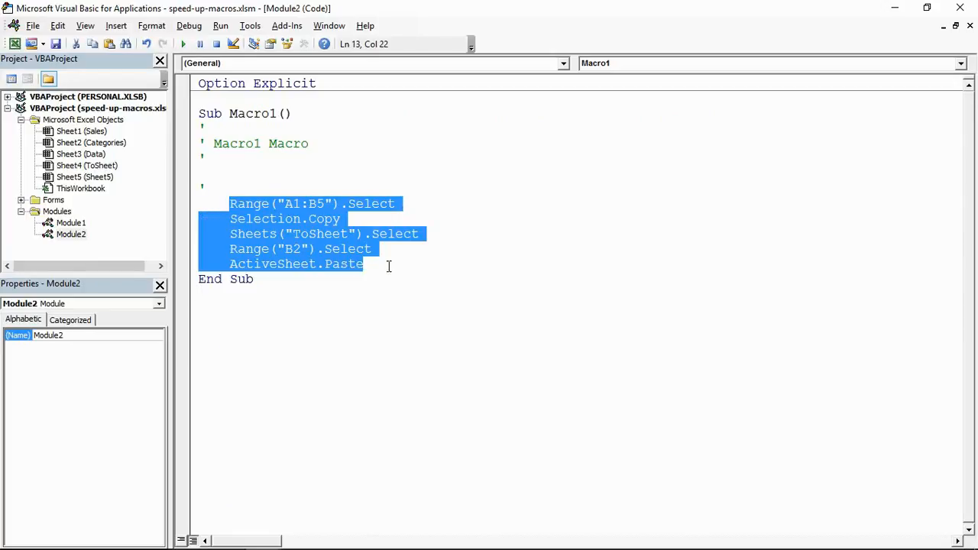
click(397, 289)
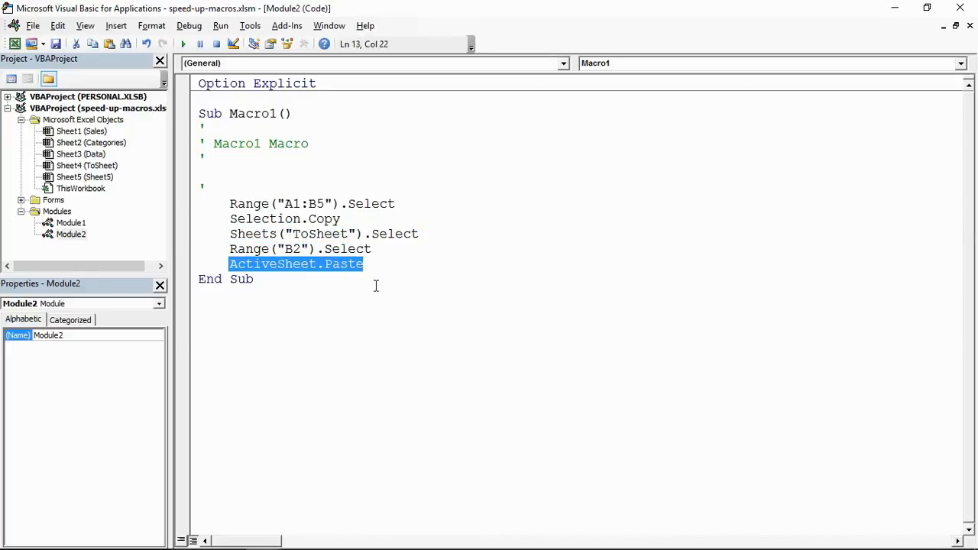
click(389, 260)
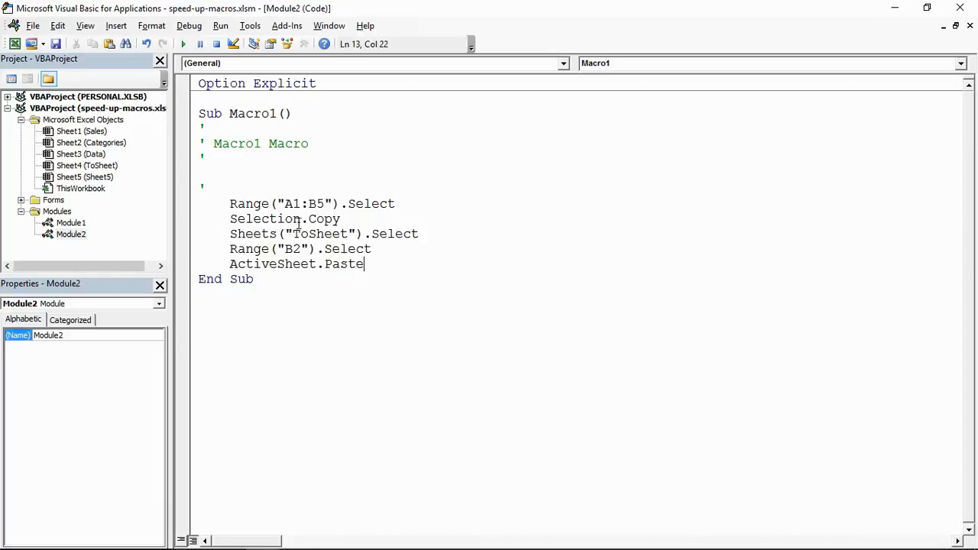
Step: Replace the Selection paste approach by adding .Copy Destination:= to the Range("A1:B5") line
double_click(266, 218)
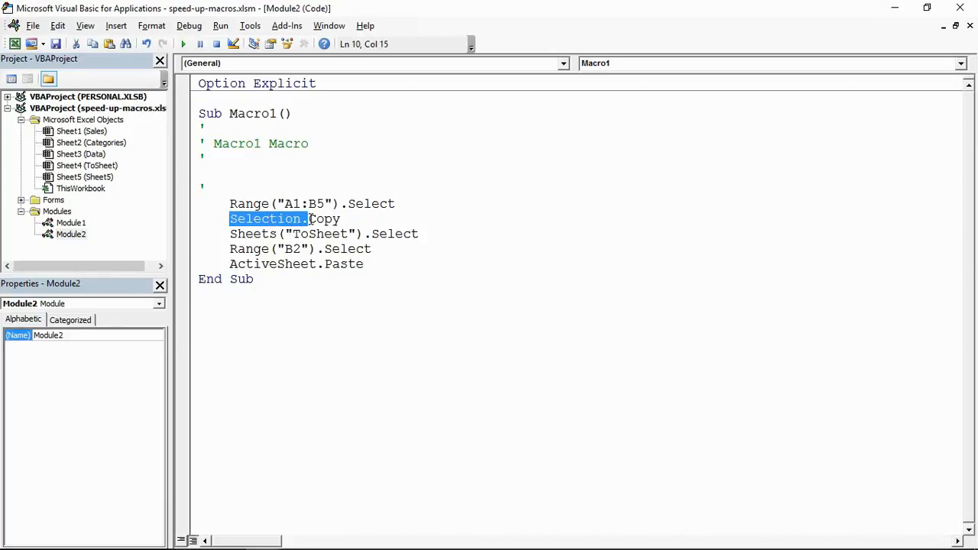
mouse_move(312, 239)
text(Copy)
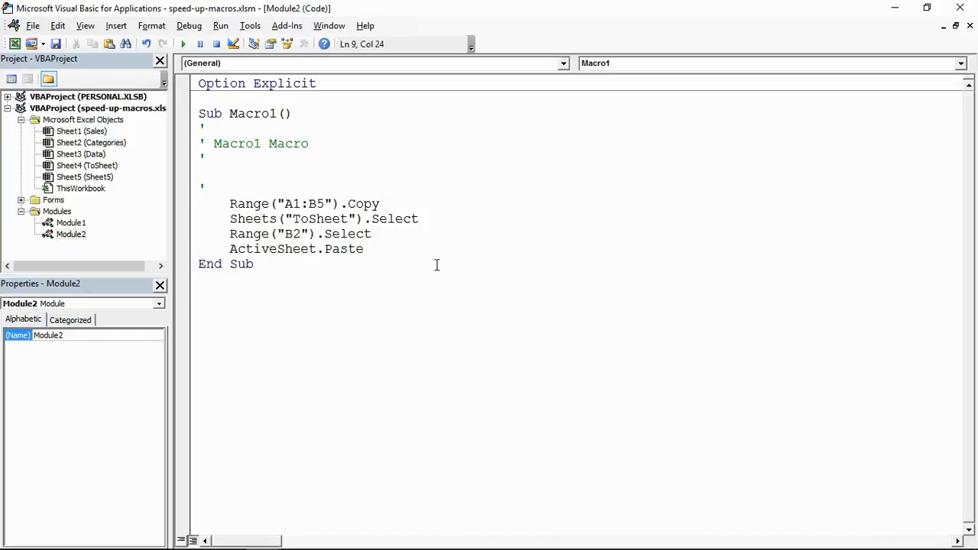
text(.)
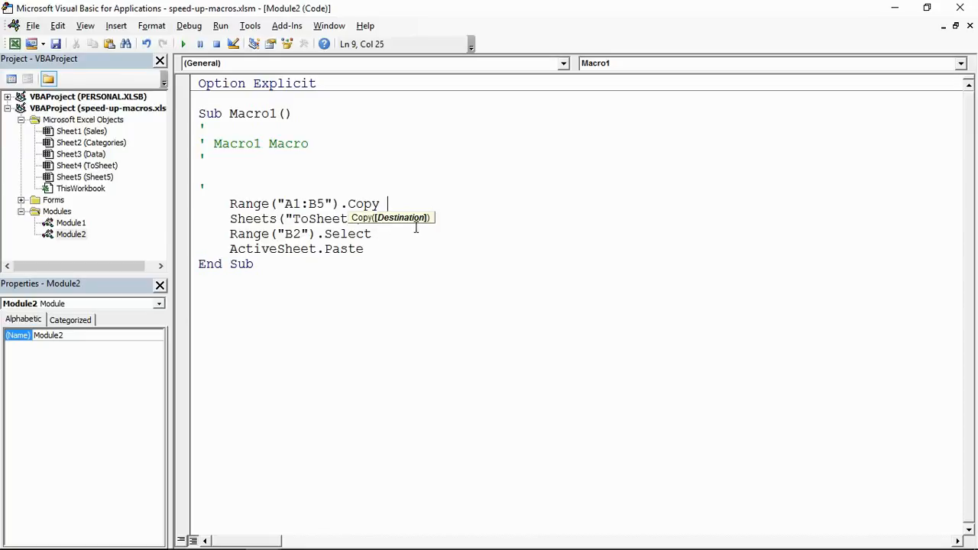
text(dest)
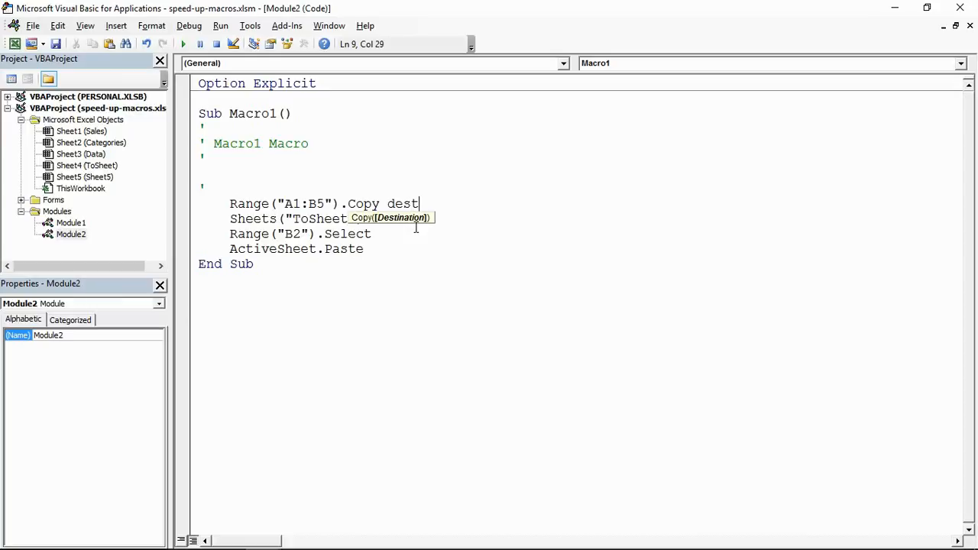
text(inat)
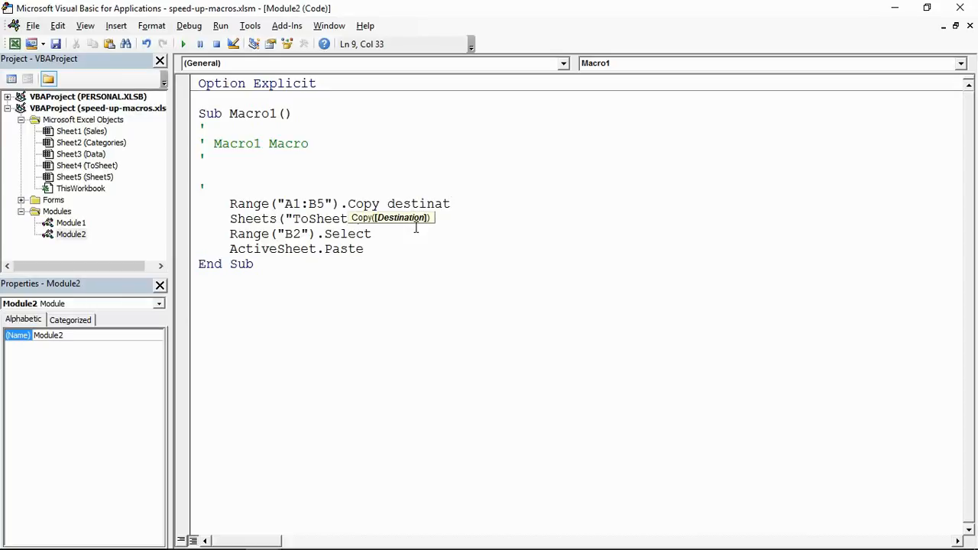
text(io)
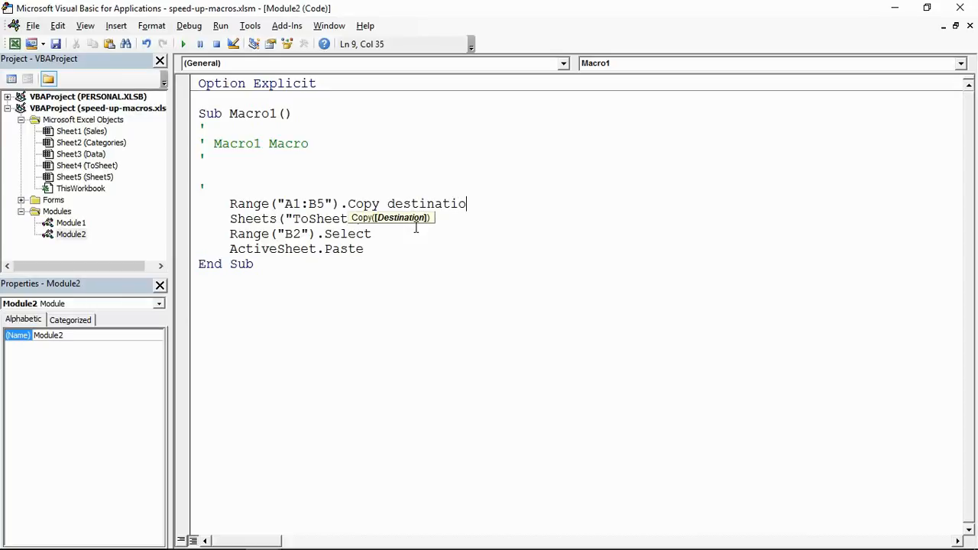
text(n)
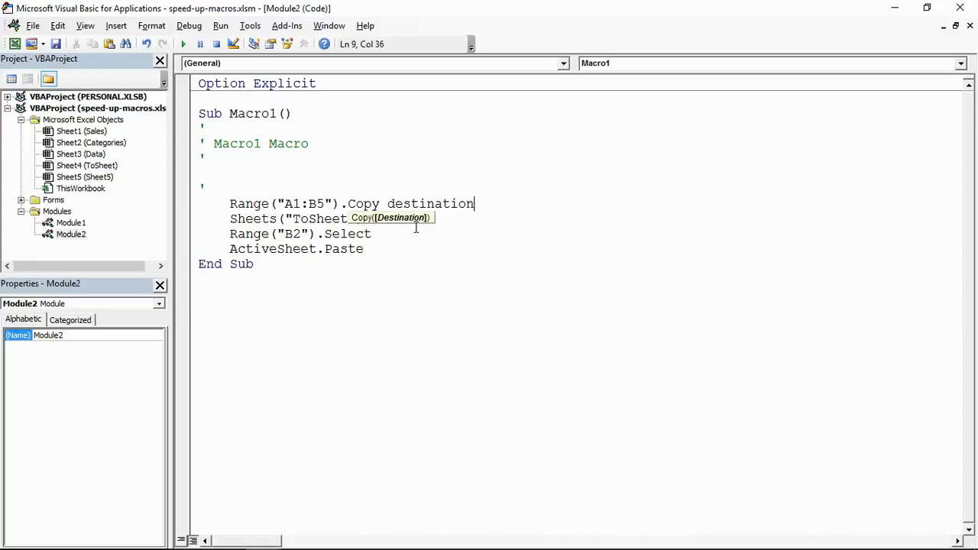
text(:=Sheets("ToSheet").Select)
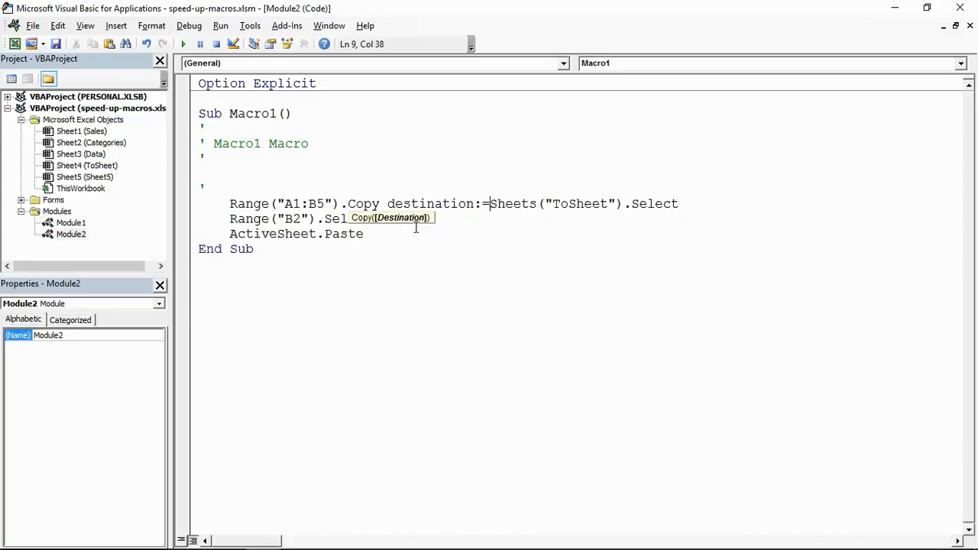
Step: Remove the trailing .Select so the destination is Sheets("ToSheet").Range("B2") and delete the ActiveSheet.Paste line
double_click(654, 203)
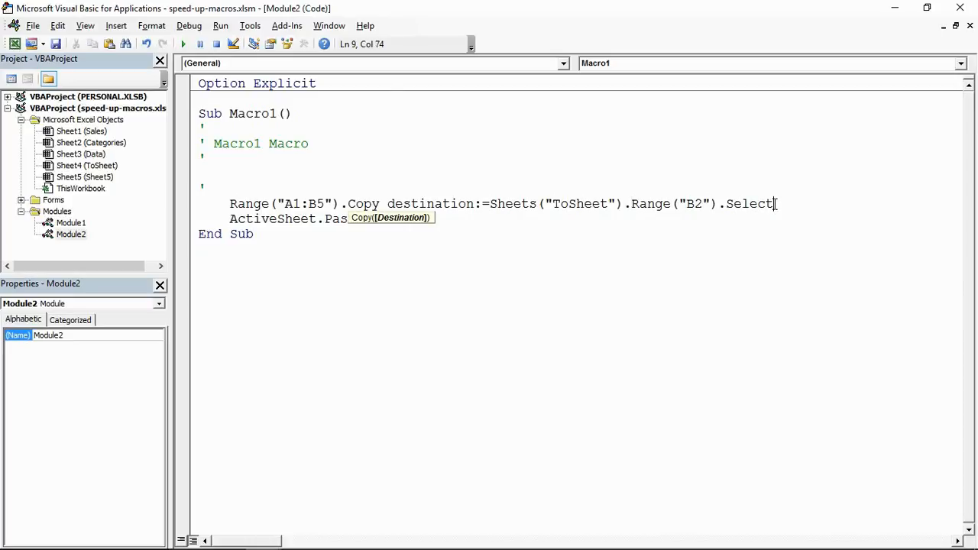
key(BackSpace)
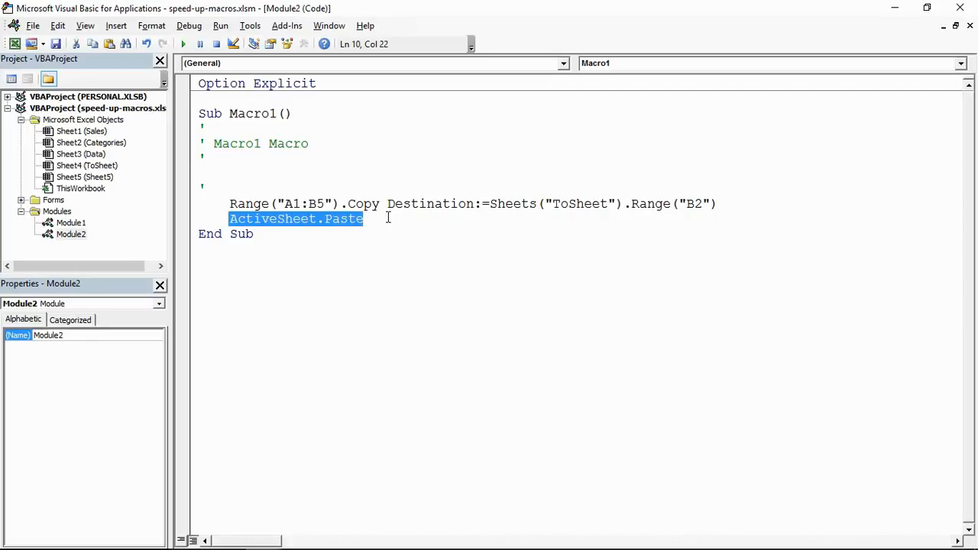
key(Delete)
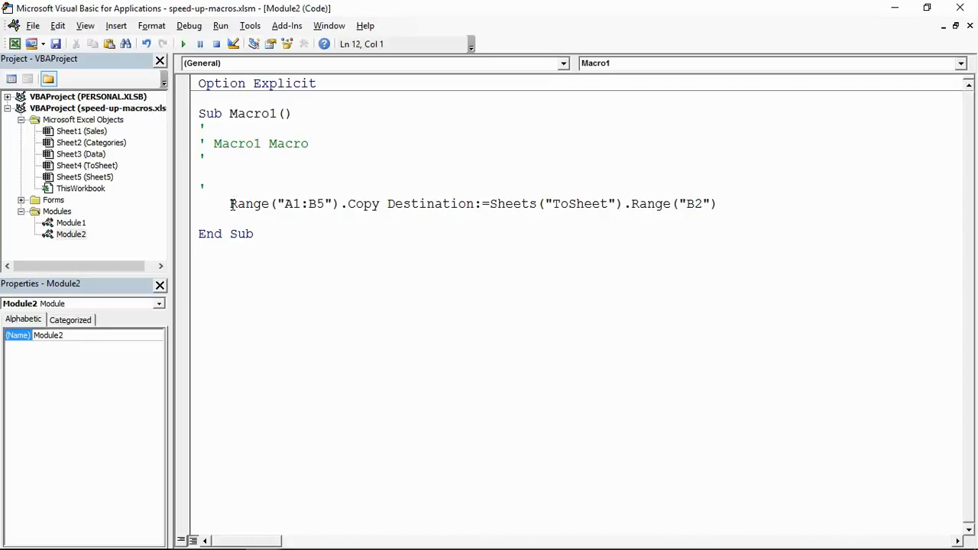
drag(229, 203, 333, 204)
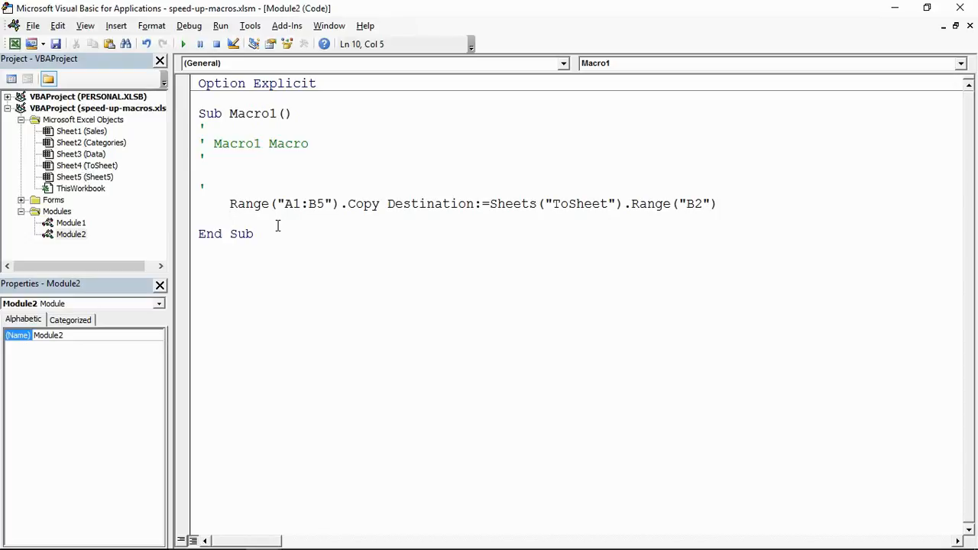
Step: Switch back to the Excel workbook and clear the copied table from the ToSheet sheet
click(229, 217)
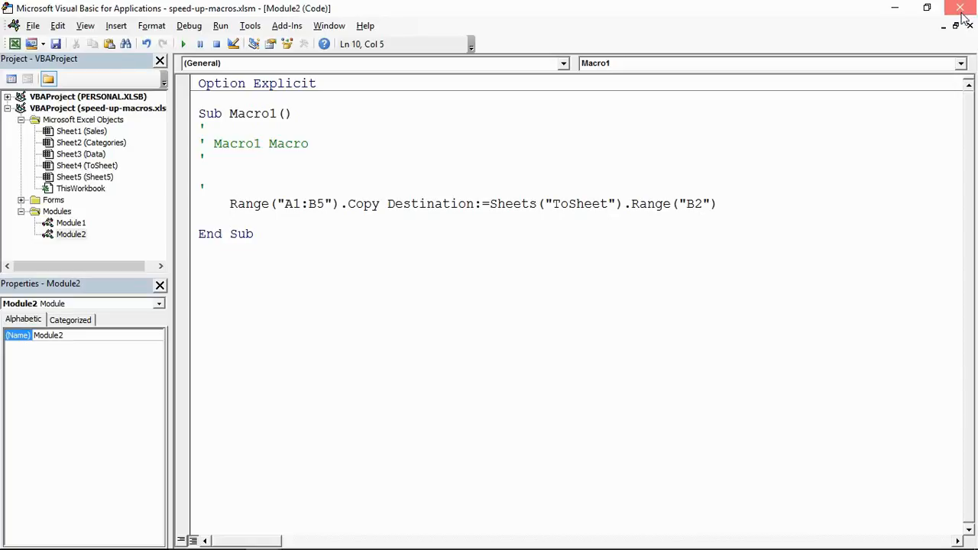
click(960, 8)
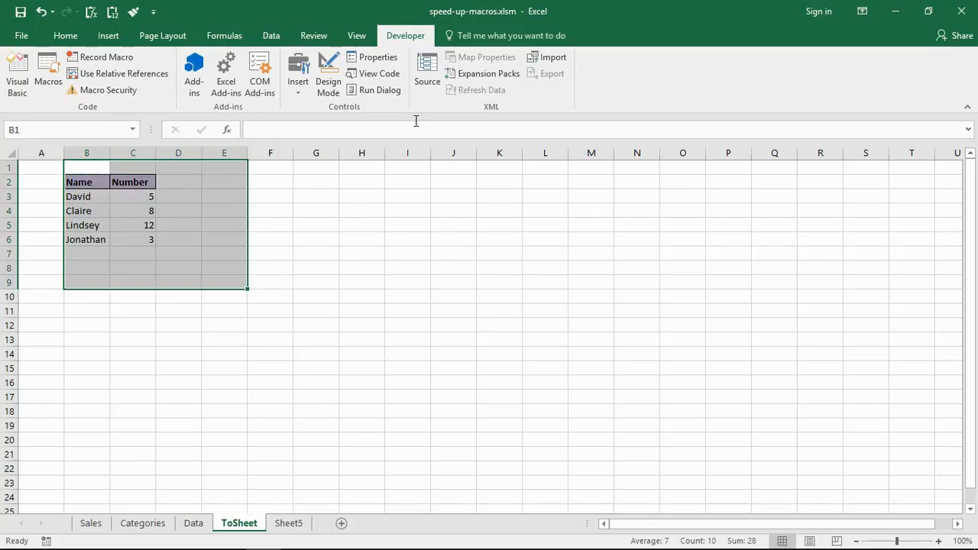
click(64, 35)
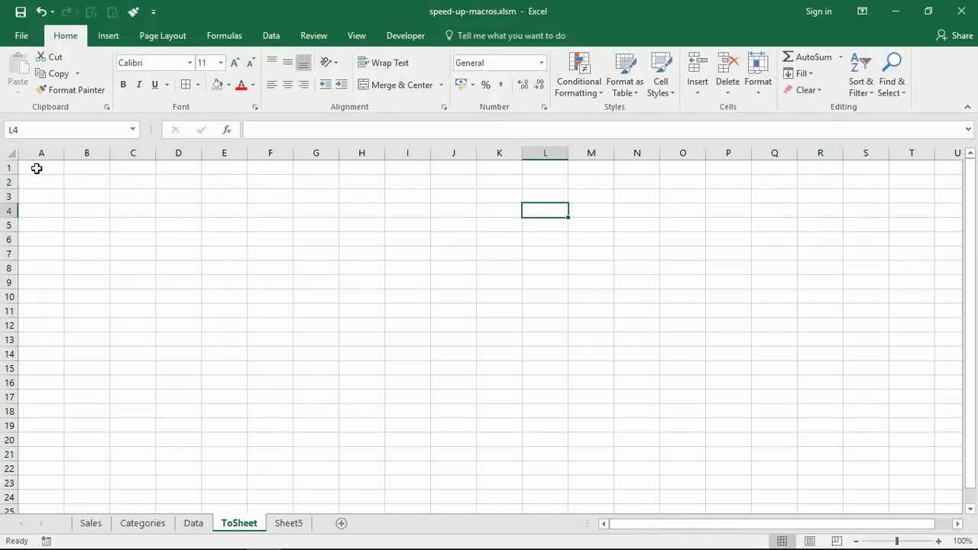
click(452, 266)
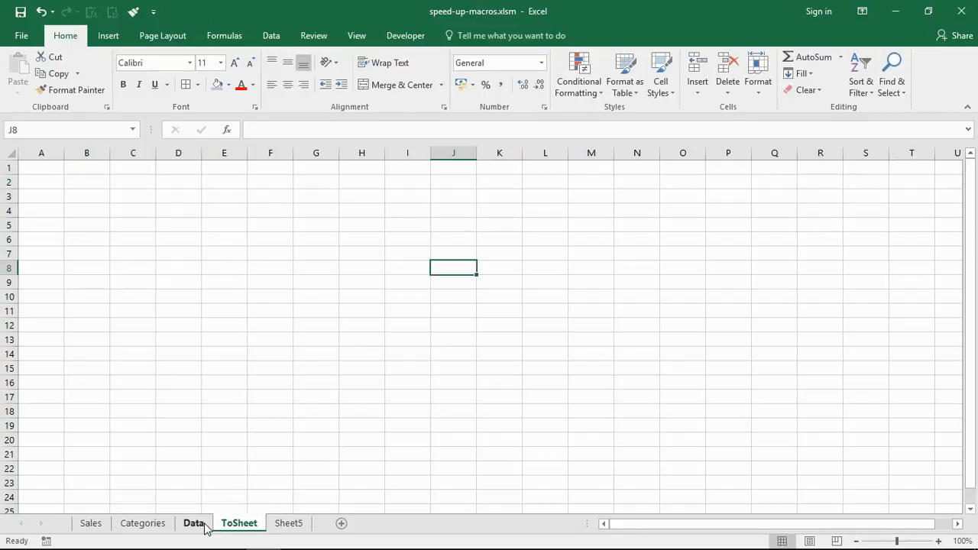
Step: Go to the Data sheet and choose Macro1 from View > Macros
click(193, 522)
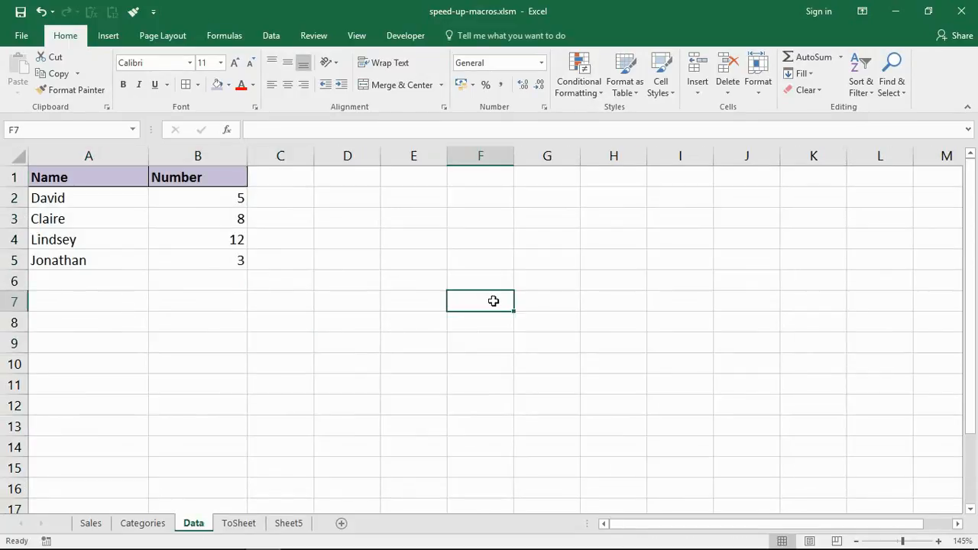
click(356, 35)
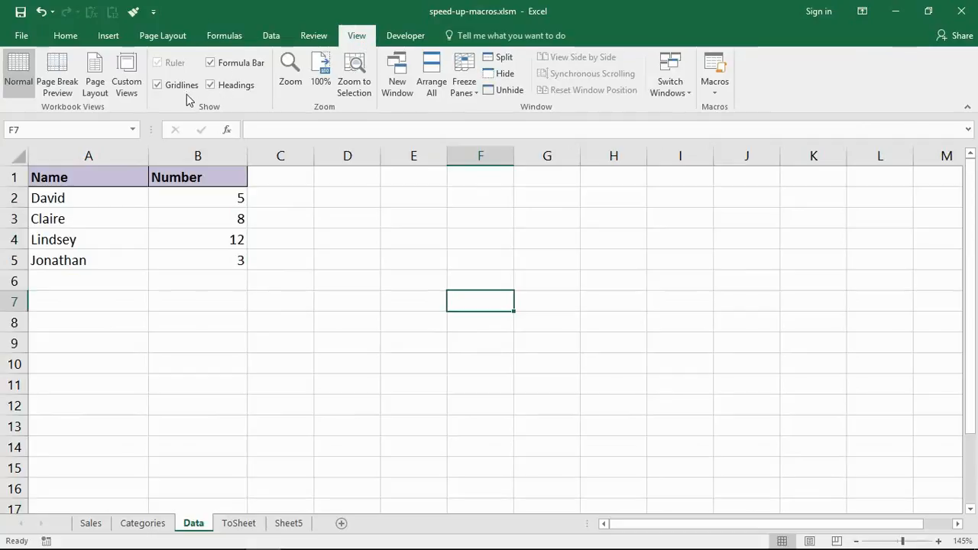
click(714, 74)
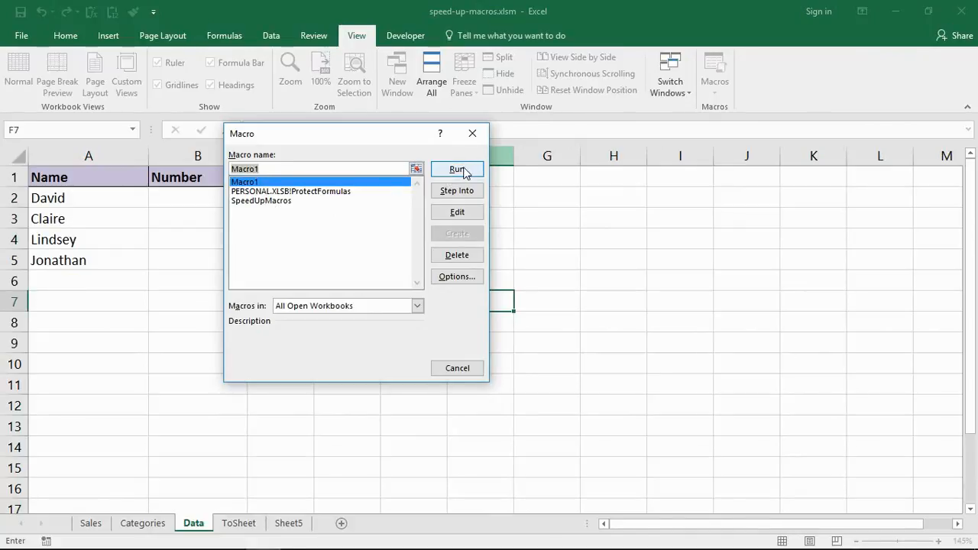
click(457, 168)
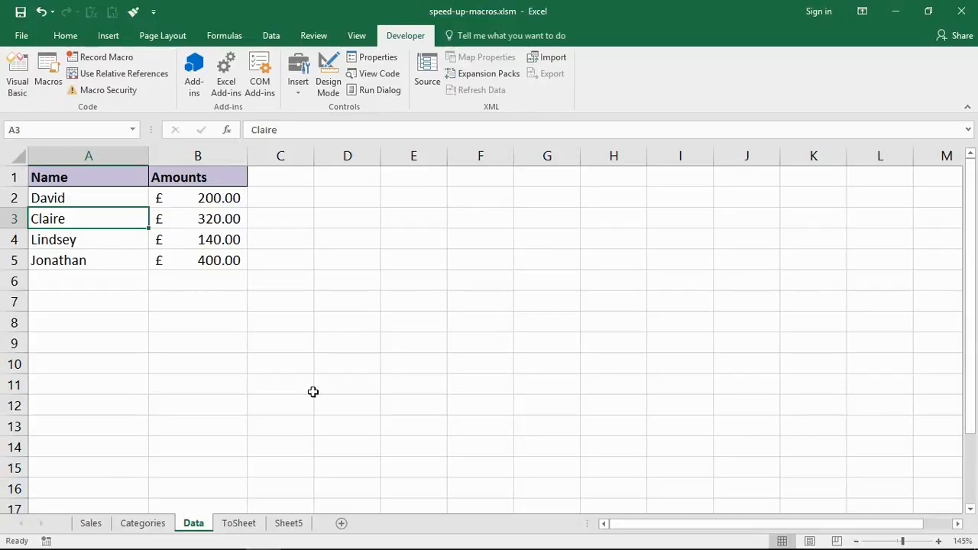
Step: Review the Data sheet amounts, then select Claire in B3 under Best Salesperson on Sheet5
drag(348, 238, 412, 321)
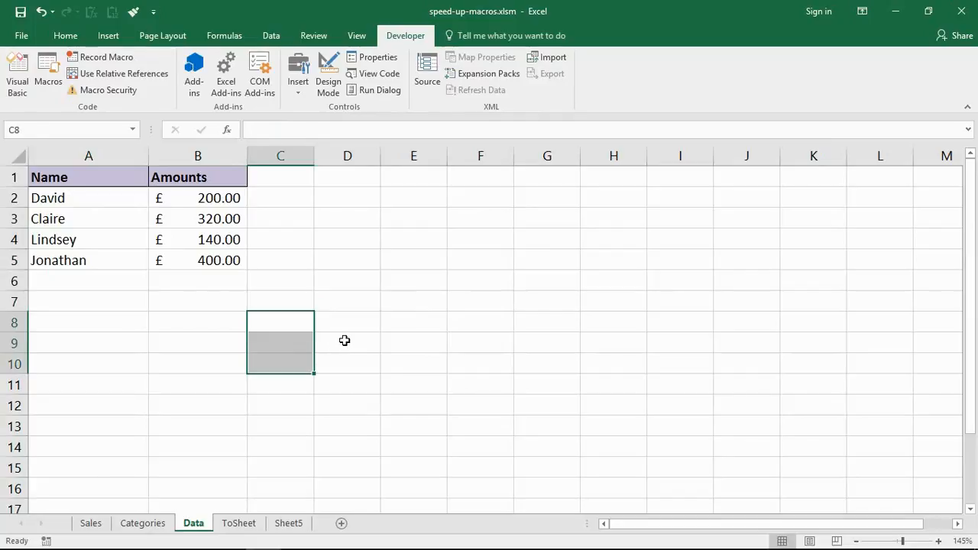
mouse_move(122, 344)
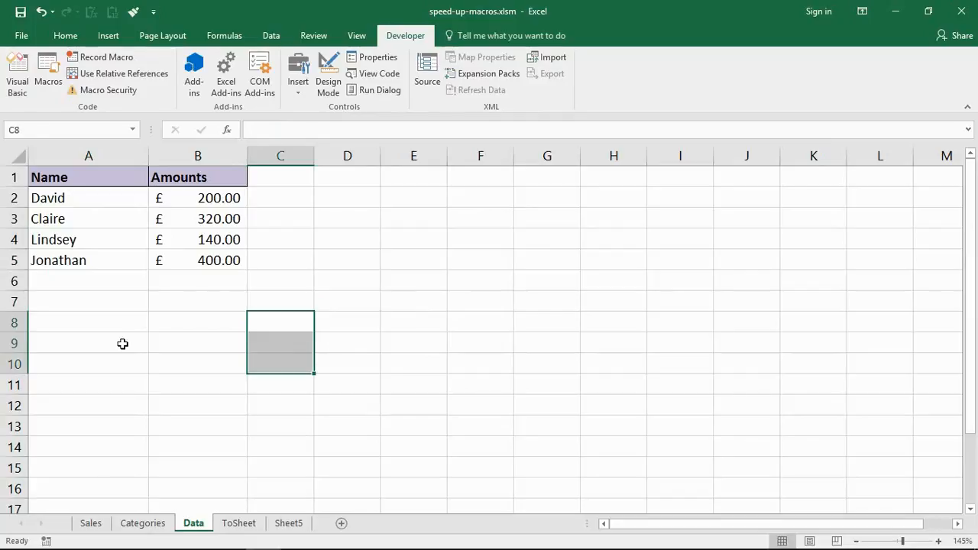
click(89, 199)
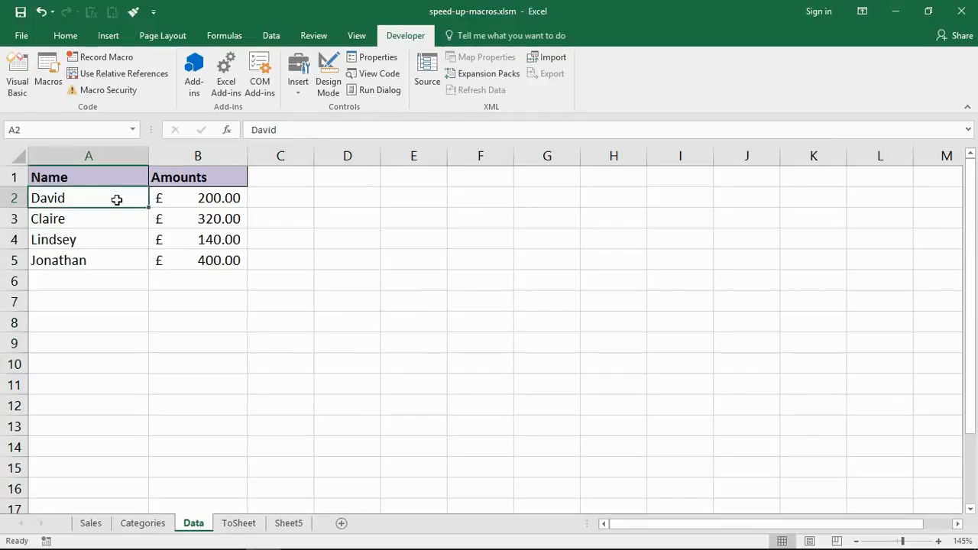
click(89, 238)
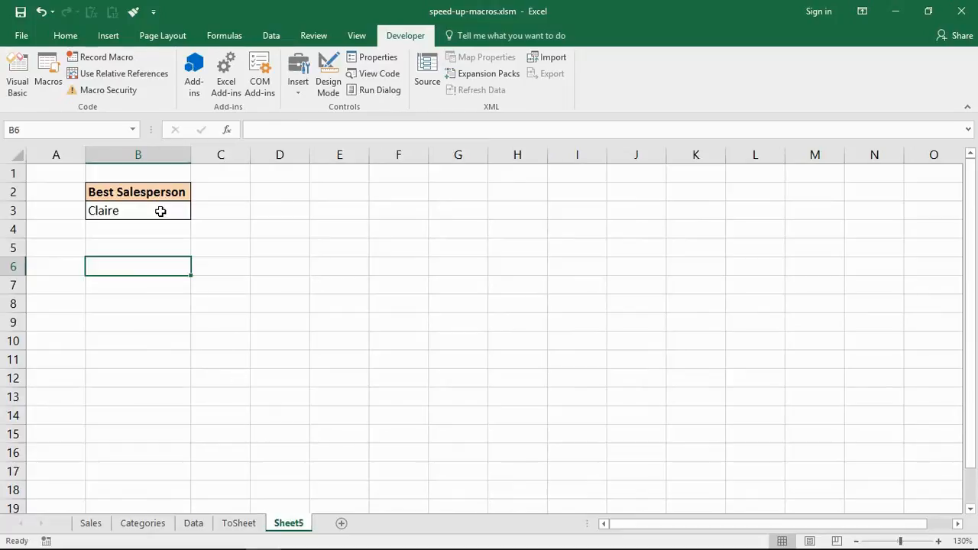
click(137, 211)
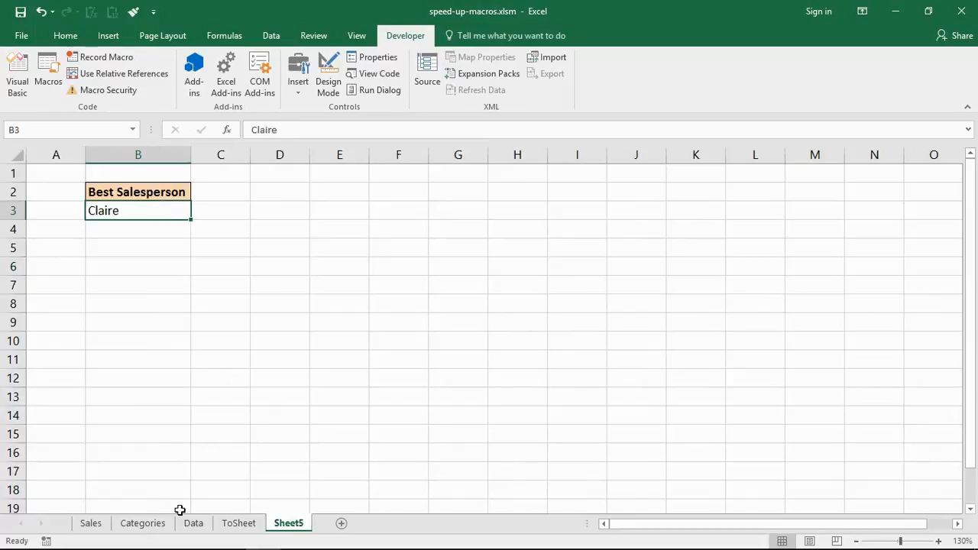
click(193, 522)
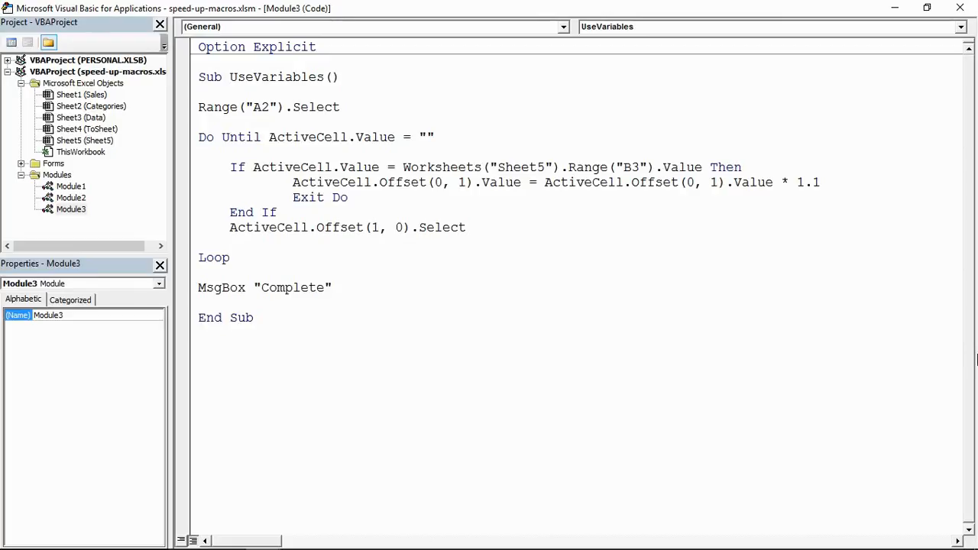
drag(214, 107, 278, 107)
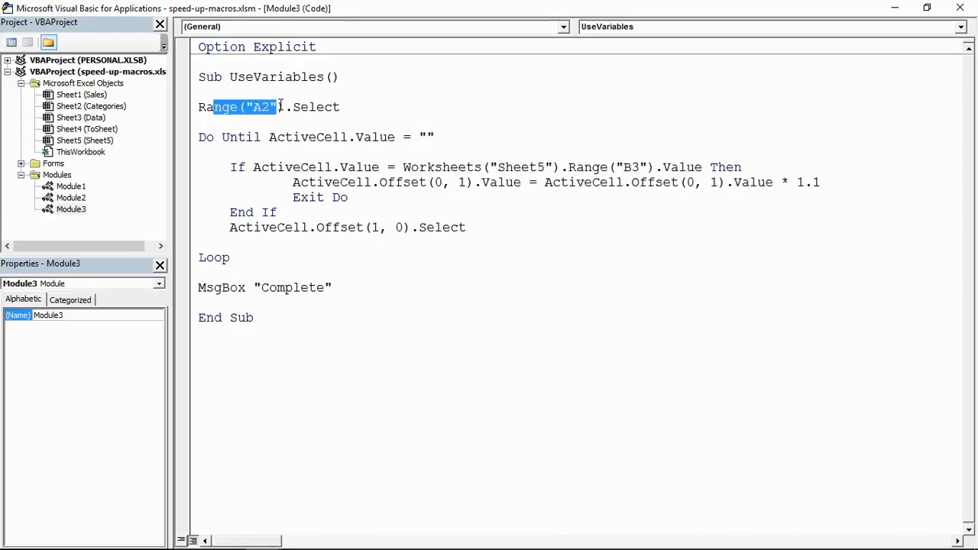
double_click(333, 137)
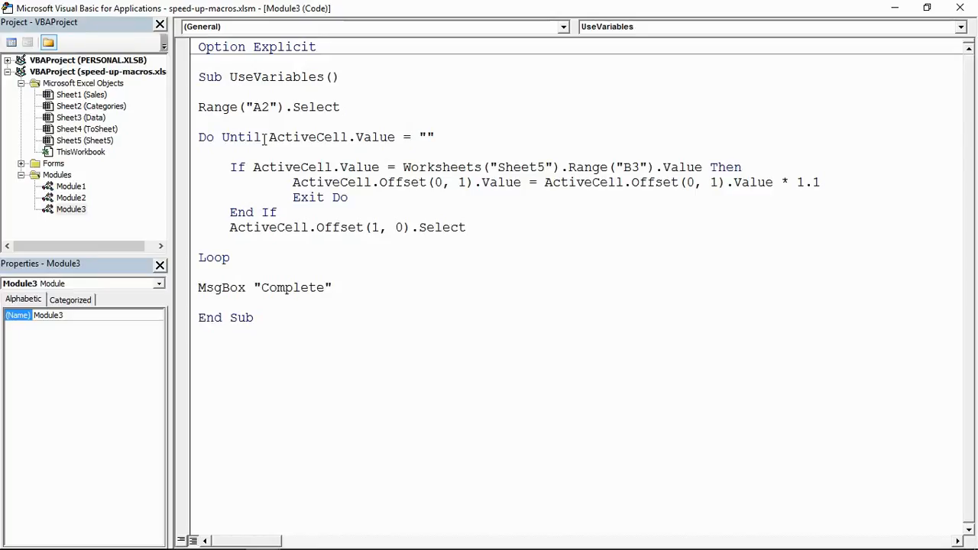
mouse_move(806, 64)
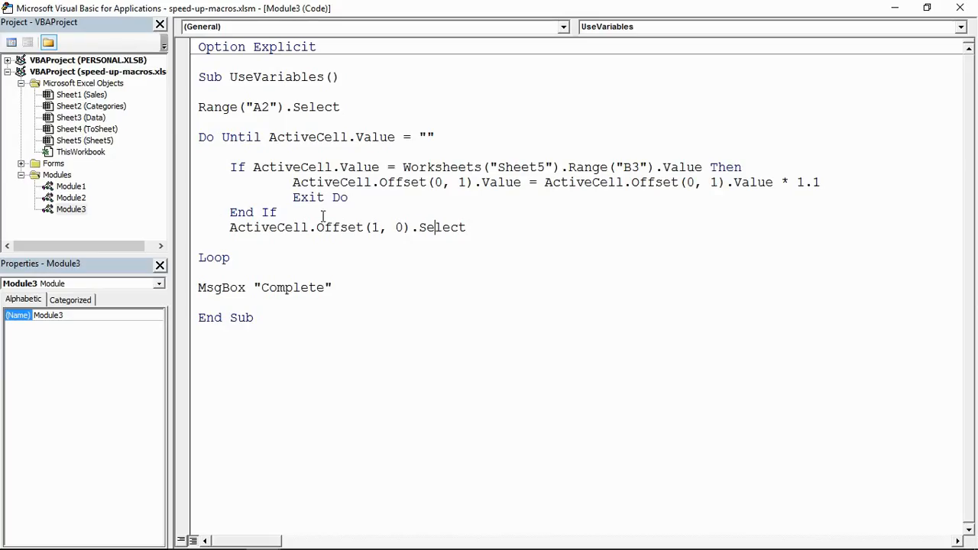
drag(404, 167, 694, 167)
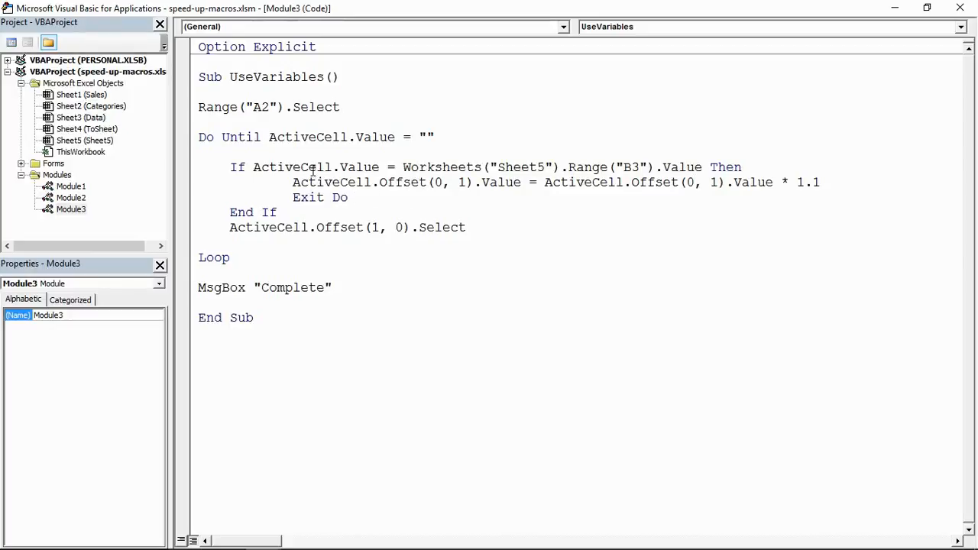
drag(348, 182, 451, 182)
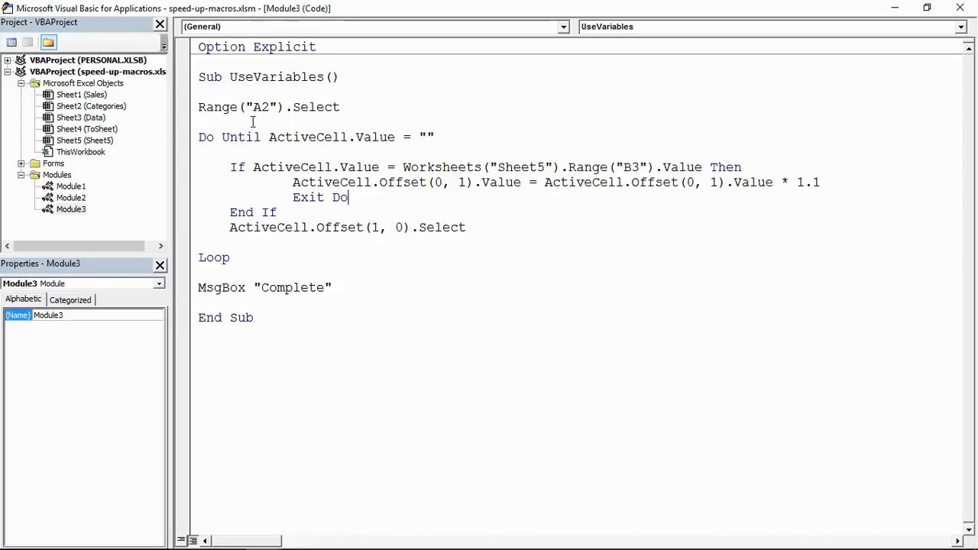
Step: Add Dim RowNum As Long and Dim SalesName As String on new lines after Sub UseVariables()
key(enter)
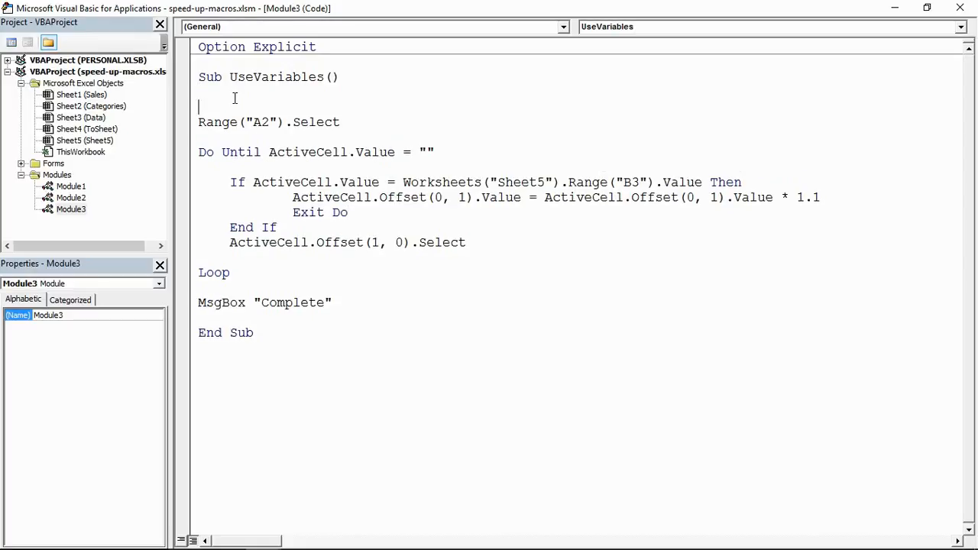
text(d)
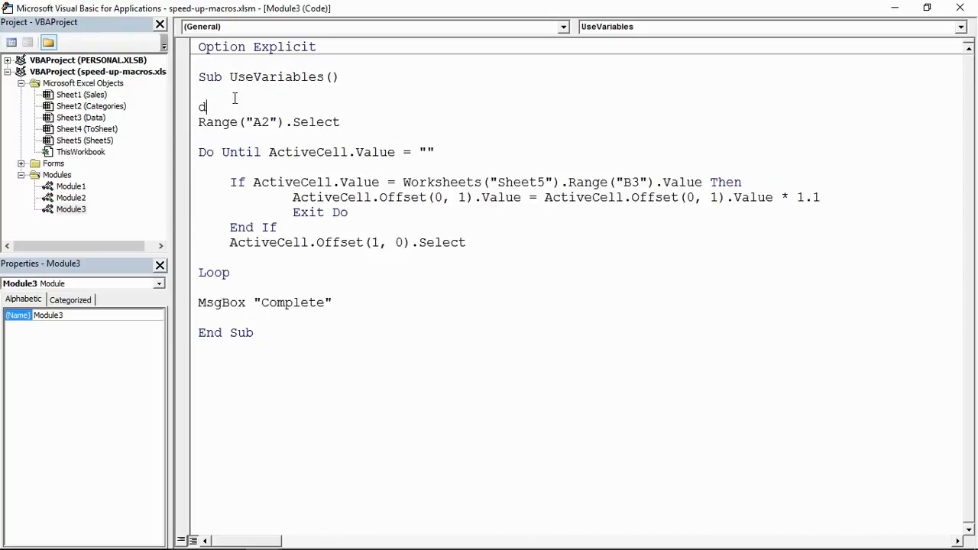
text(im)
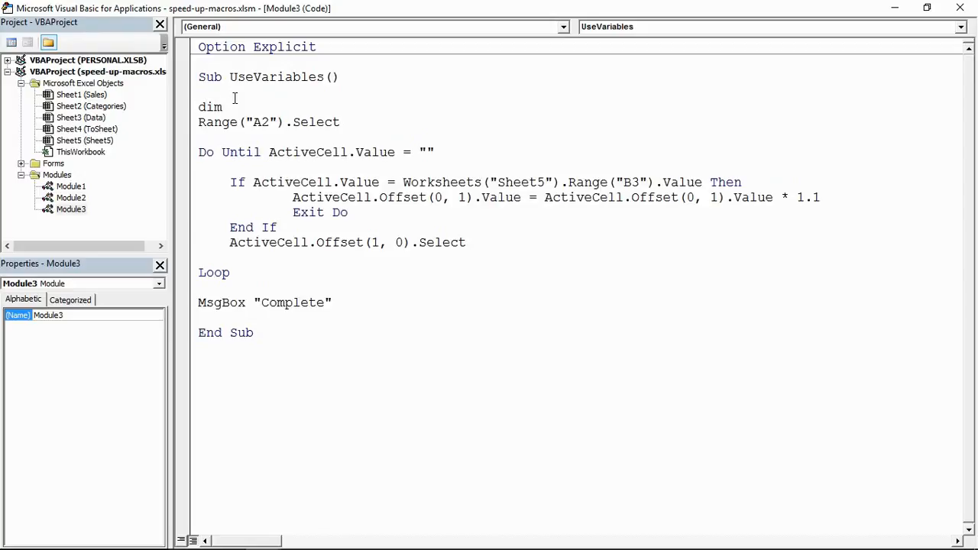
text(RowNum As Long)
text(d)
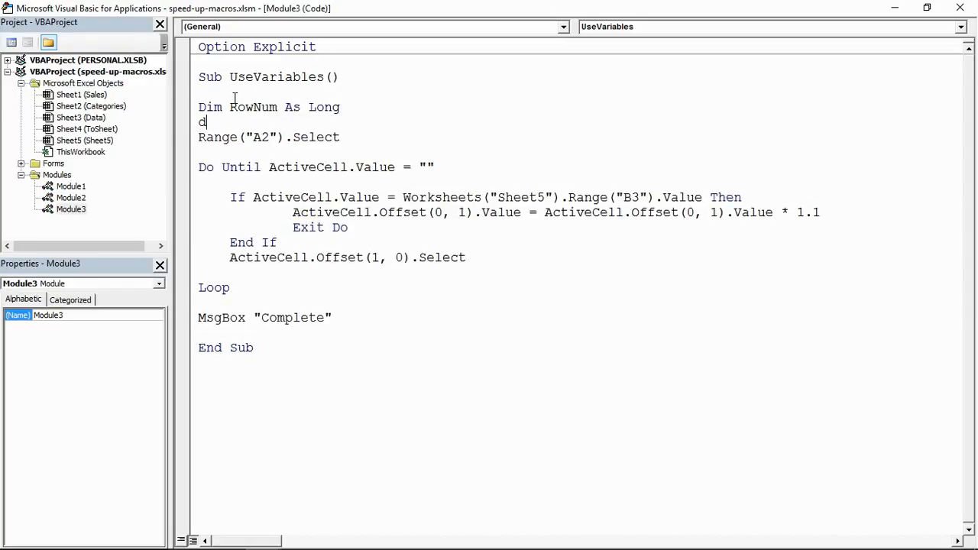
text(im)
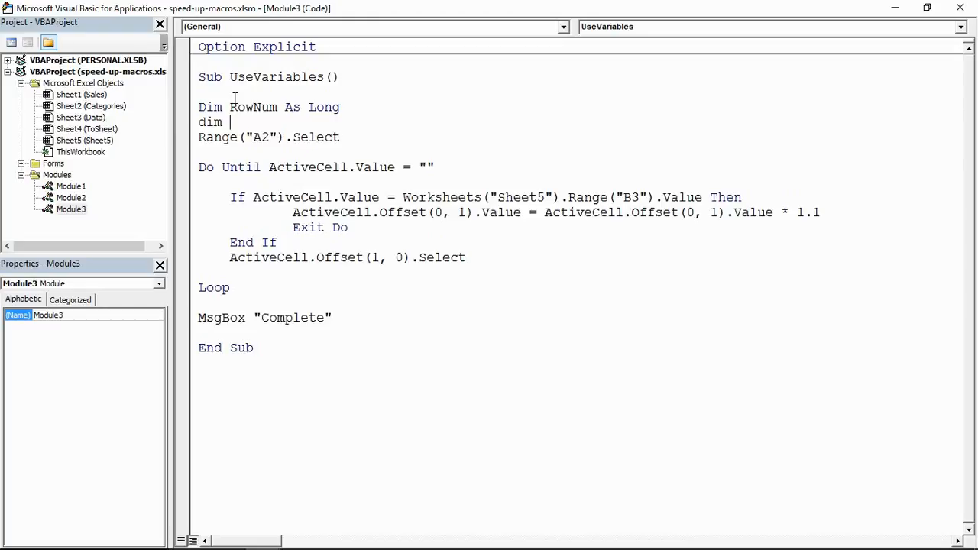
text(Sales)
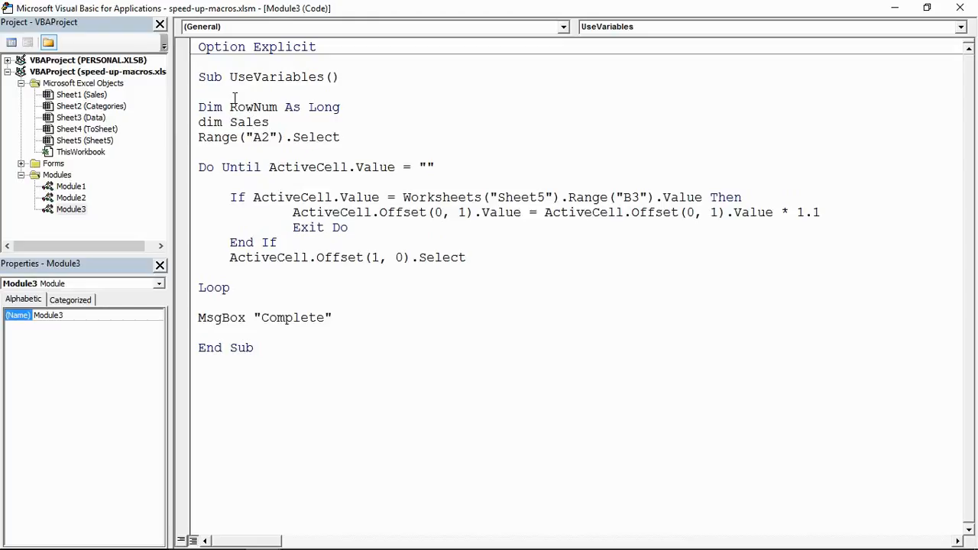
text(Name as)
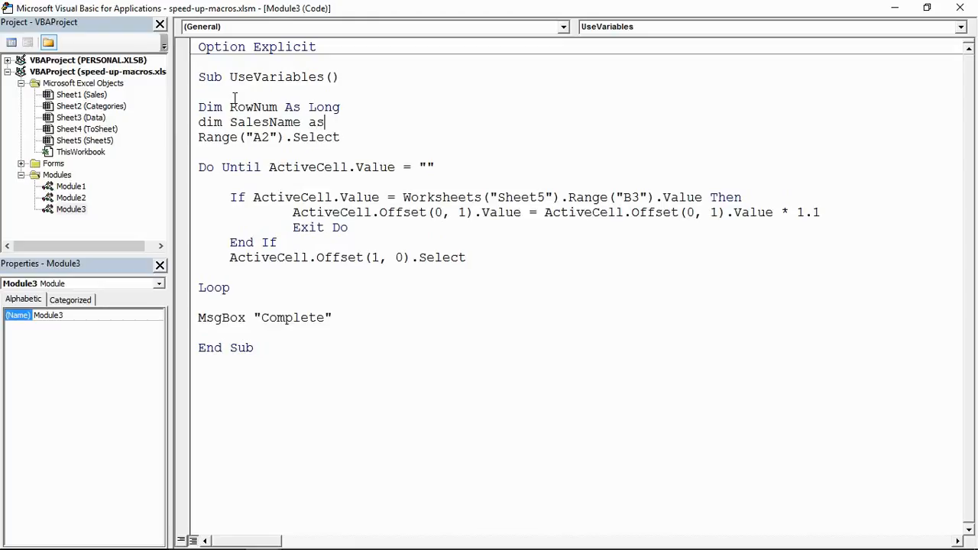
text(string)
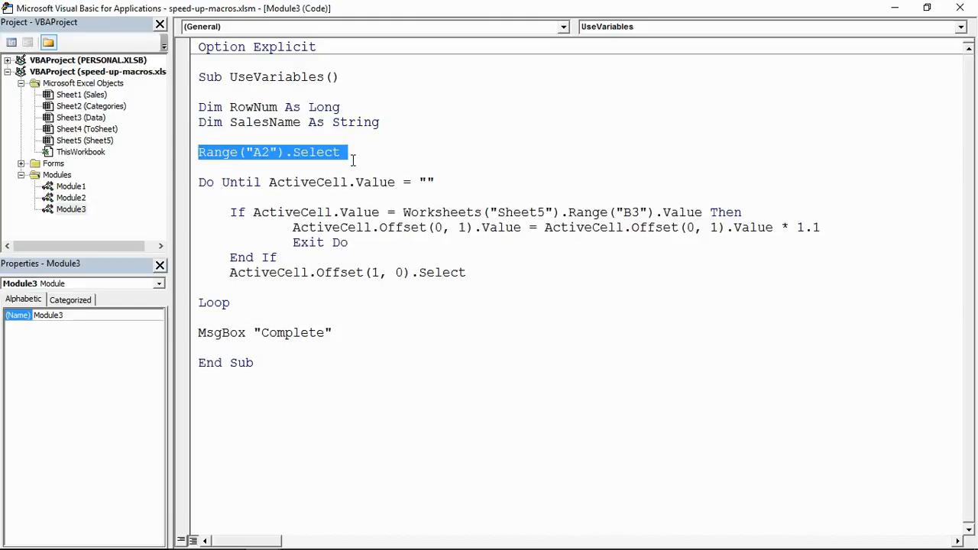
Step: Set RowNum = 2 and change the Do Until condition from ActiveCell to Cells(RowNum, 1).Value
text(RowNum =)
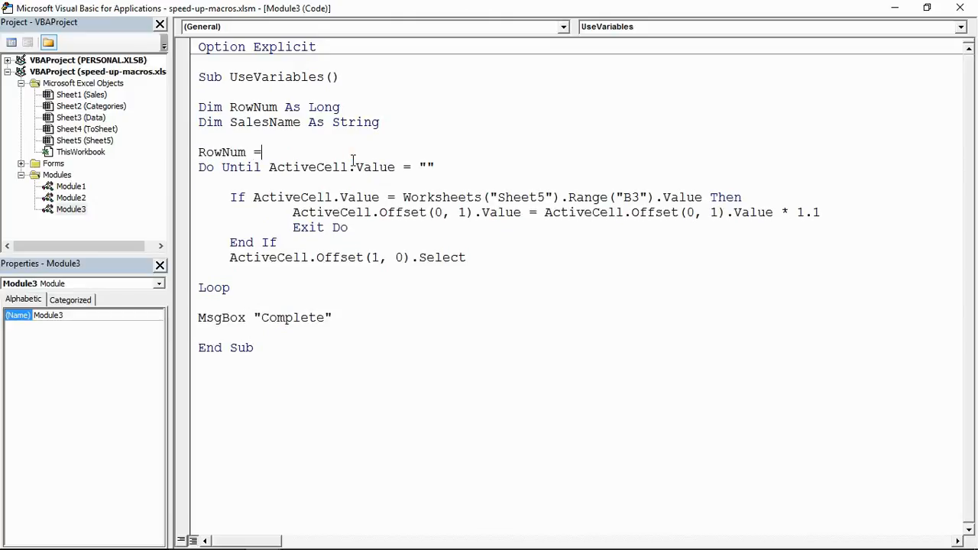
text(2)
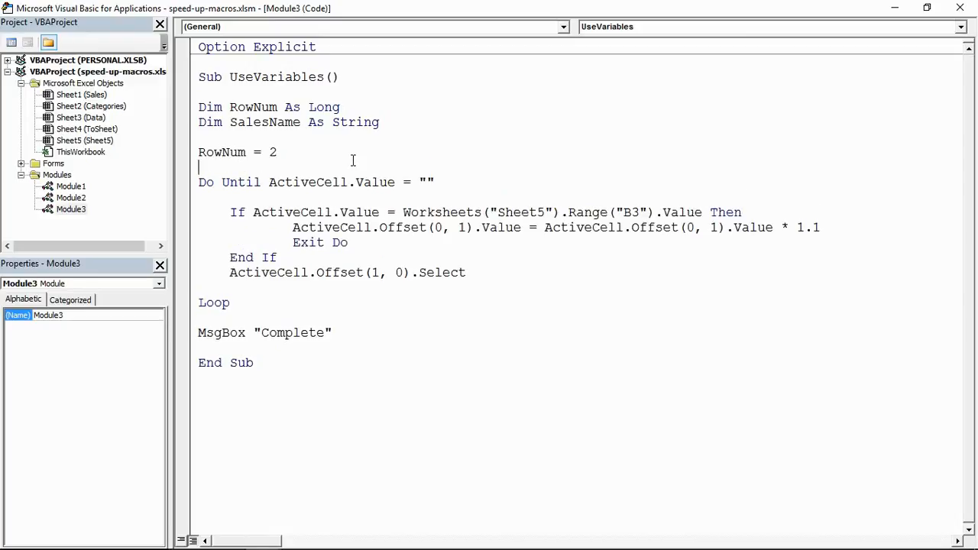
double_click(309, 182)
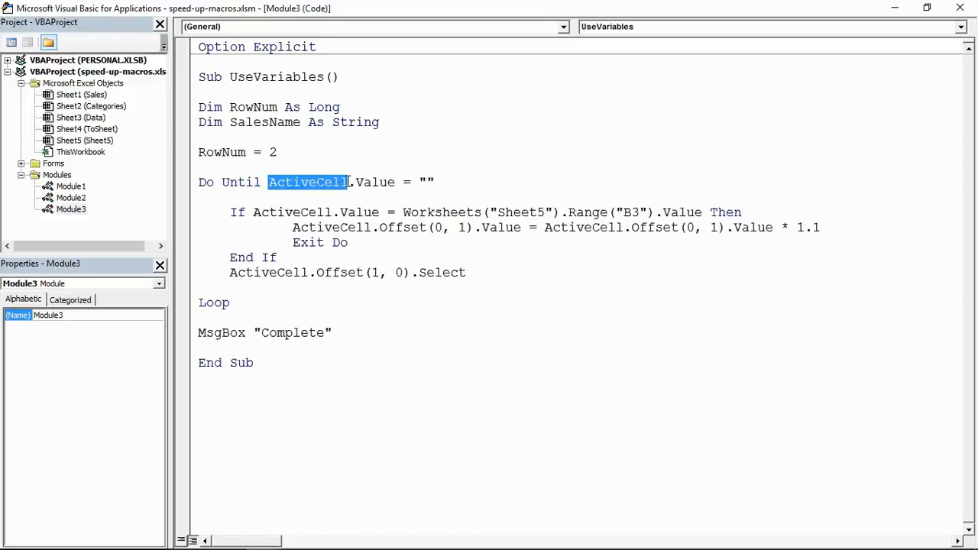
text(cells)
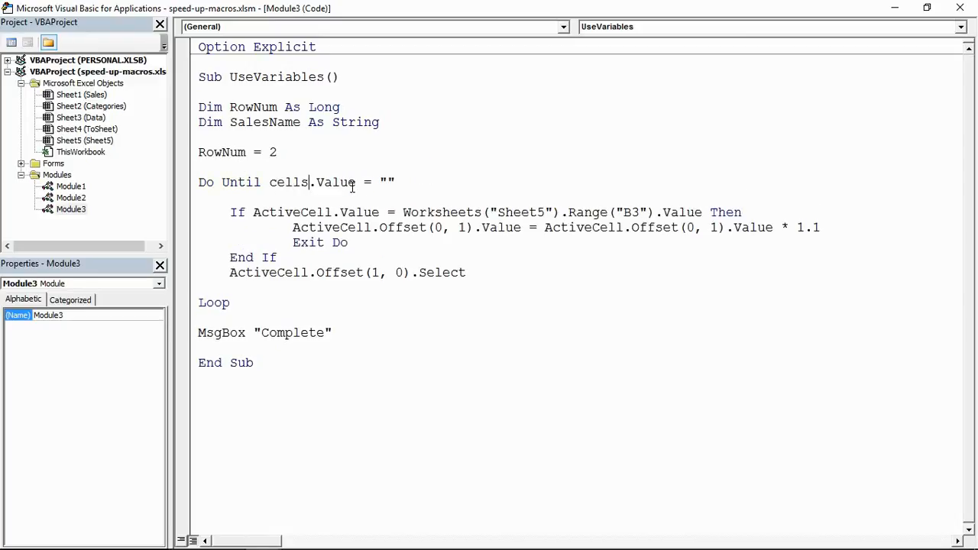
text(()
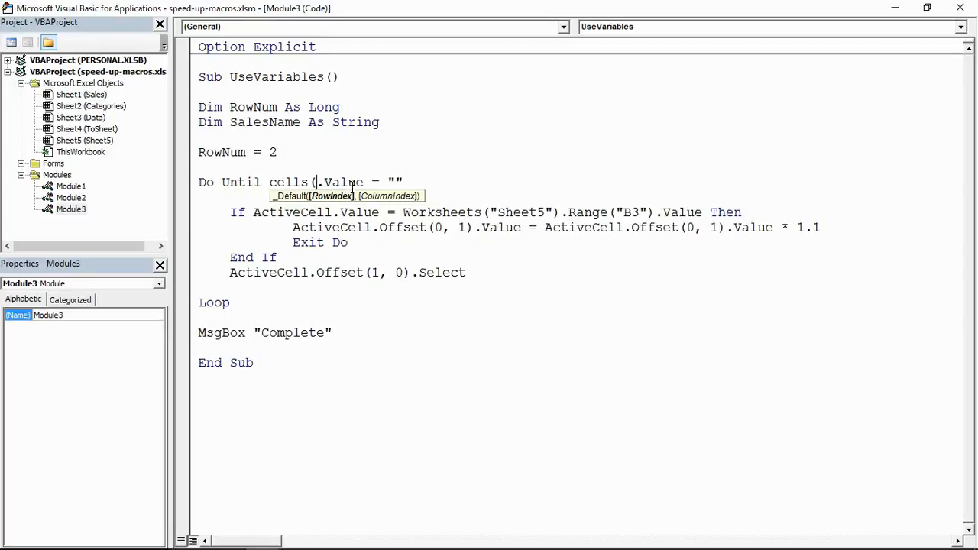
text(Row)
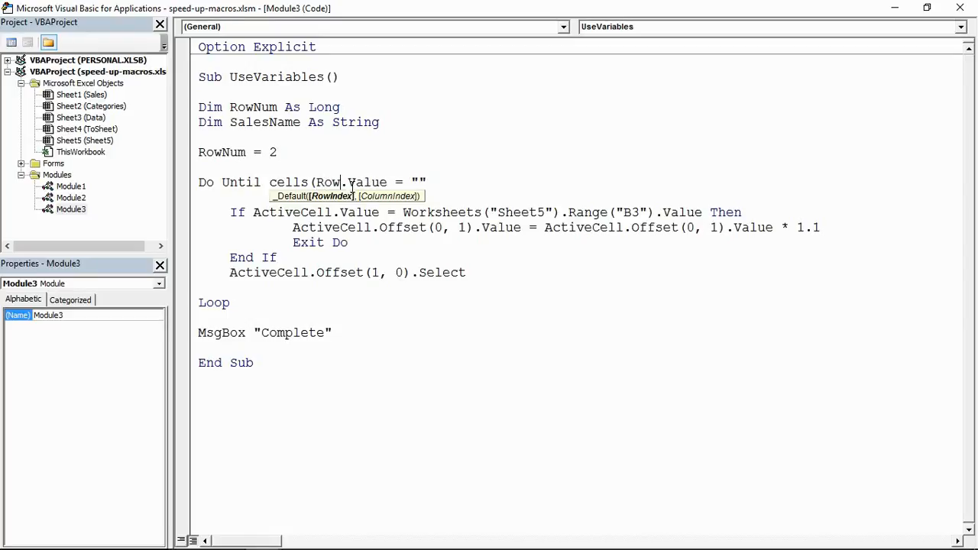
text(Num)
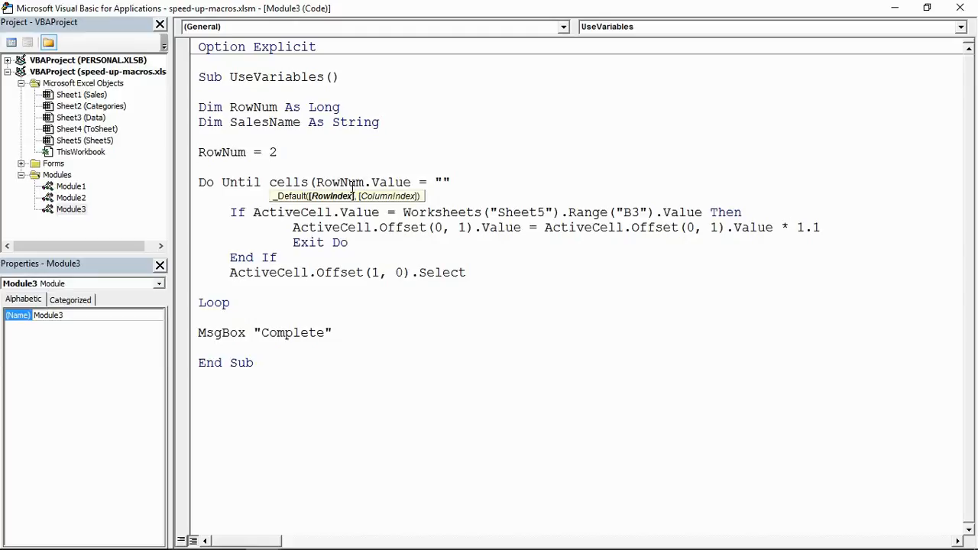
text(,1))
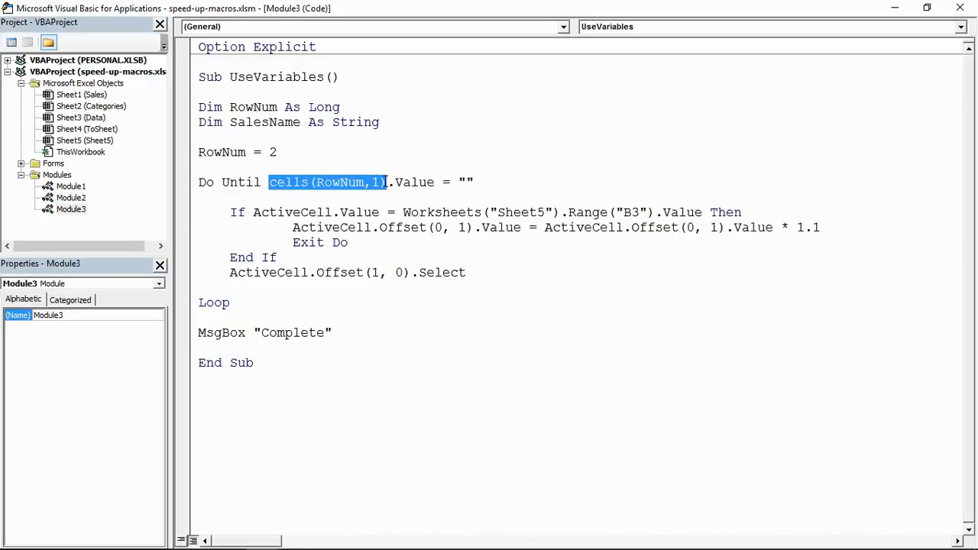
mouse_move(425, 226)
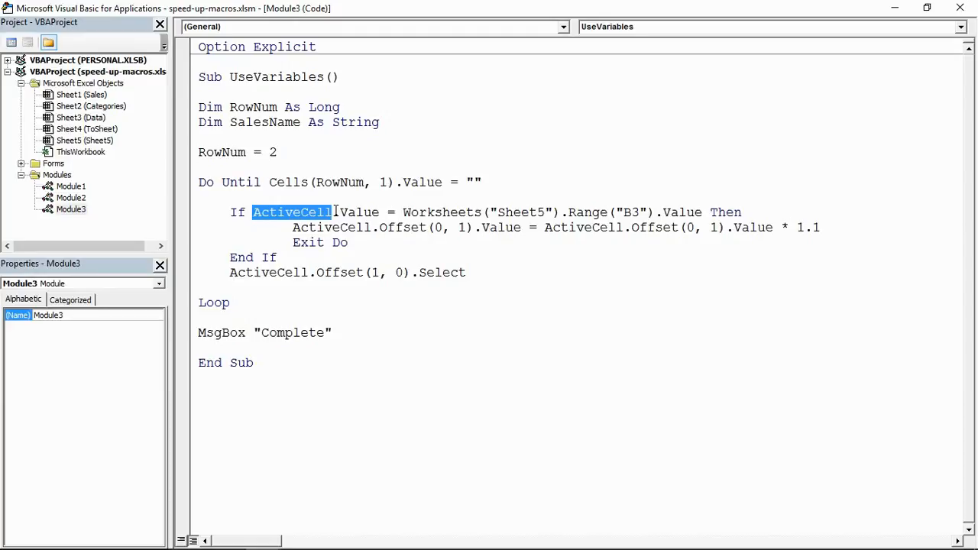
Step: Make the If test compare Cells(RowNum, 1).Value with SalesName and advance with RowNum = RowNum + 1
text(cells(RowNum,1))
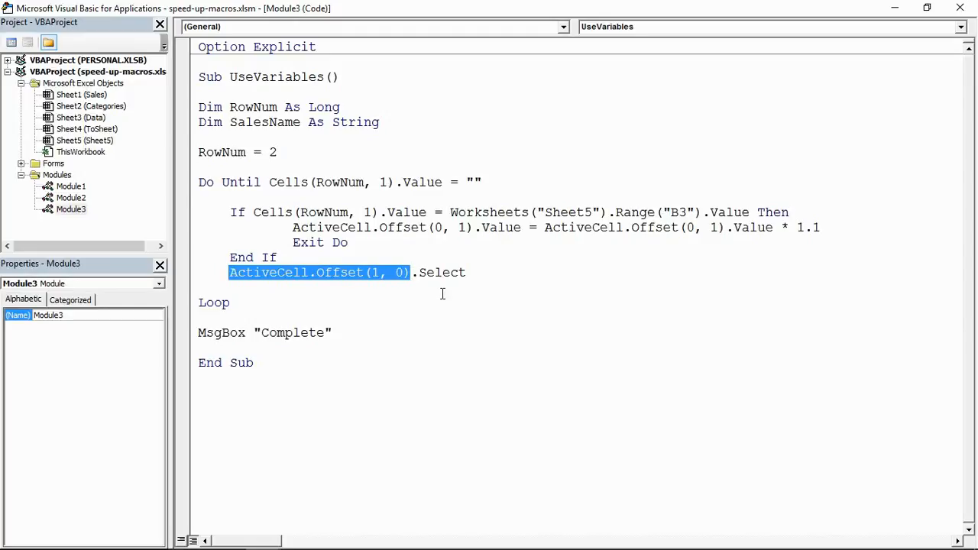
text(rownum.Select)
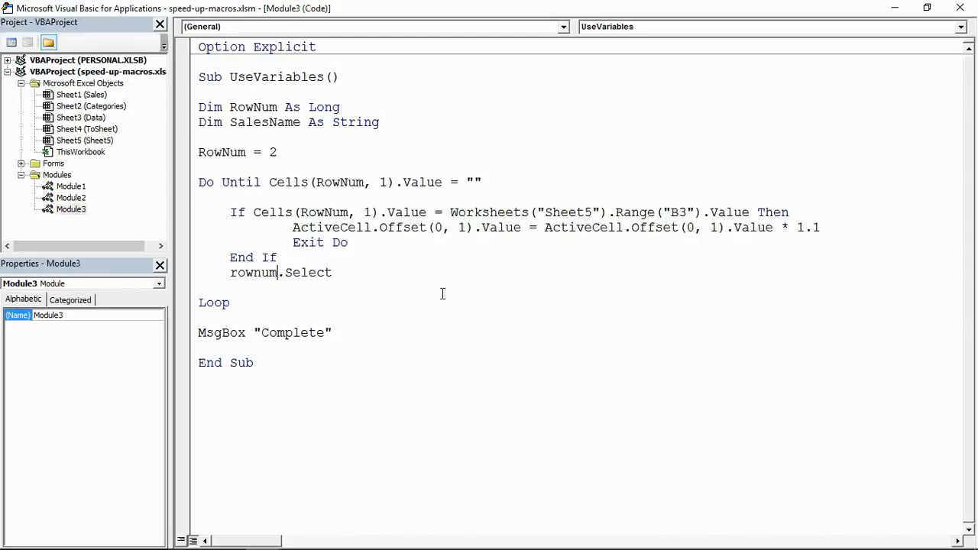
text(= rown)
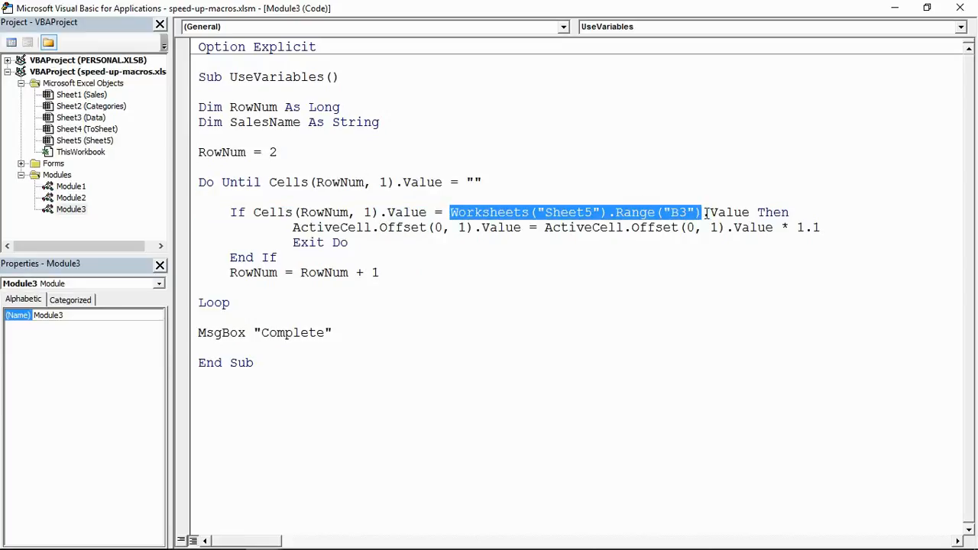
text(.Value)
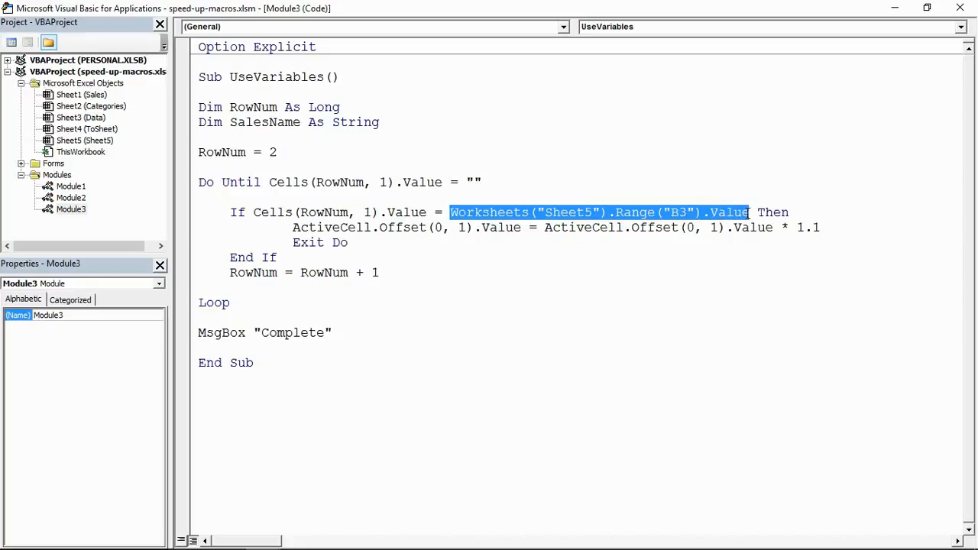
text(salesNam)
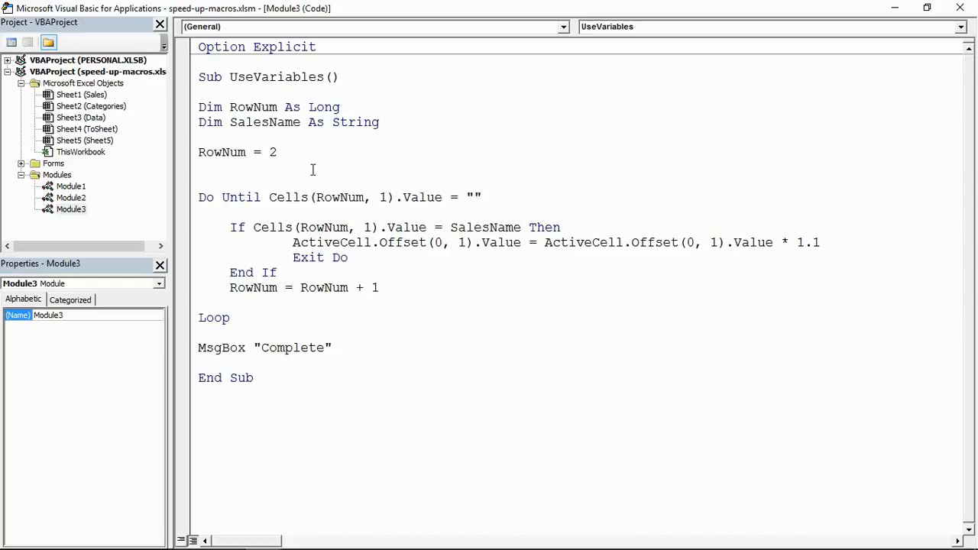
Step: Add SalesName = Worksheets("Sheet5").Range("B3").Value below RowNum = 2
text(Salesname)
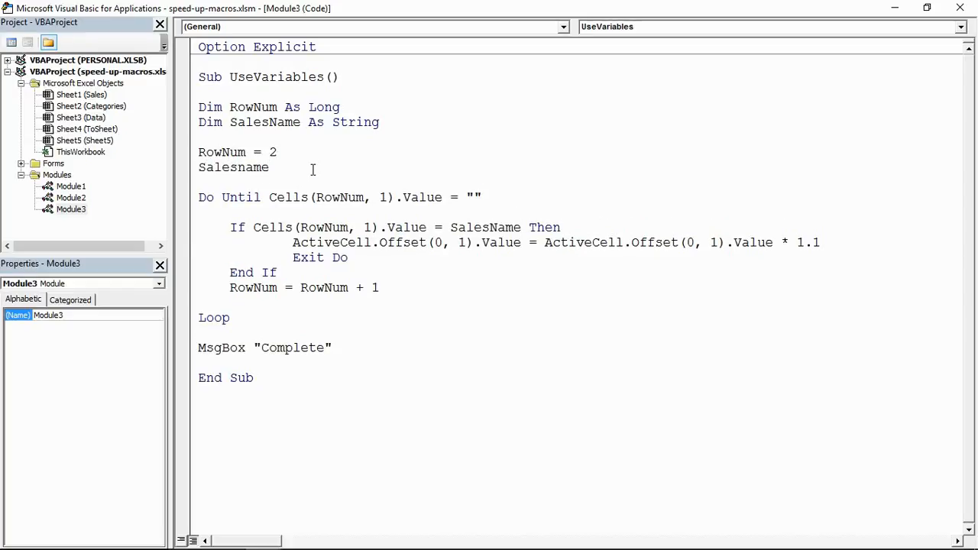
text(= works)
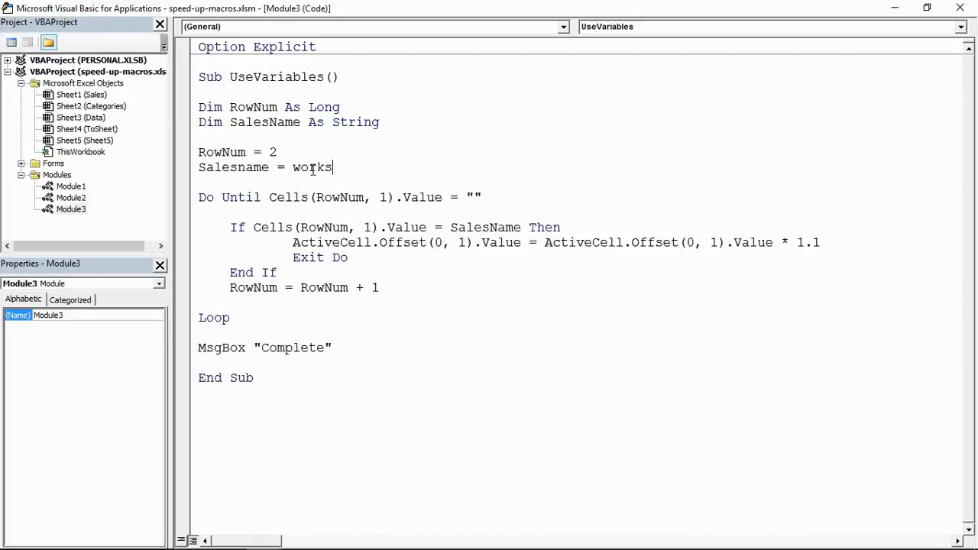
text(heets)
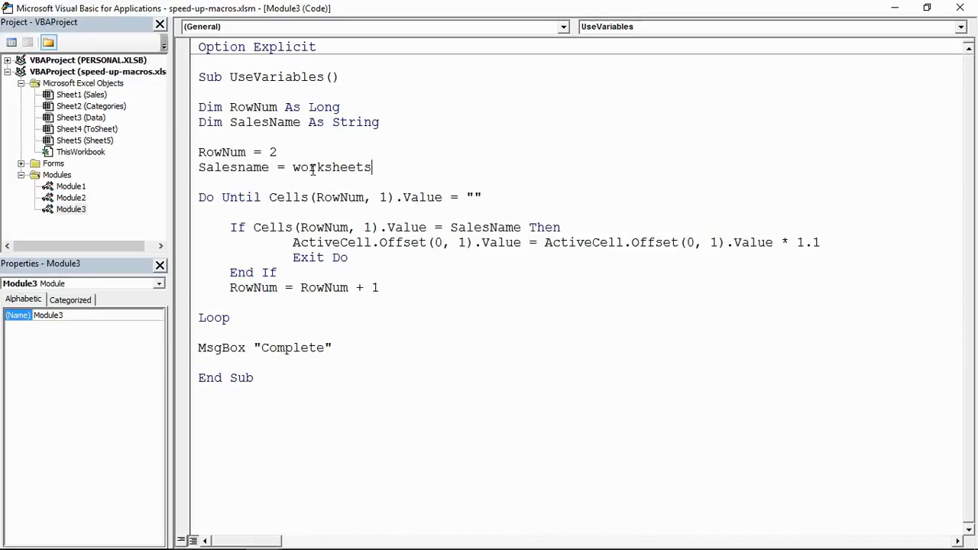
text(("Sheet5)
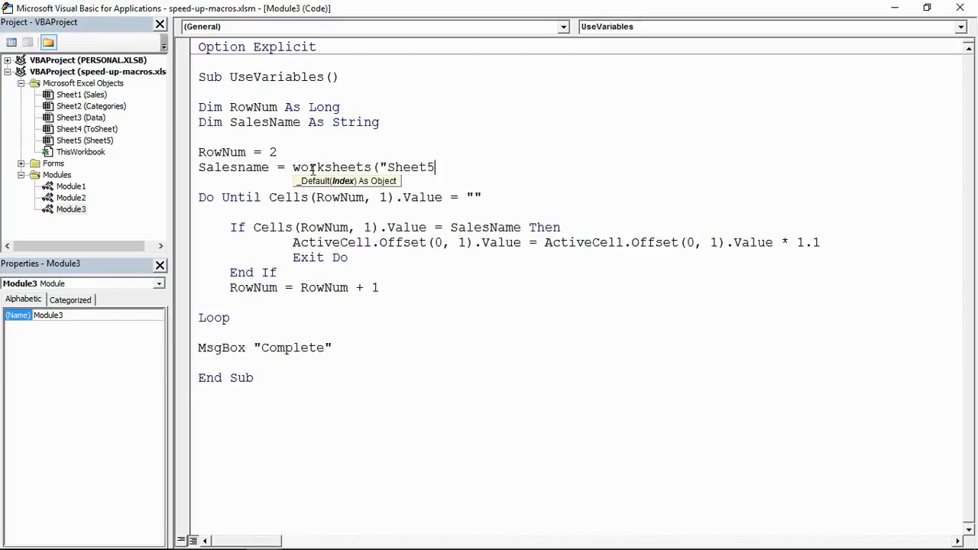
text("))
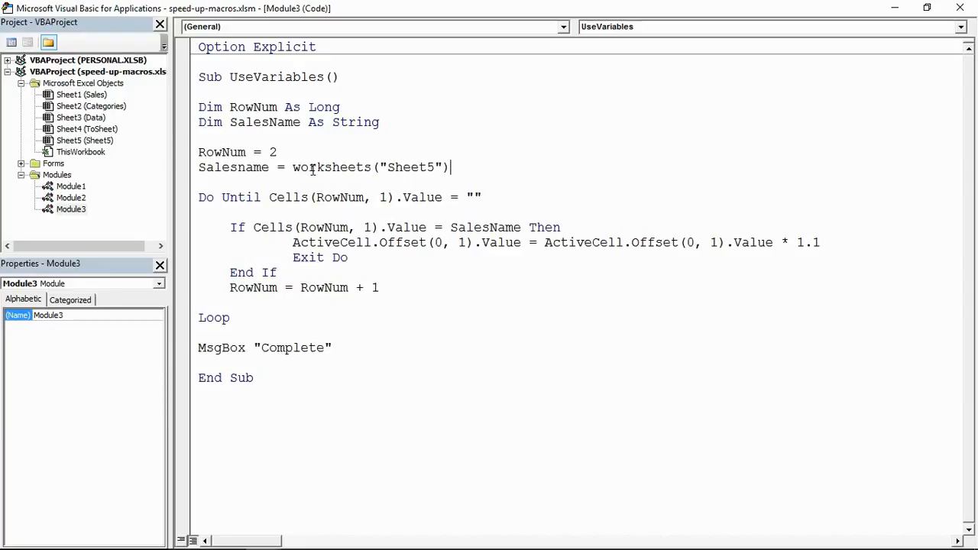
text(.range)
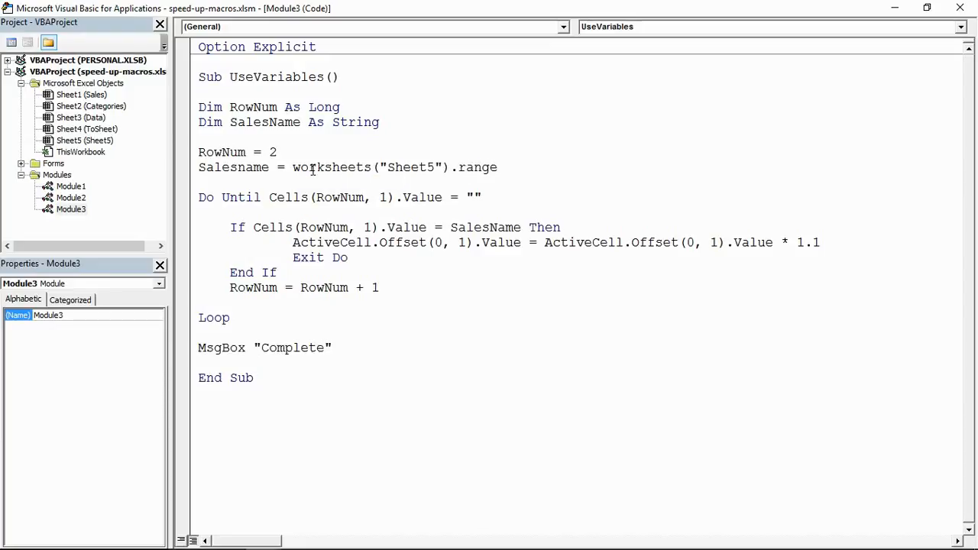
text(("B3")
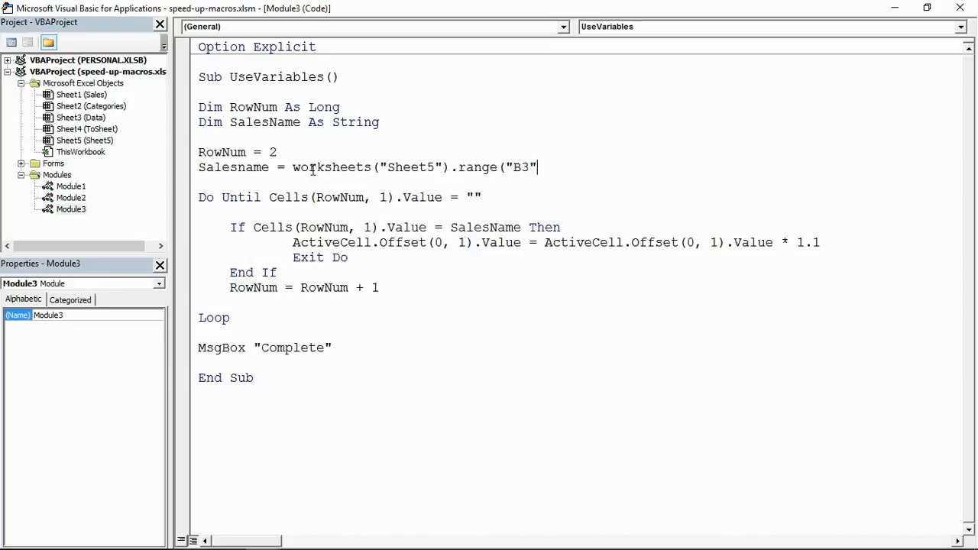
text().value)
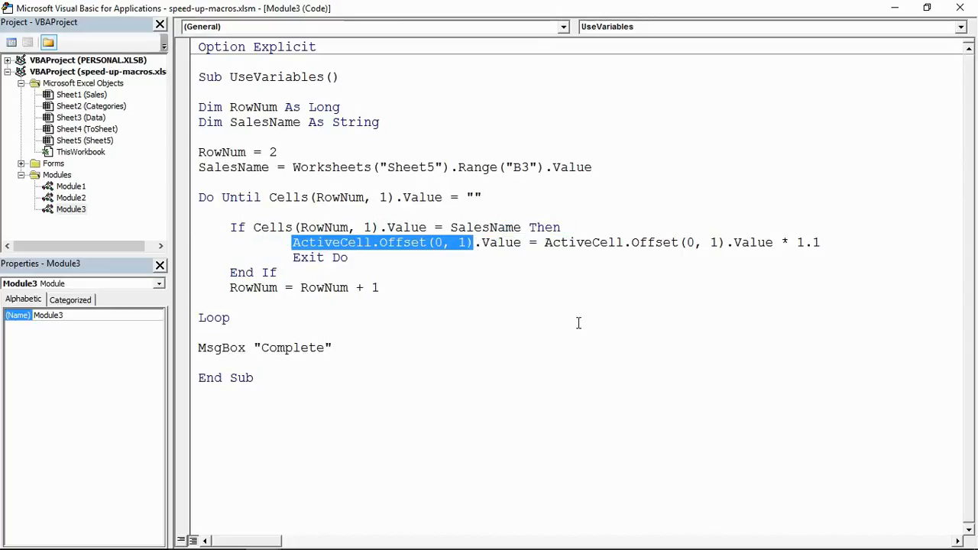
Step: Rewrite the raise line as Cells(RowNum, 2).Value = Cells(RowNum, 2).Value * 1.1
text(Cells(RowNum, 1))
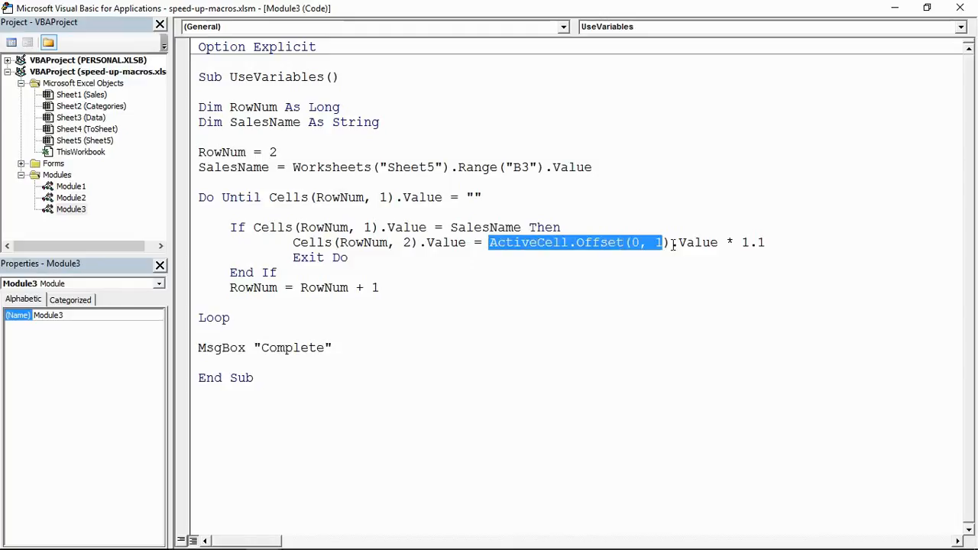
text(Cells(RowNum, 1))
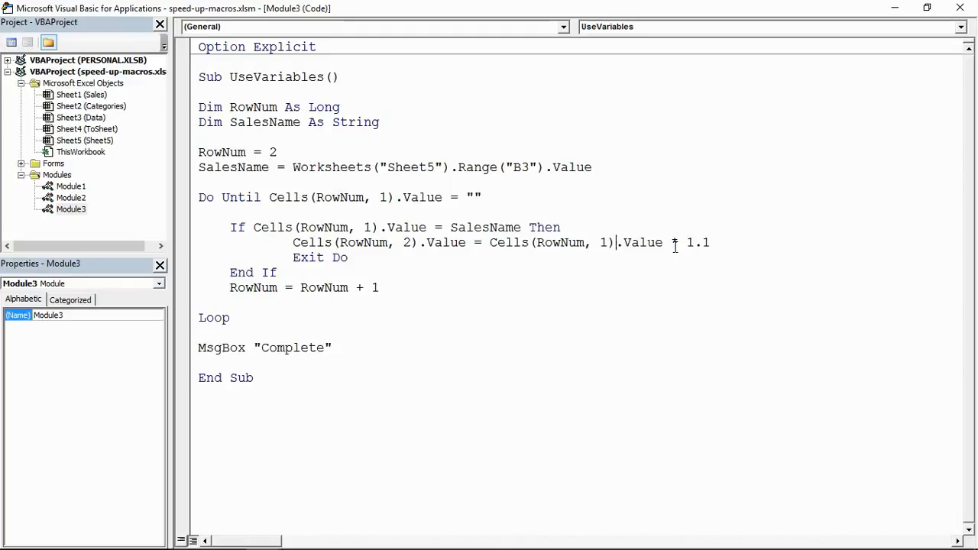
double_click(602, 241)
text(2)
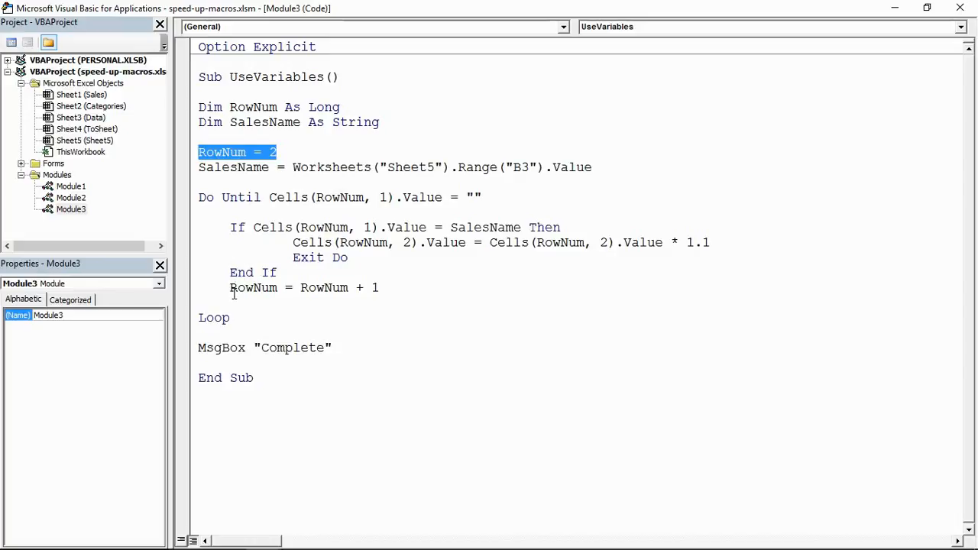
click(231, 316)
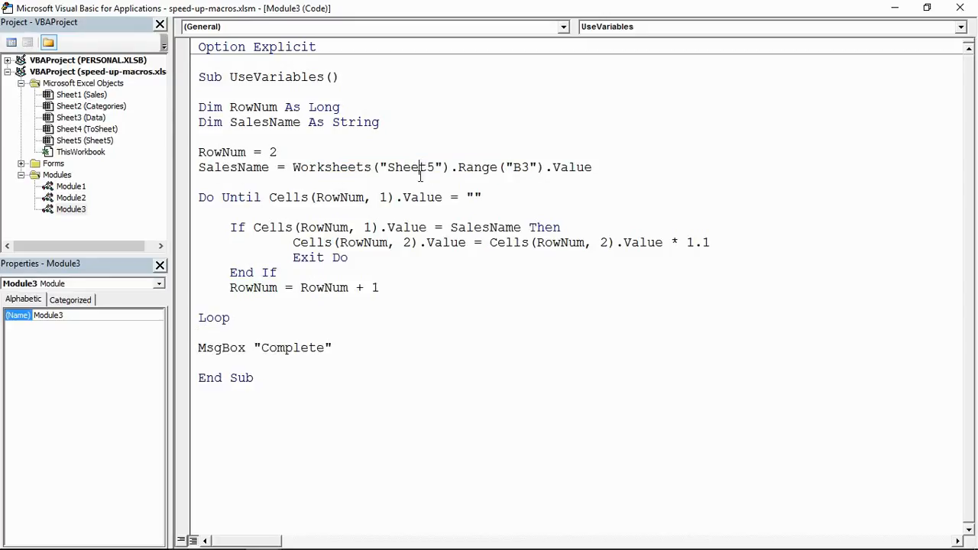
double_click(234, 167)
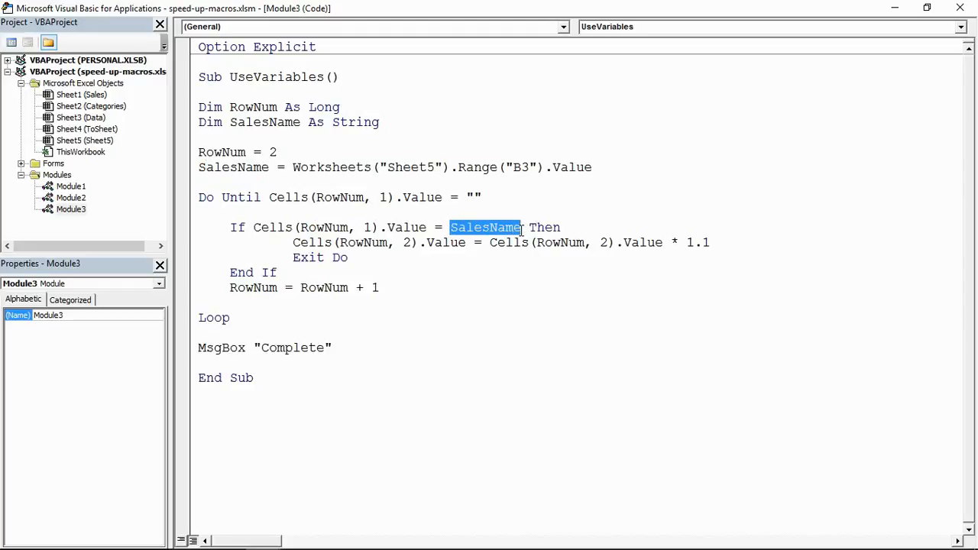
click(308, 257)
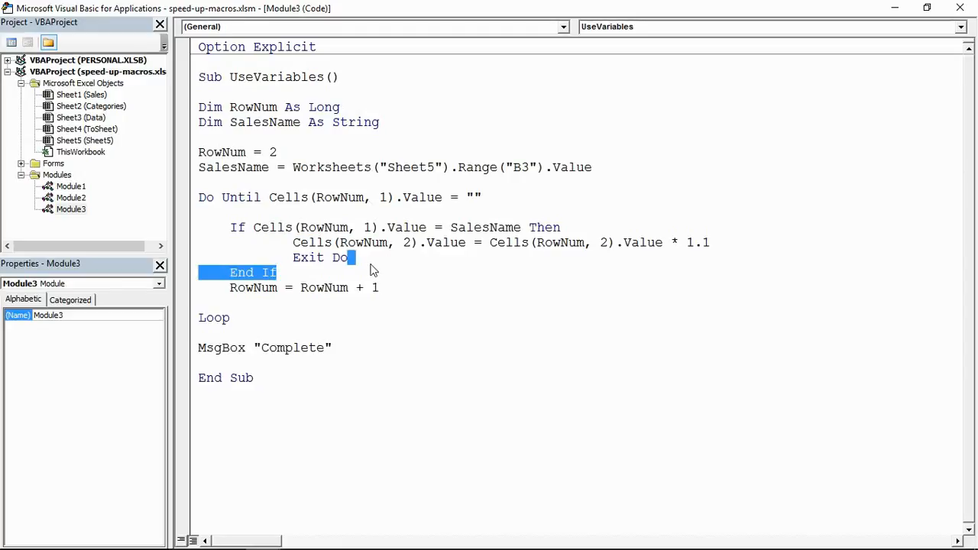
double_click(264, 227)
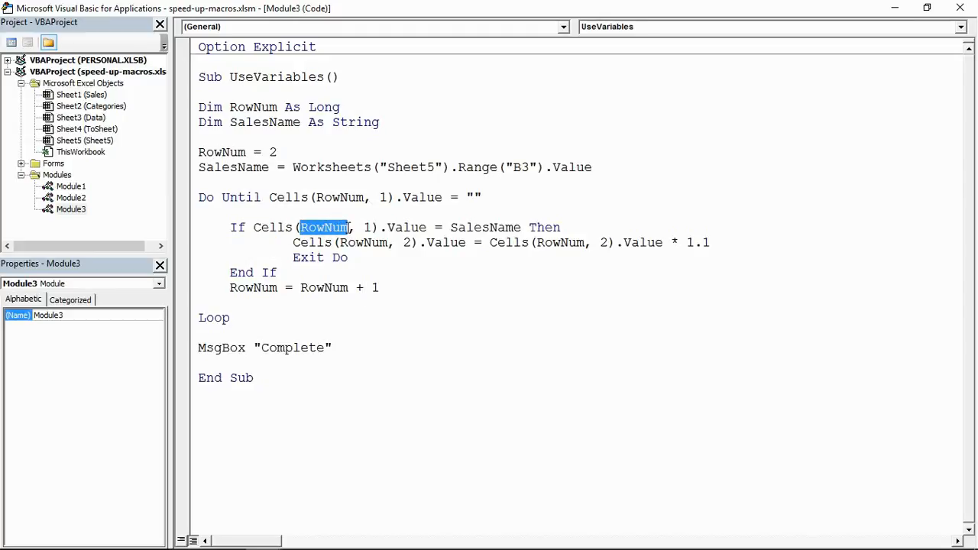
double_click(364, 242)
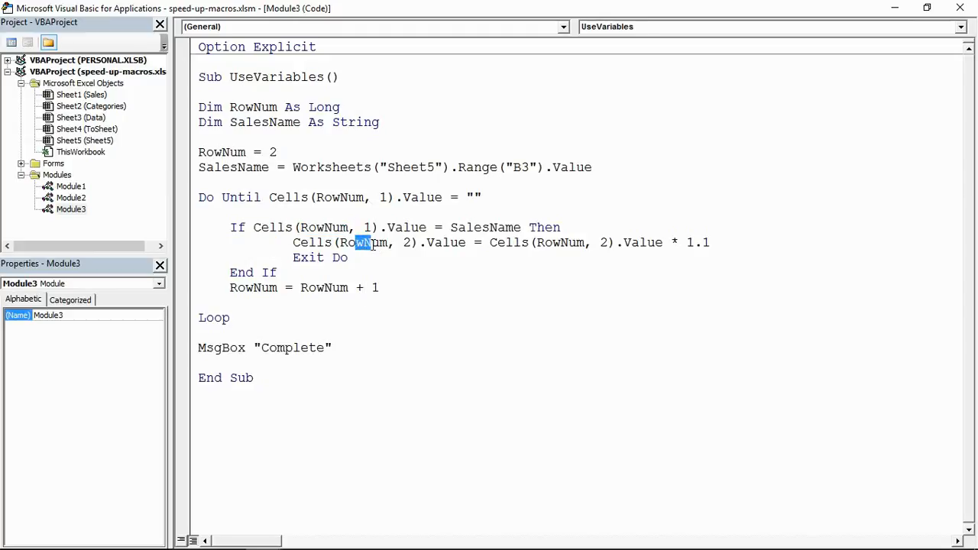